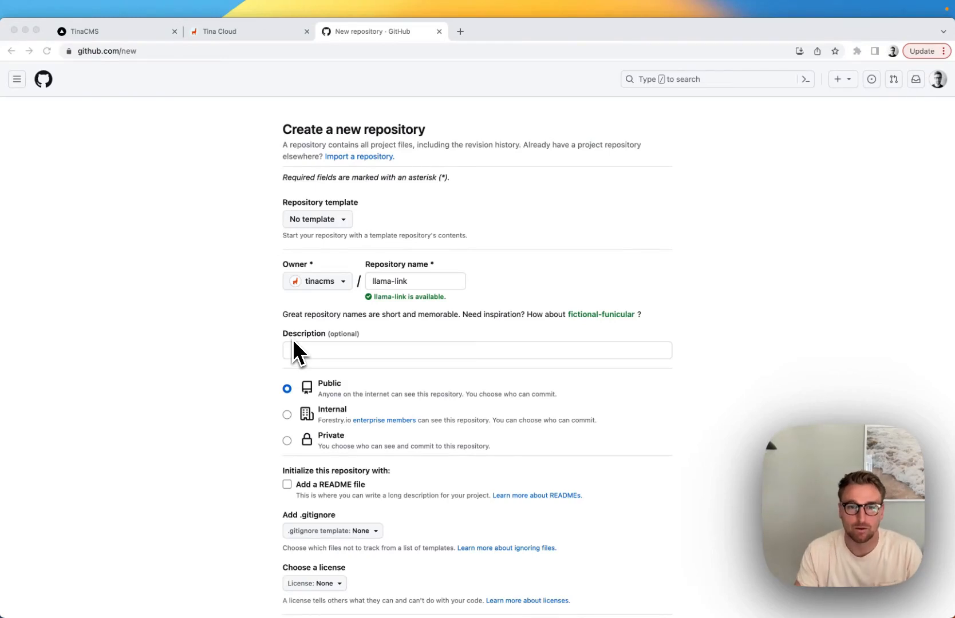
- Create the llama-link repository and select the main branch name in the push commands
scroll("down", 3)
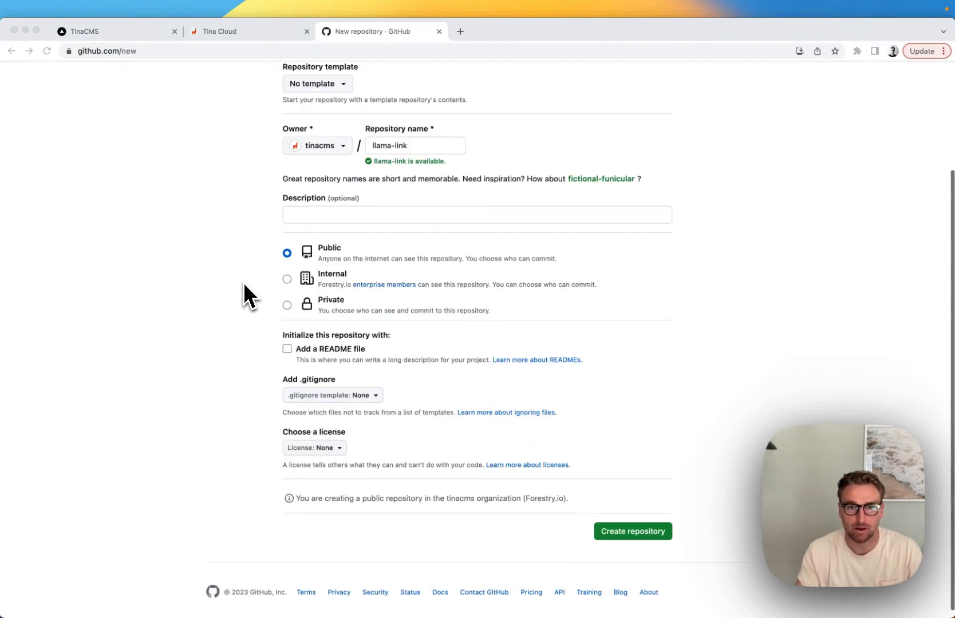
left_click(632, 530)
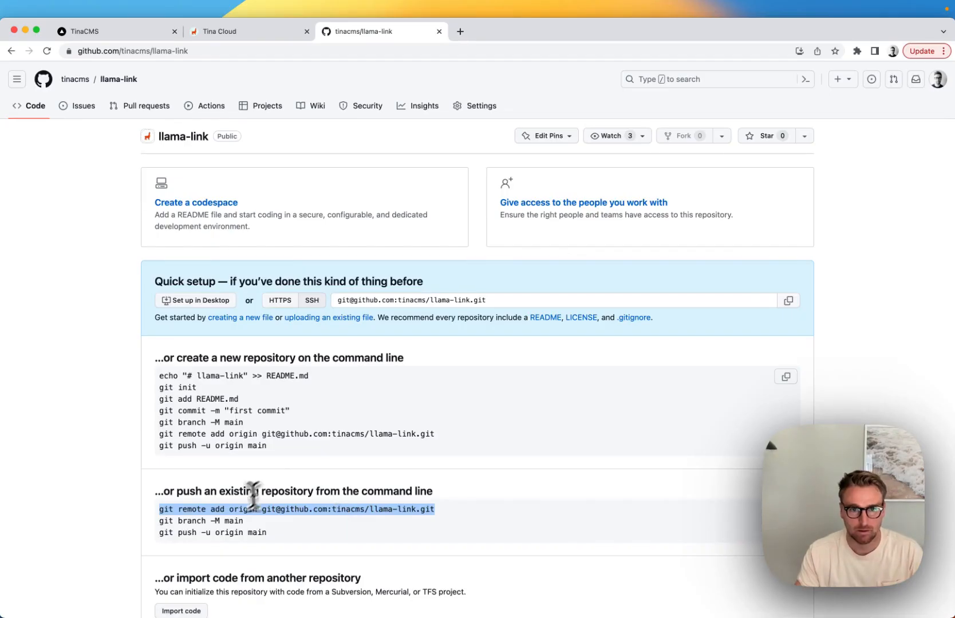
double_click(233, 521)
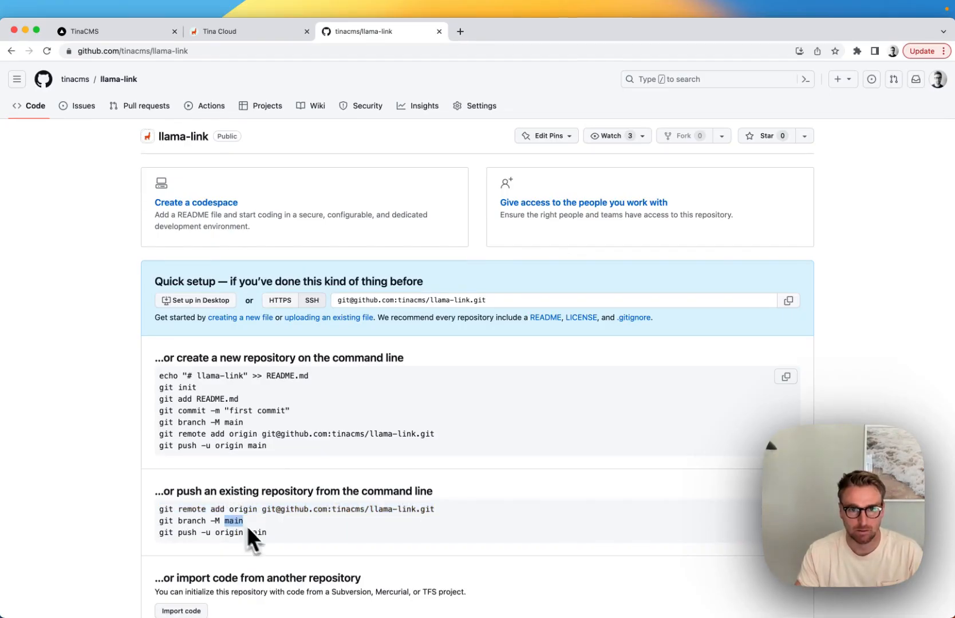
left_click_drag(243, 521, 164, 533)
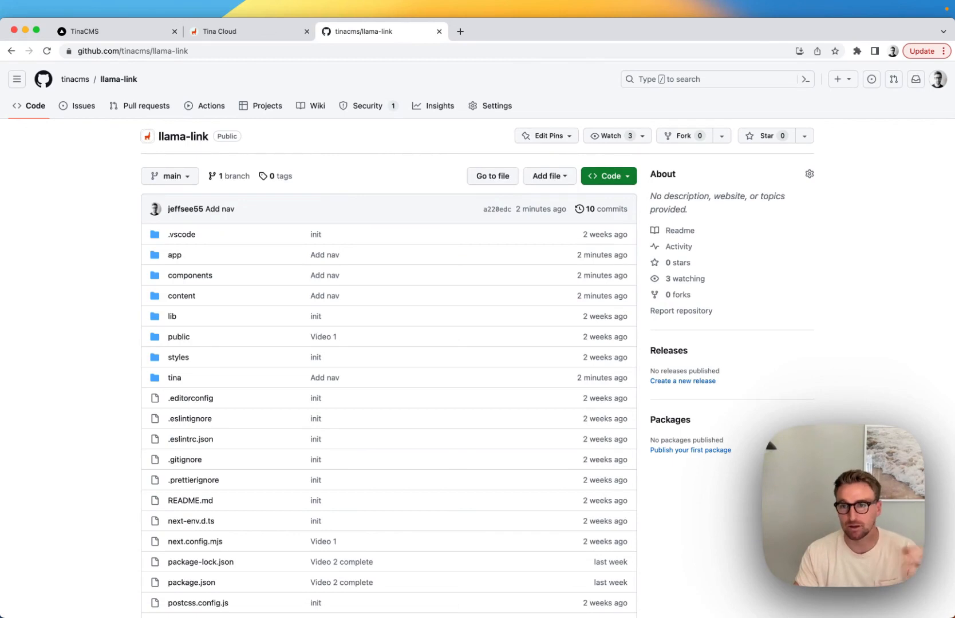
mouse_move(329, 107)
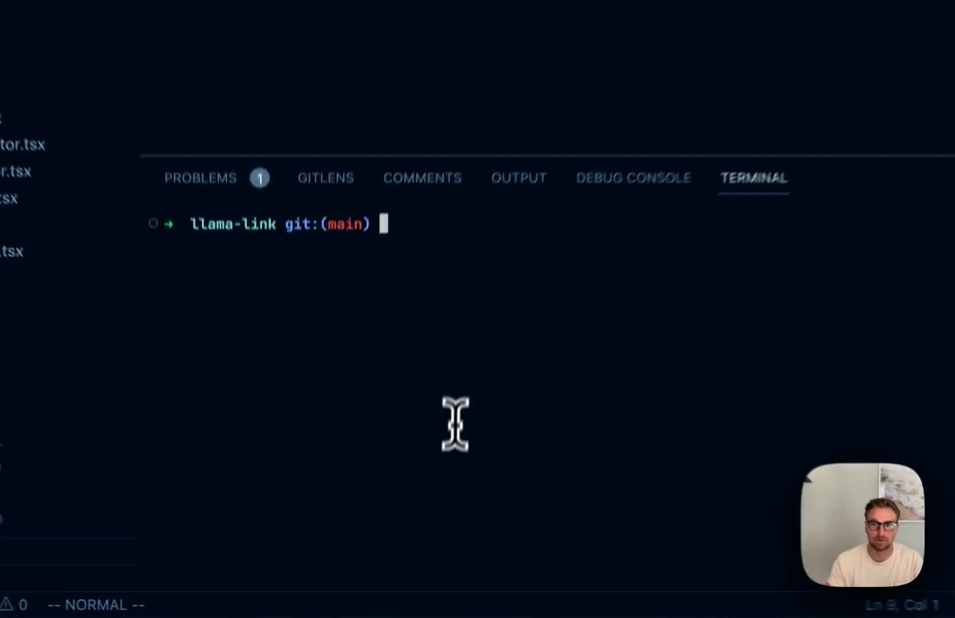
- Run the npx tinacms command in the llama-link project terminal
type("npx tinacm")
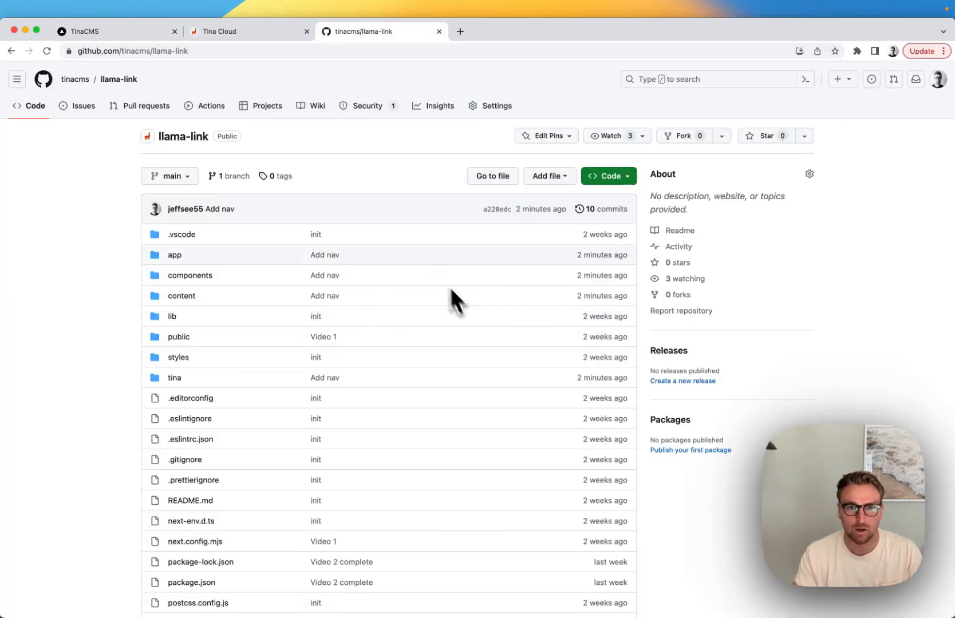
mouse_move(373, 241)
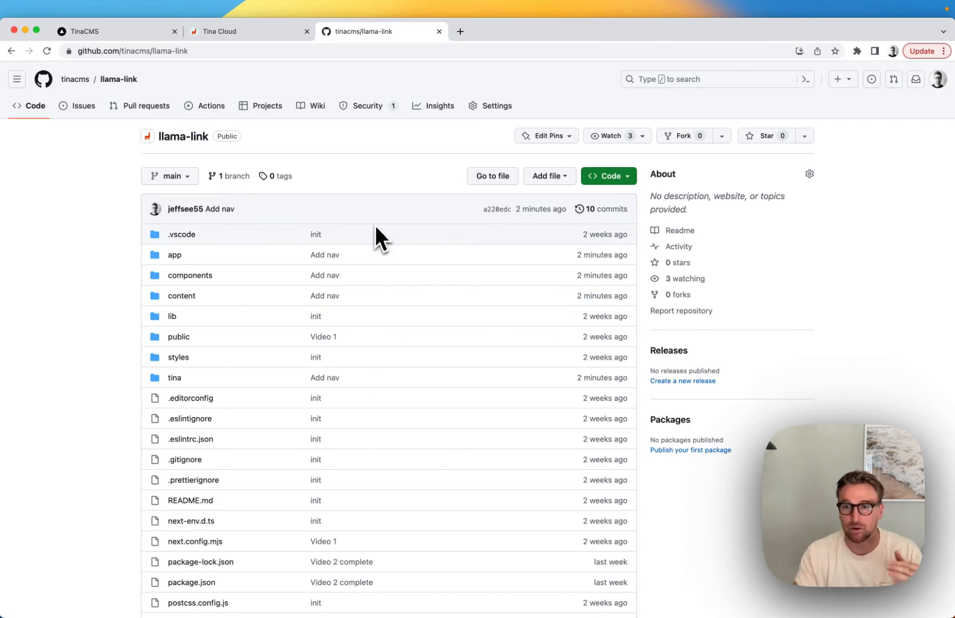
mouse_move(248, 31)
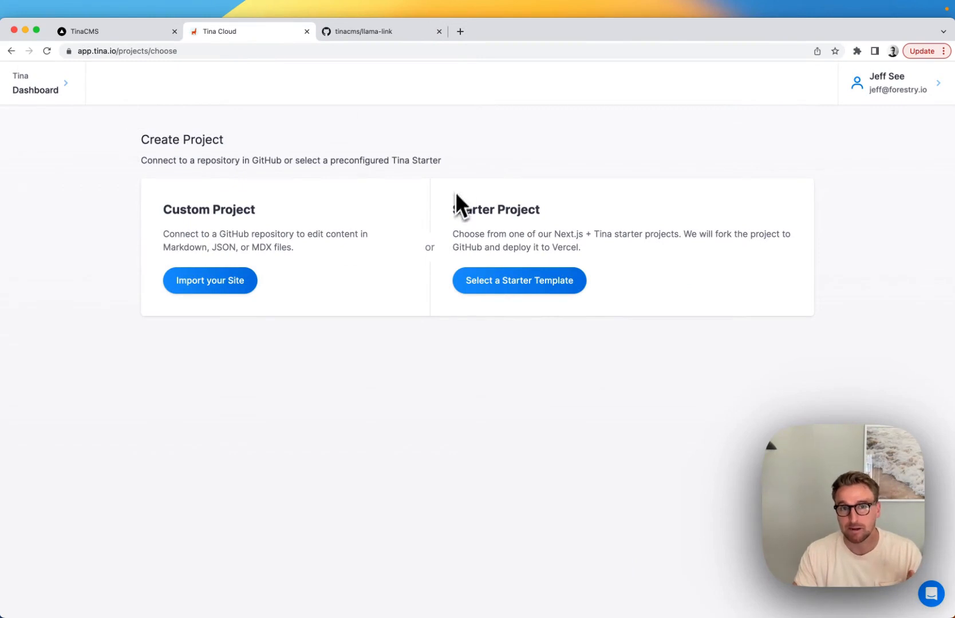
left_click(209, 280)
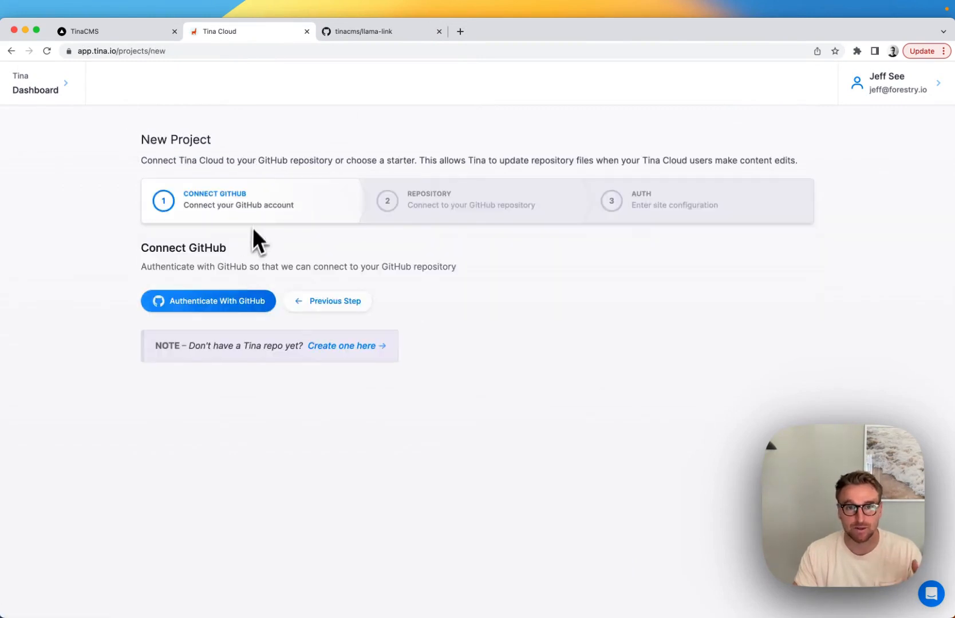
left_click(208, 301)
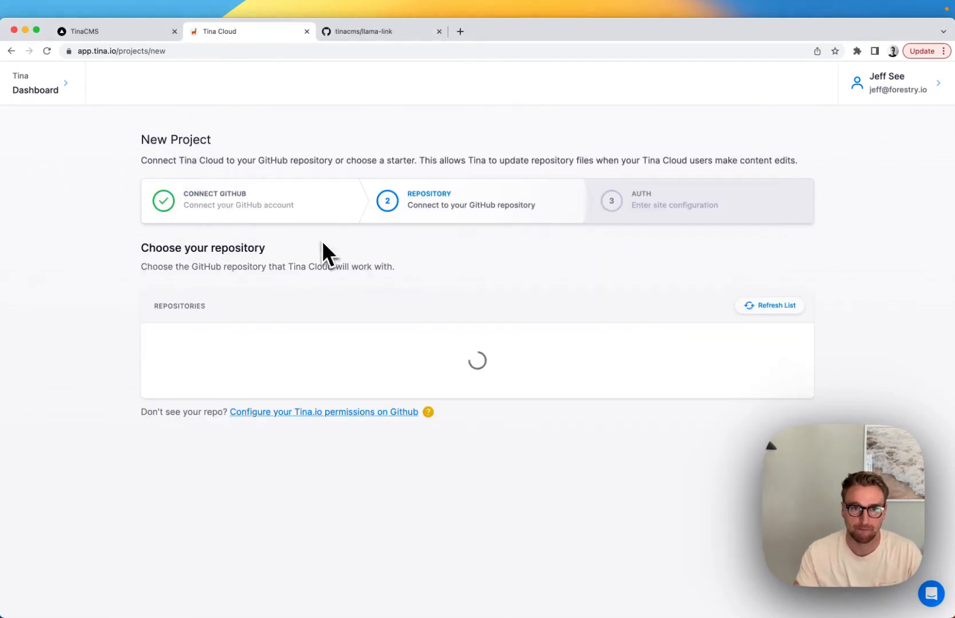
mouse_move(447, 294)
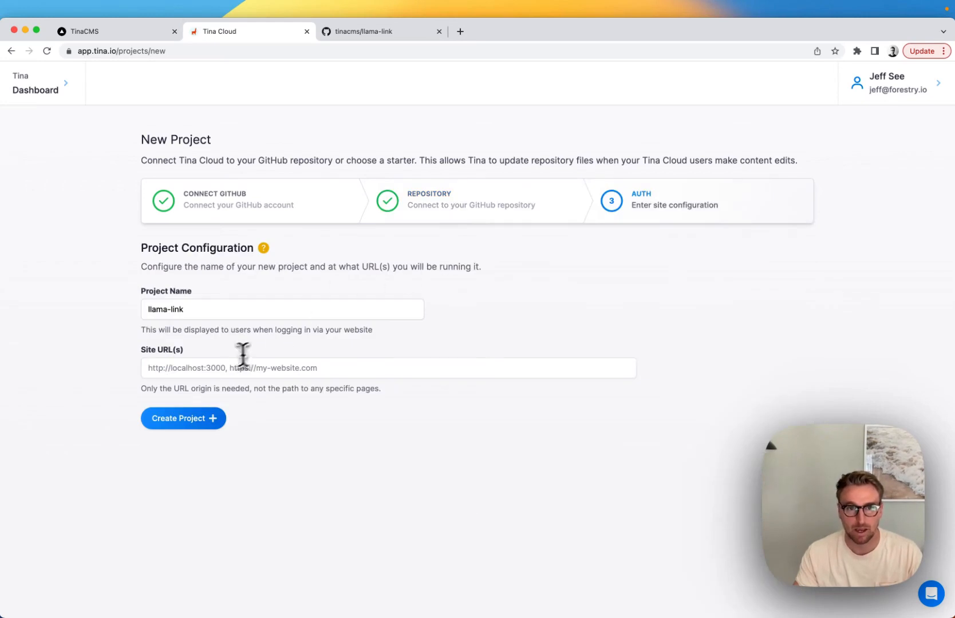
type("http://localhost:3000")
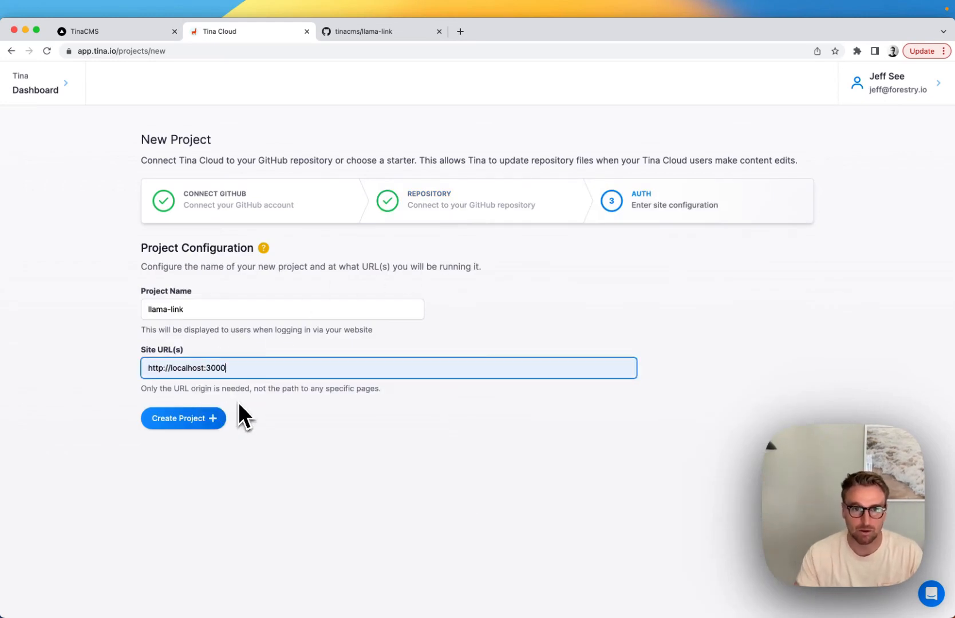
left_click(183, 418)
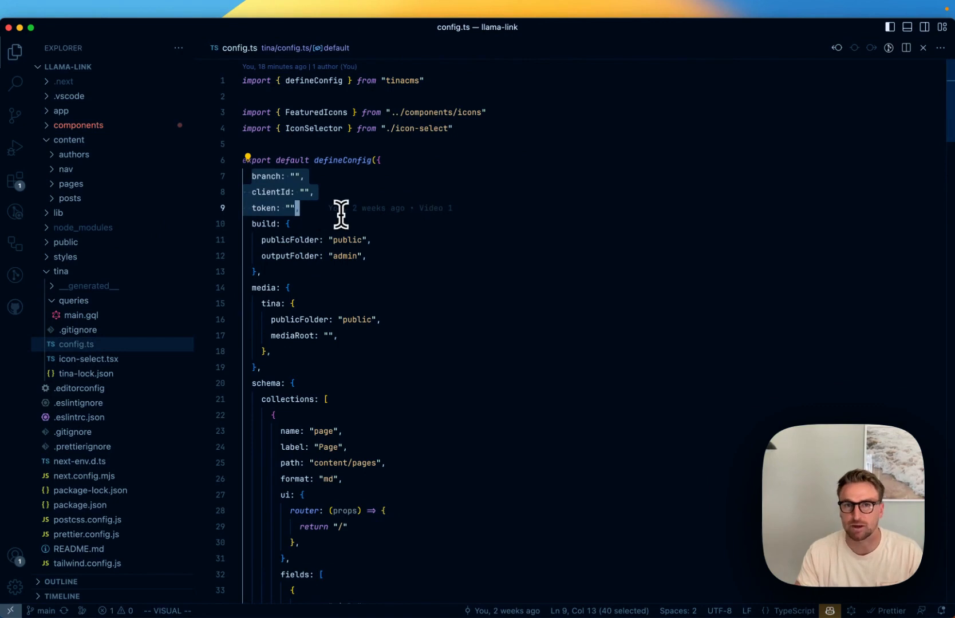
mouse_move(332, 169)
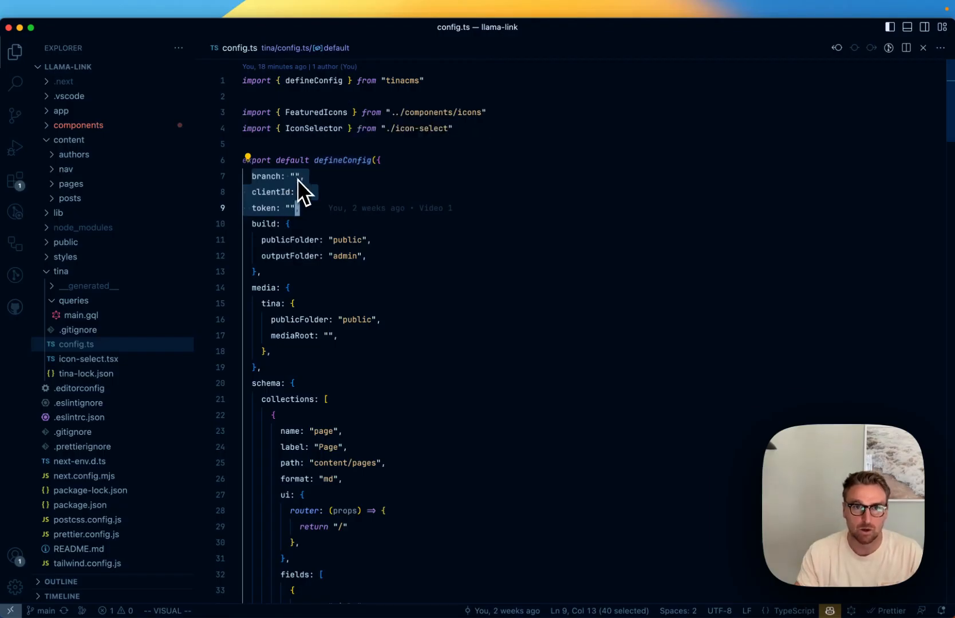
- Set branch main in config.ts and copy the project's client ID from Tina Cloud
key("Escape")
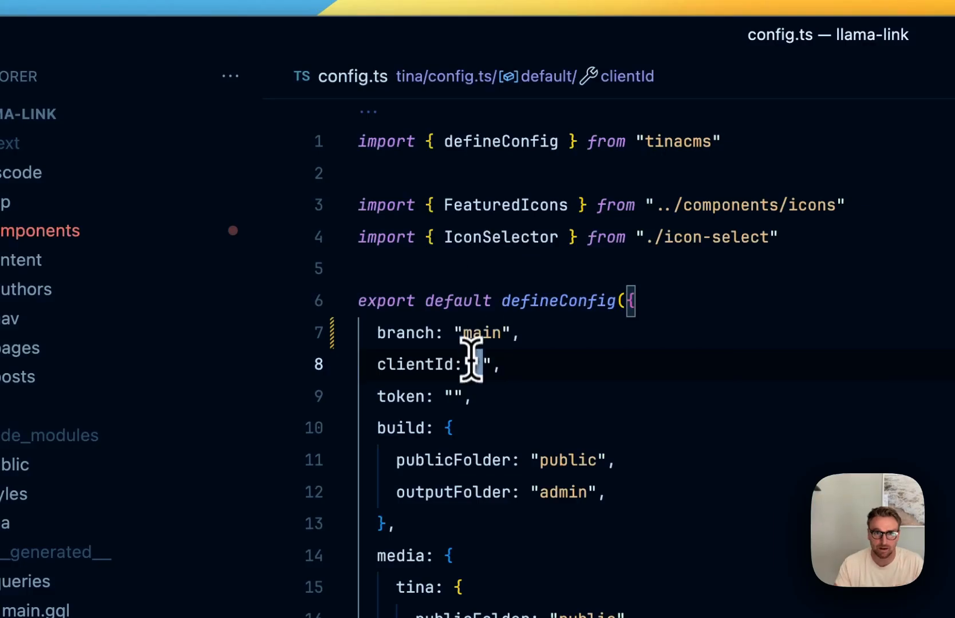
left_click(249, 31)
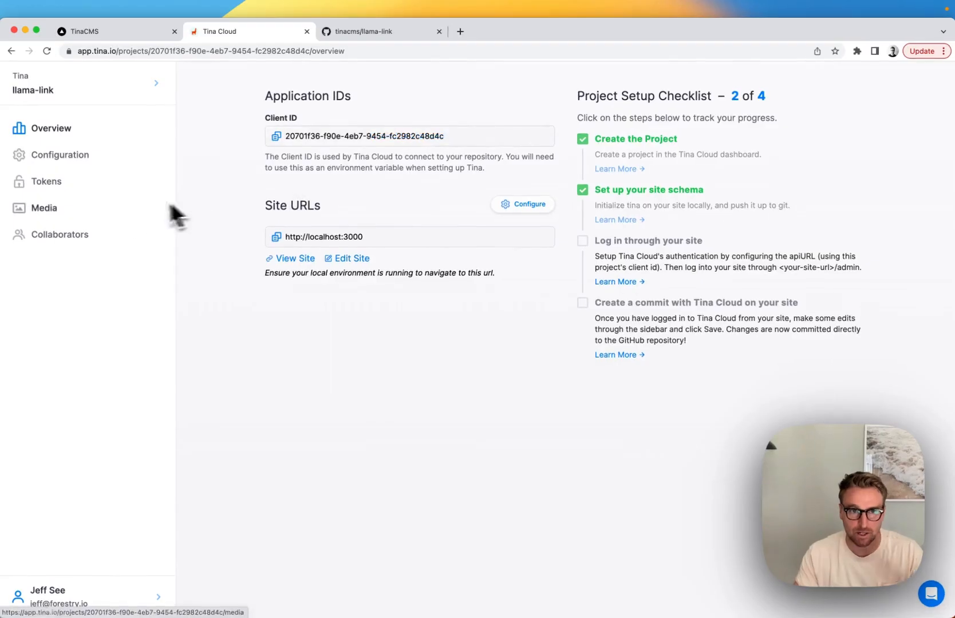
left_click(46, 182)
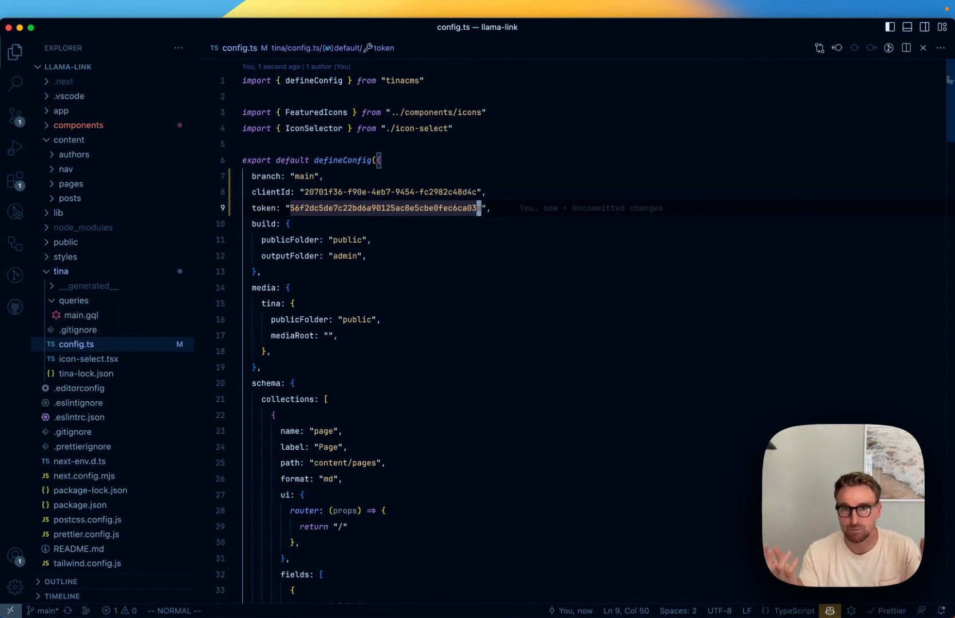
mouse_move(327, 208)
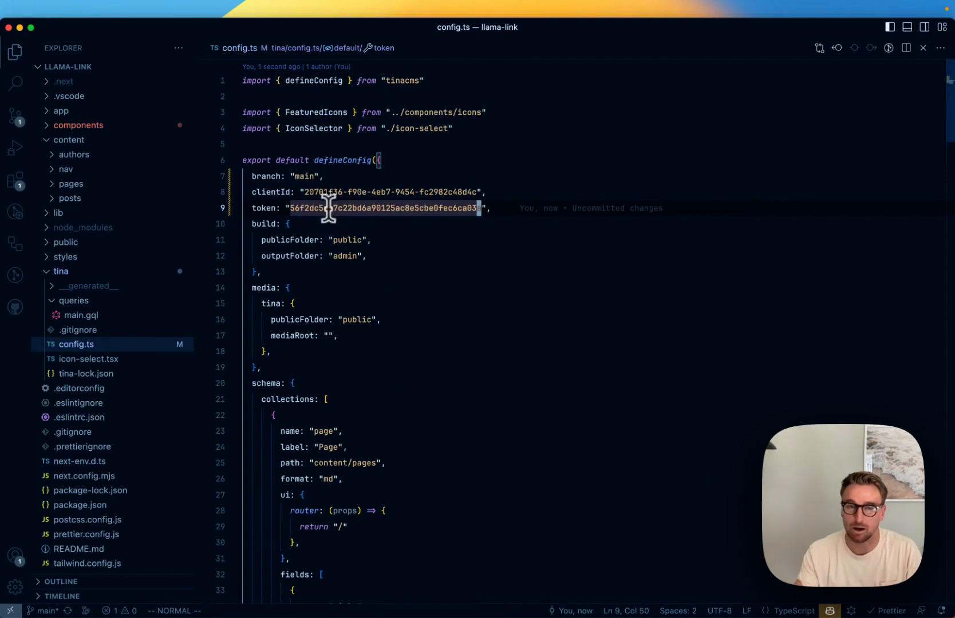
mouse_move(302, 192)
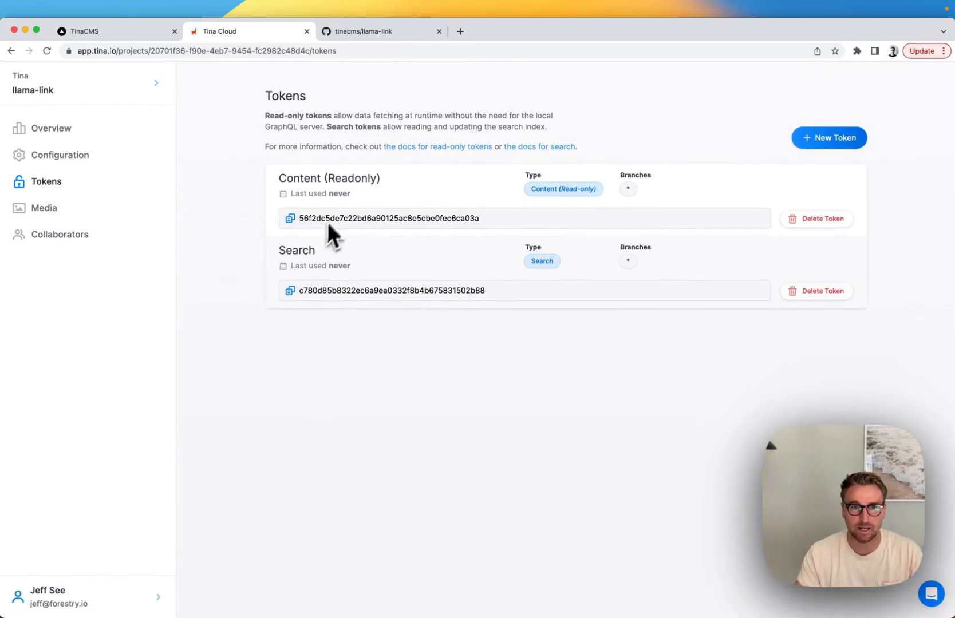
- View the project configuration showing branch main indexed with status Complete
left_click(51, 128)
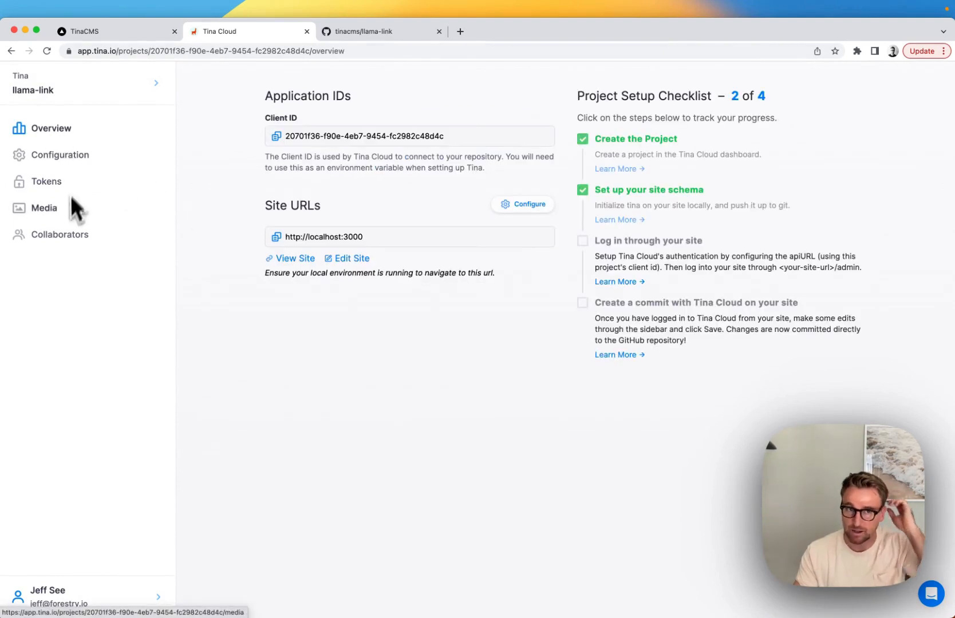
mouse_move(63, 155)
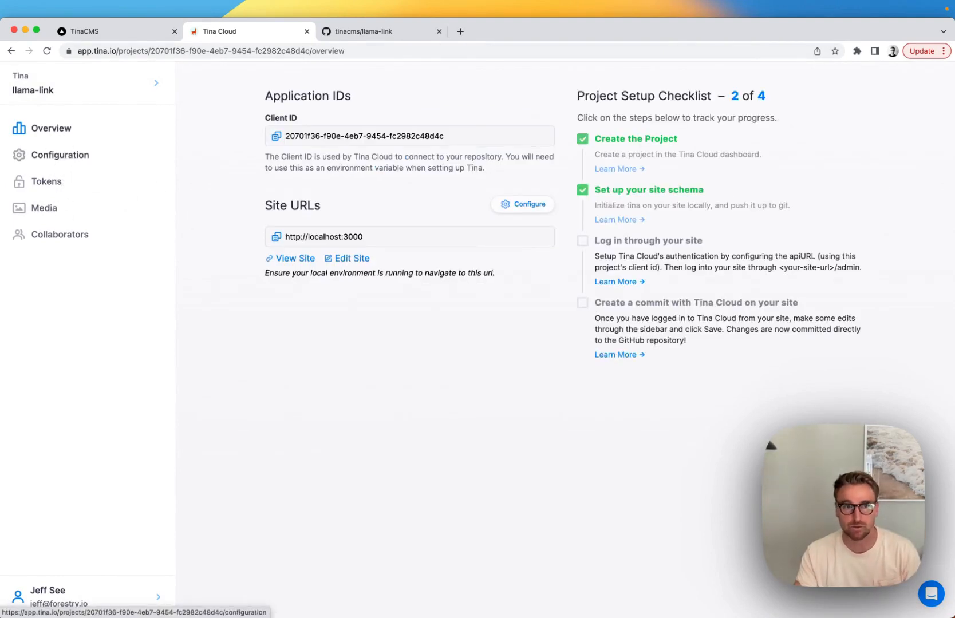
left_click(61, 155)
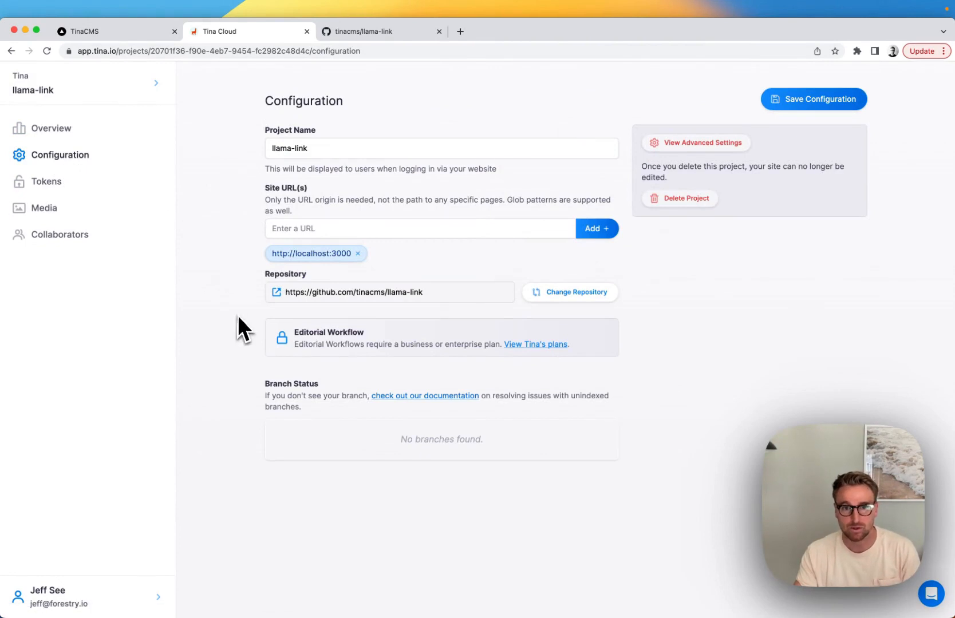
mouse_move(399, 424)
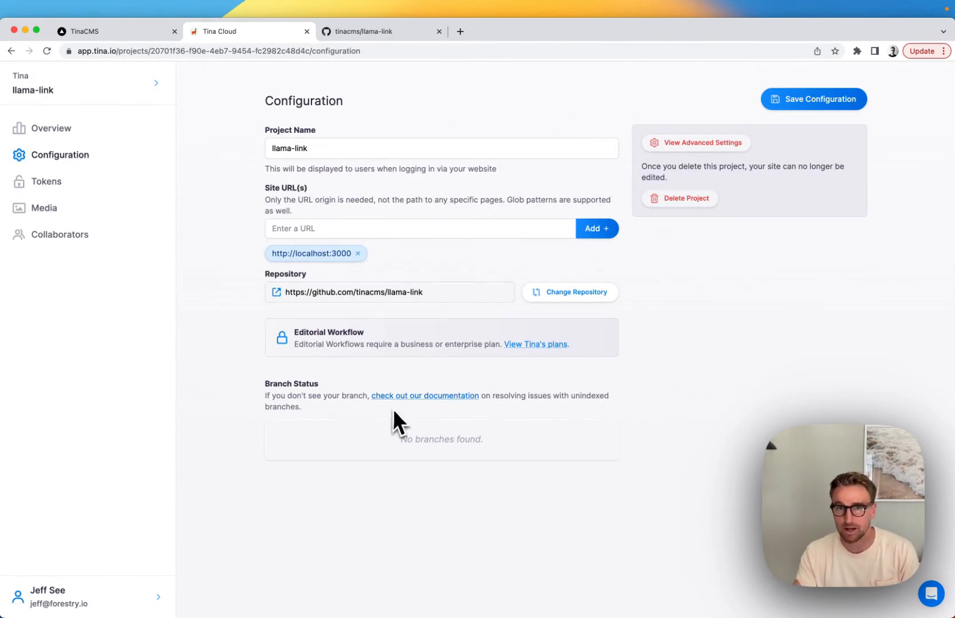
mouse_move(228, 302)
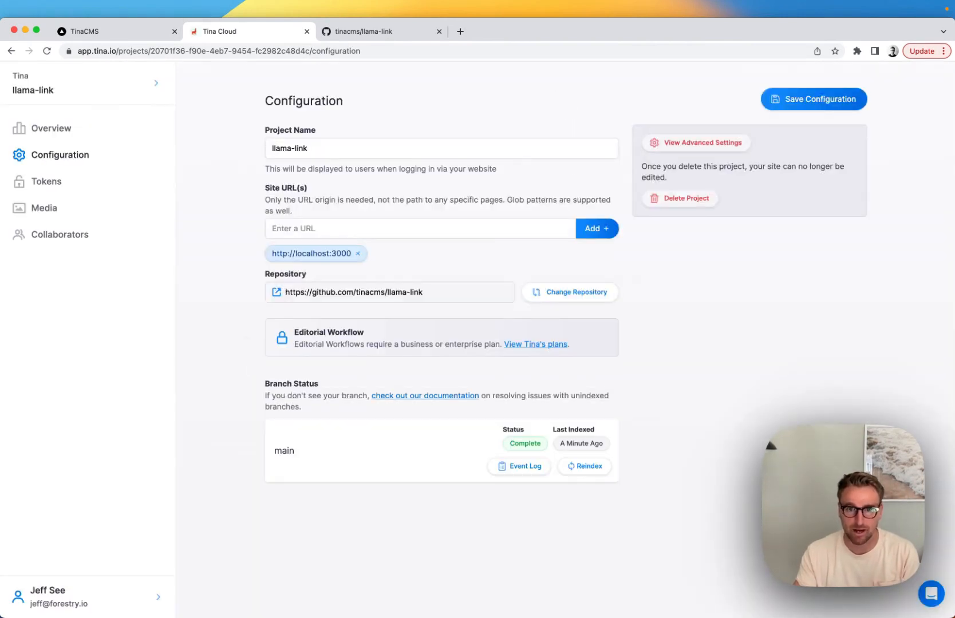
mouse_move(540, 470)
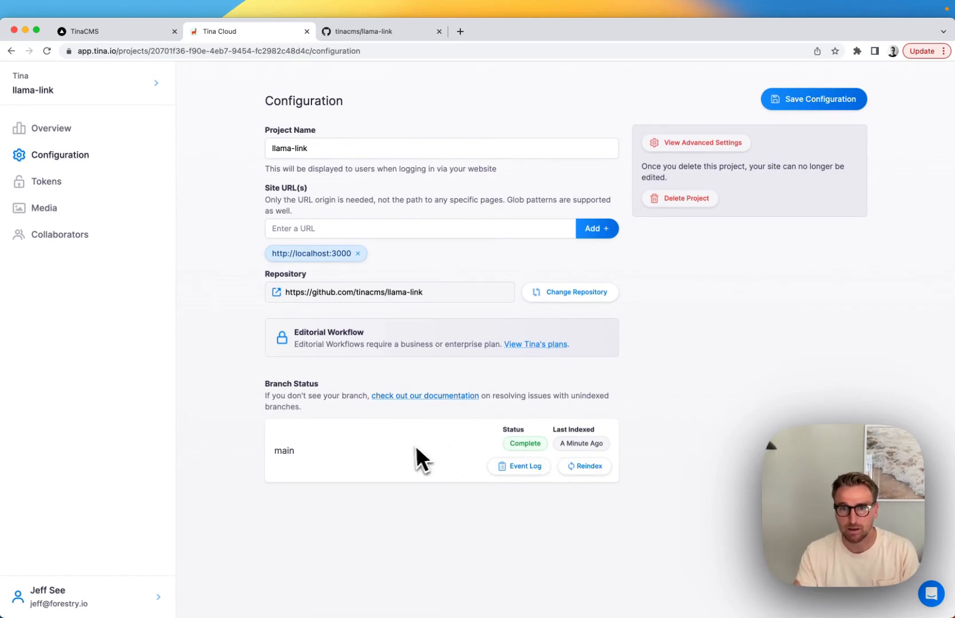
mouse_move(286, 466)
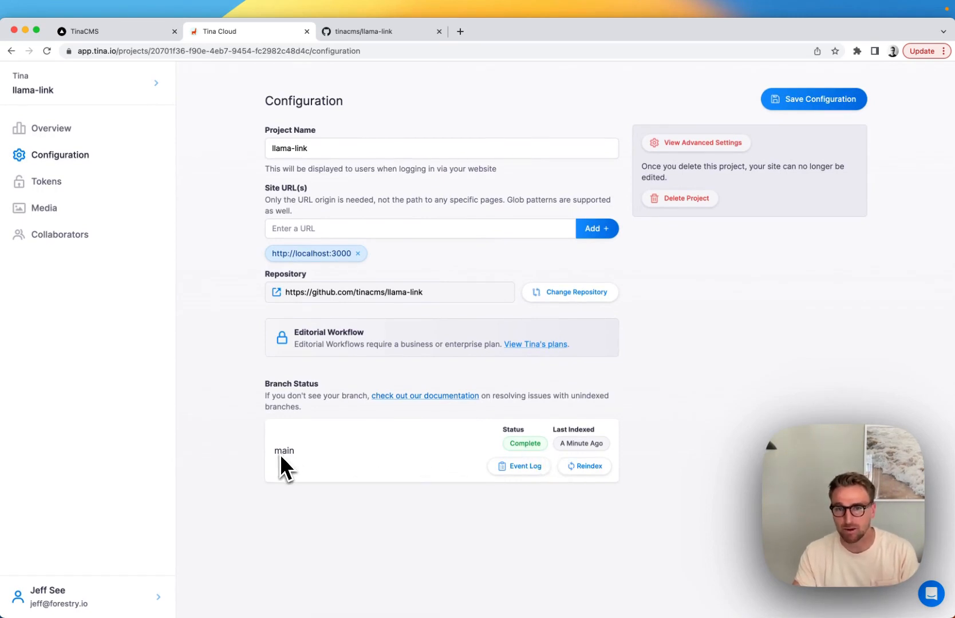
mouse_move(322, 420)
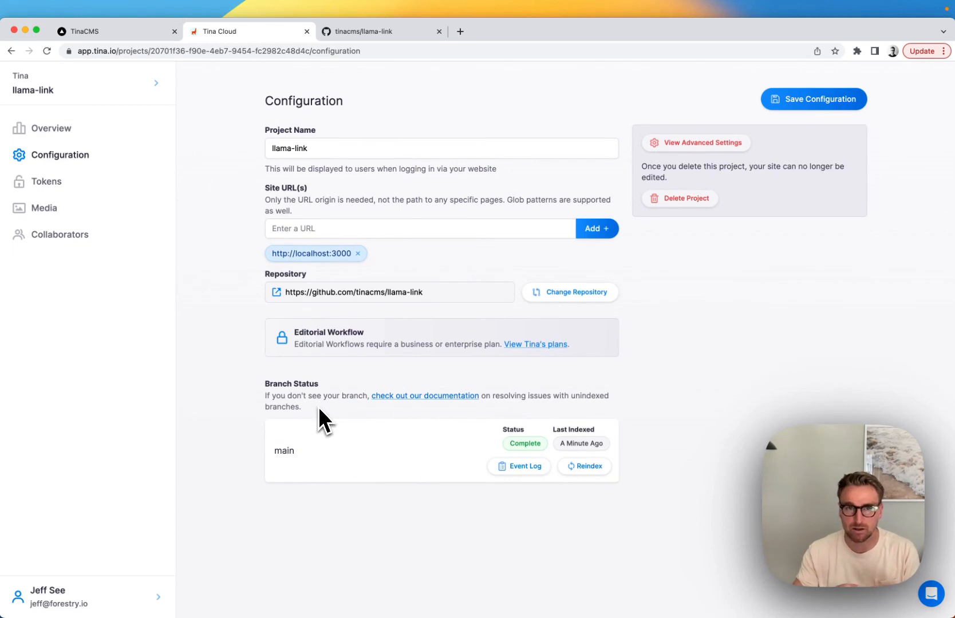
key("cmd+tab")
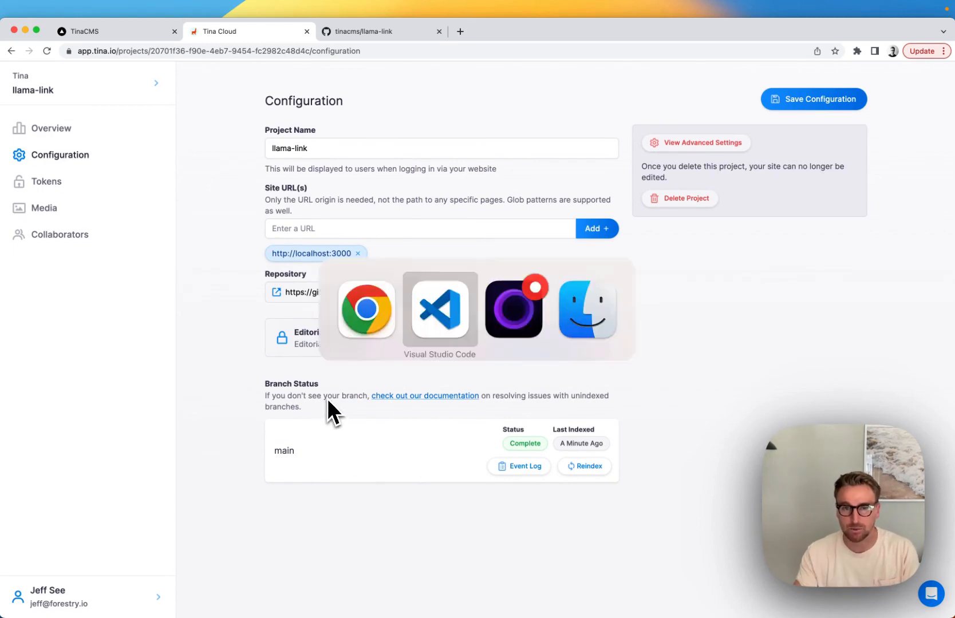
- Run npx tinacms build and check the generated client.ts content URL
left_click(439, 308)
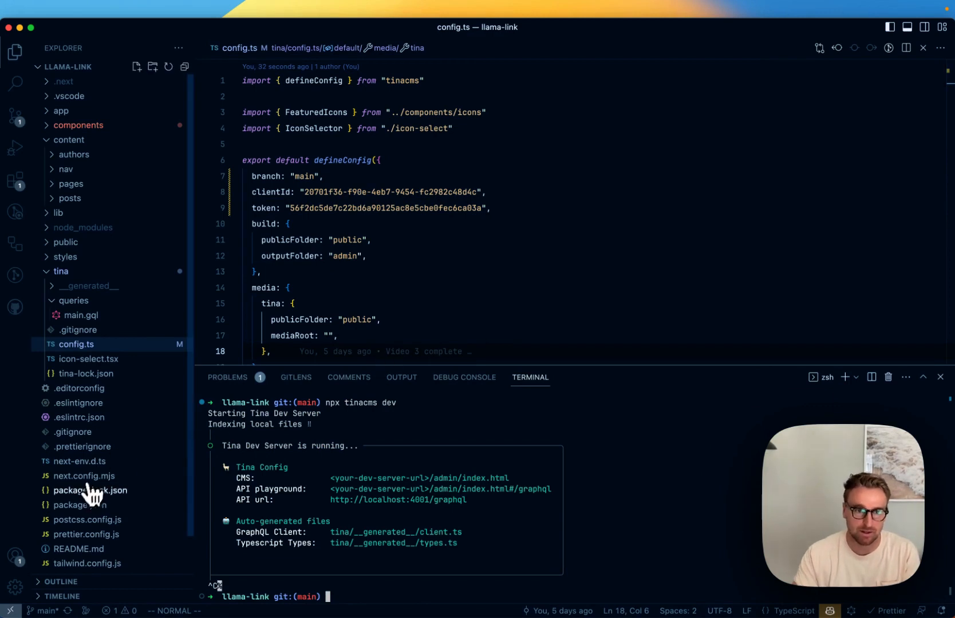
left_click(79, 505)
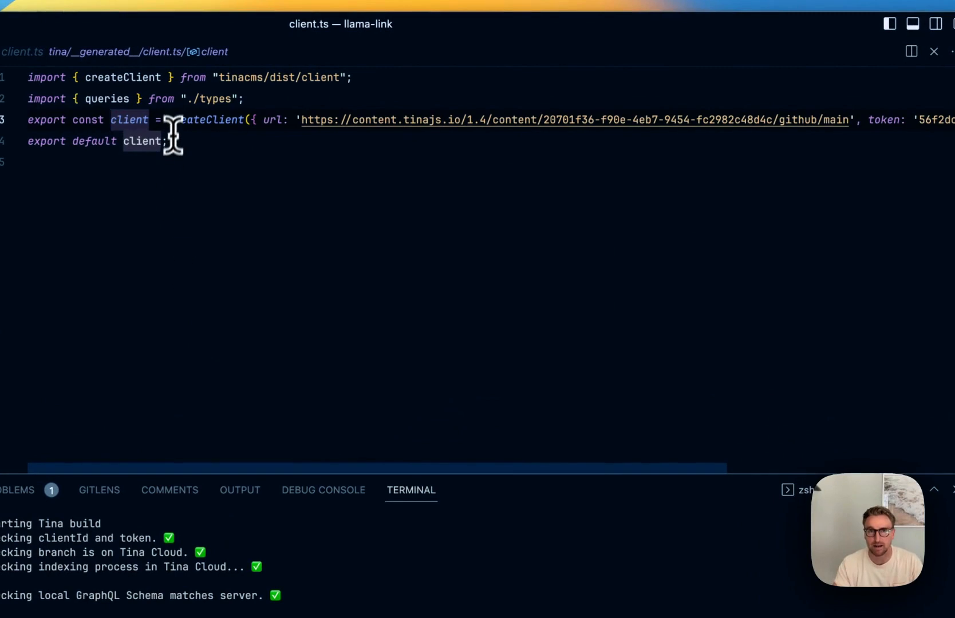
mouse_move(327, 319)
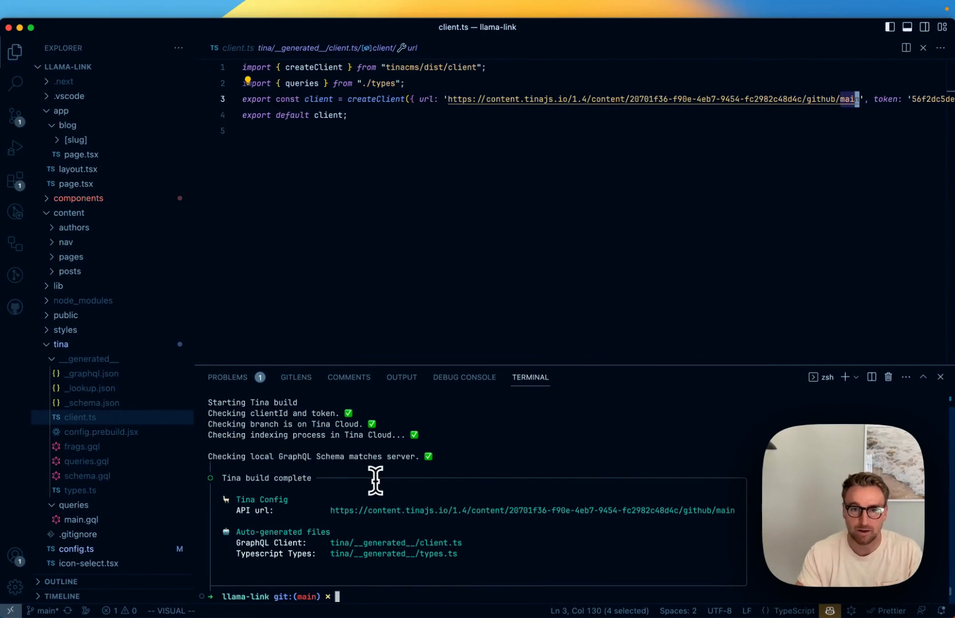
type("npx tinacms dev")
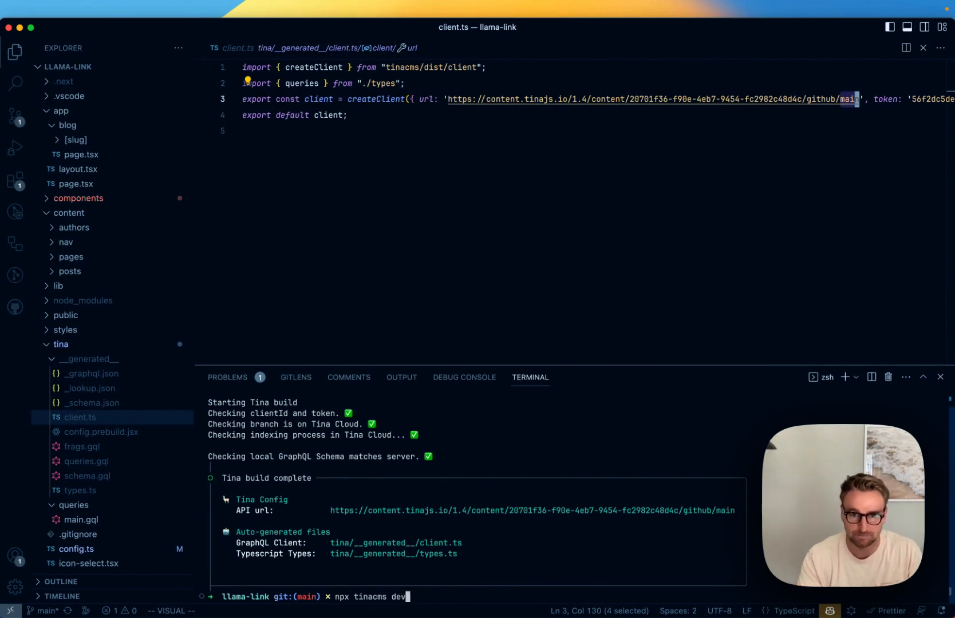
key("enter")
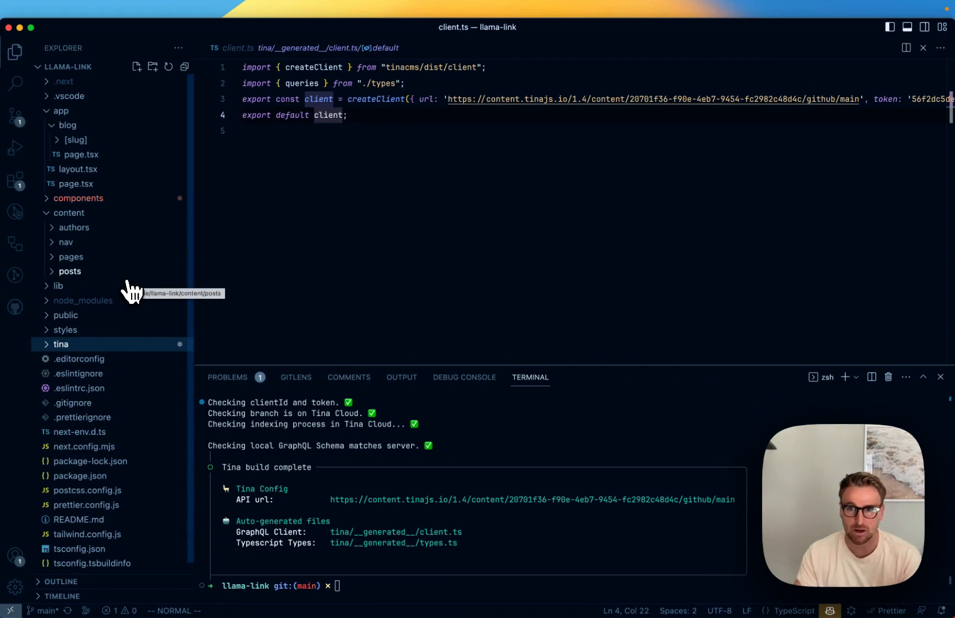
mouse_move(187, 425)
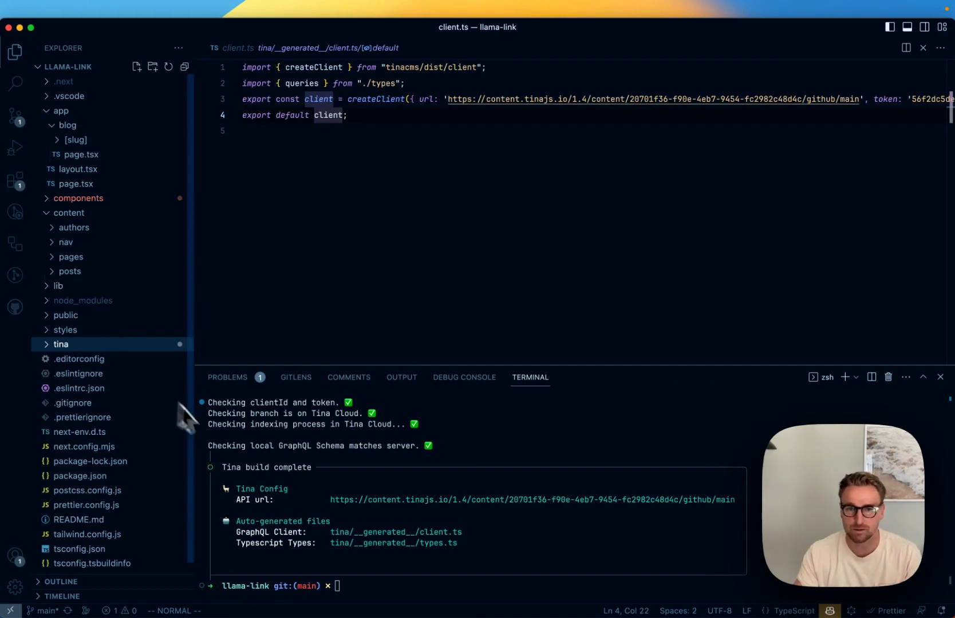
- Reveal public/admin/assets in the Explorer and start the Next dev server with npx next dev
left_click(61, 110)
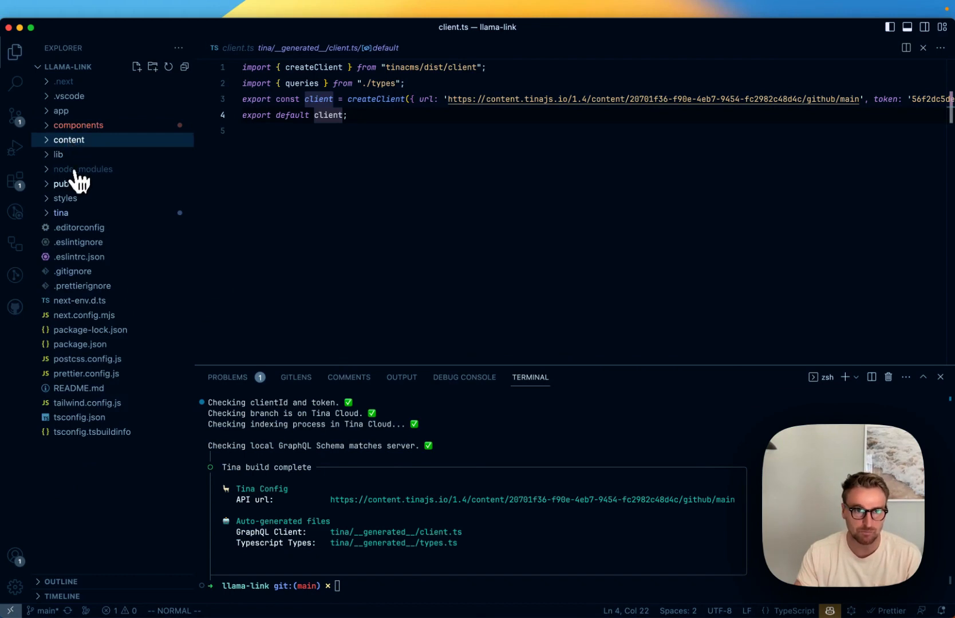
left_click(63, 184)
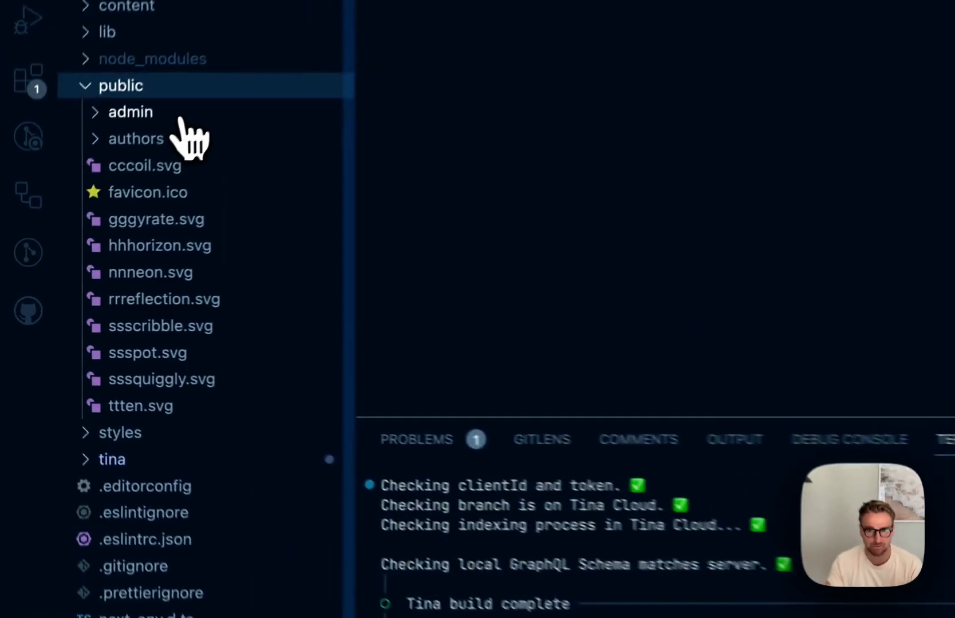
left_click(130, 111)
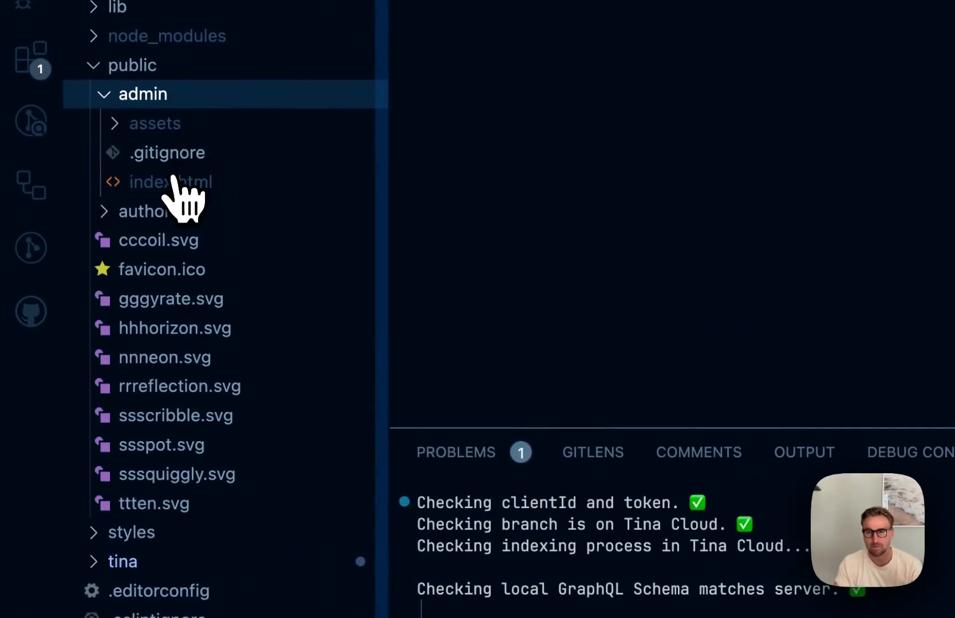
left_click(155, 122)
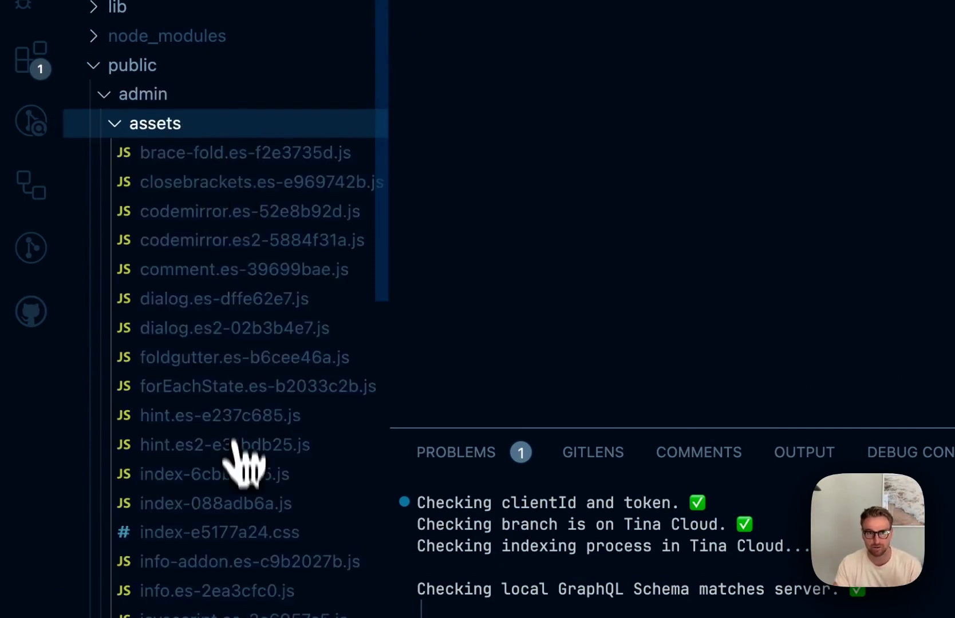
mouse_move(183, 140)
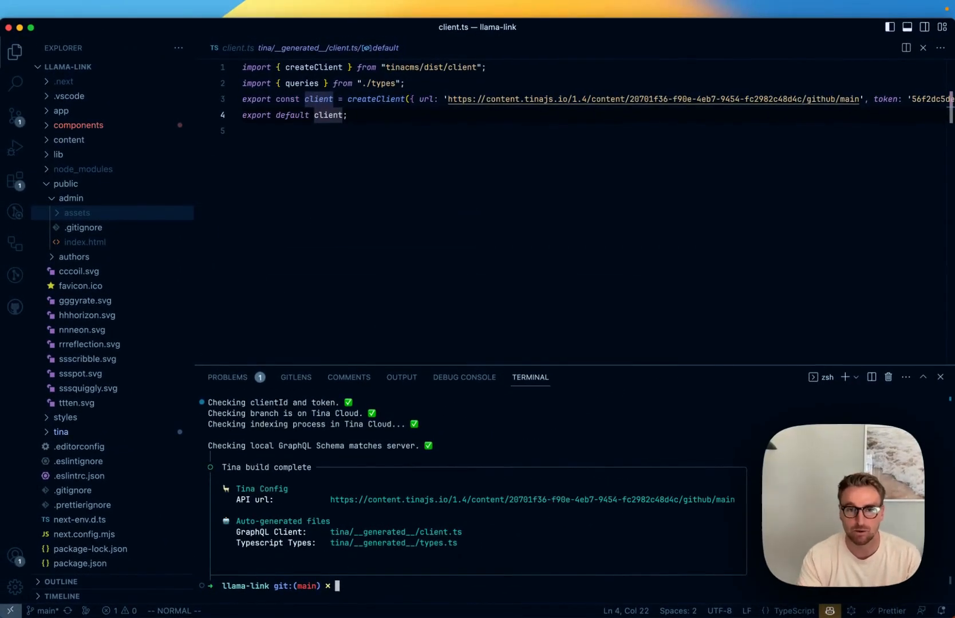
type("npx next dev")
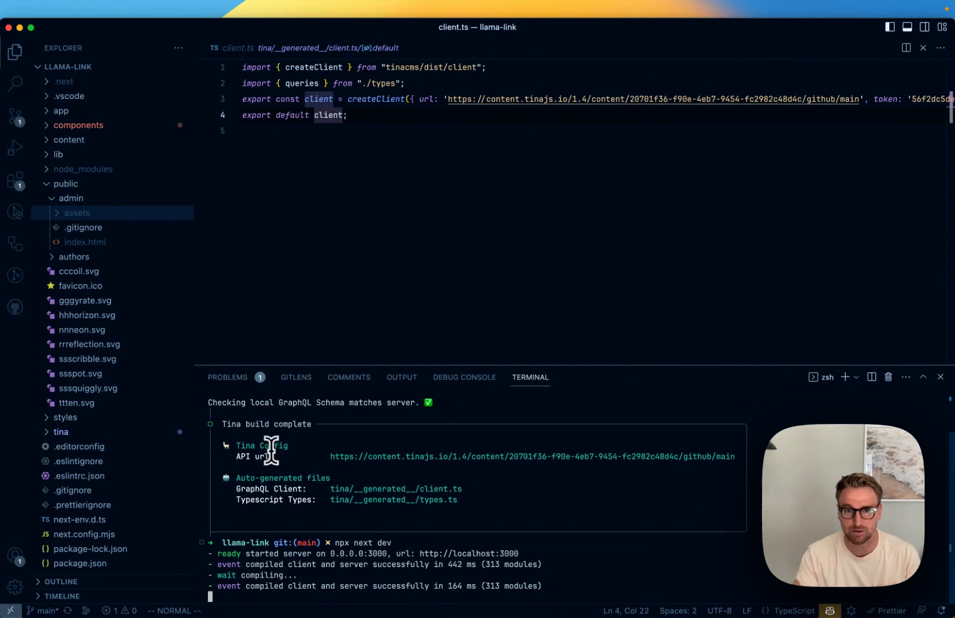
mouse_move(378, 539)
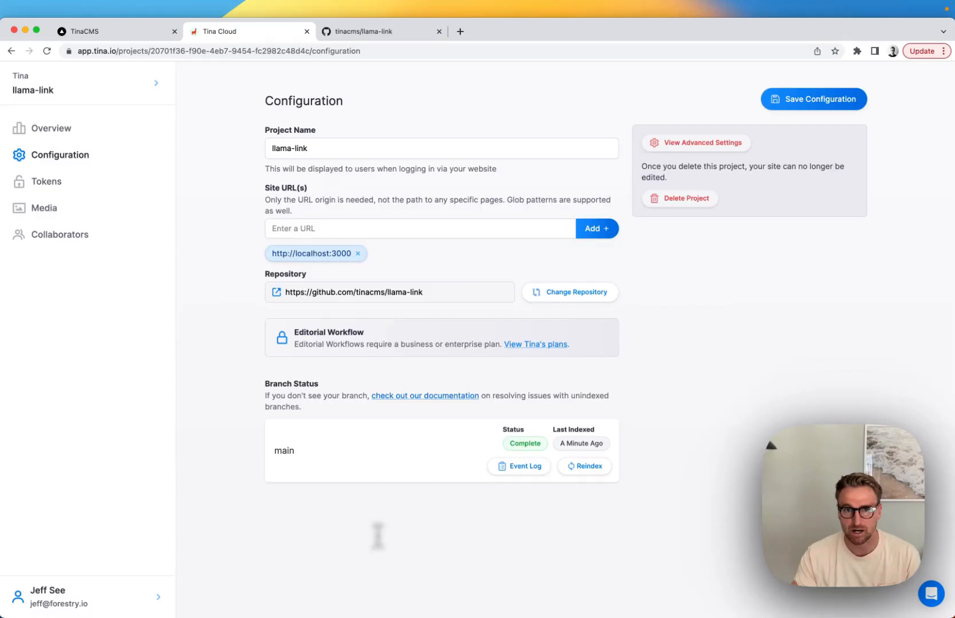
- Load localhost:3000 and select the assets.tina.io hostname in the image error
left_click(116, 31)
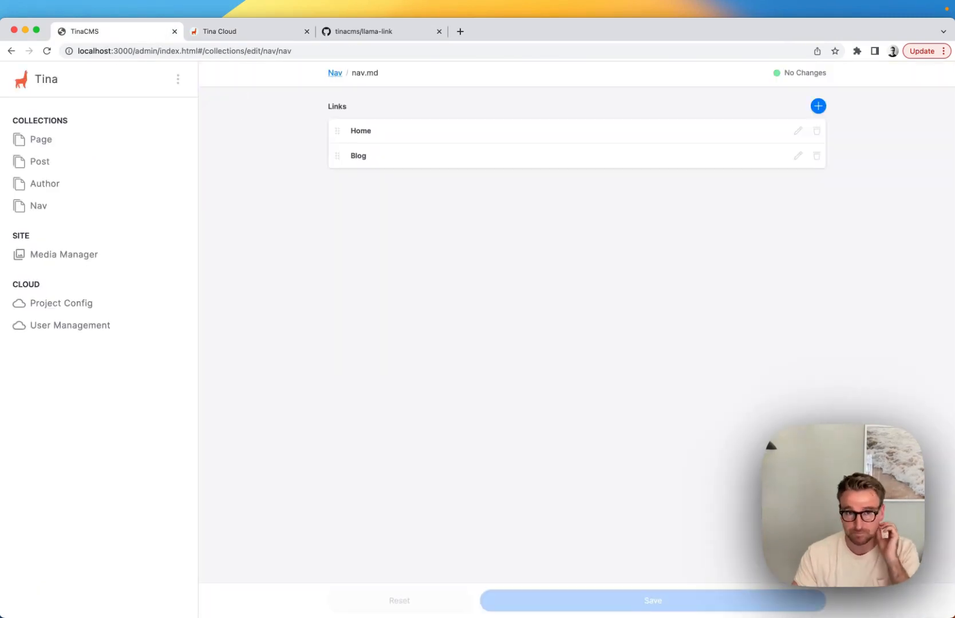
left_click(41, 138)
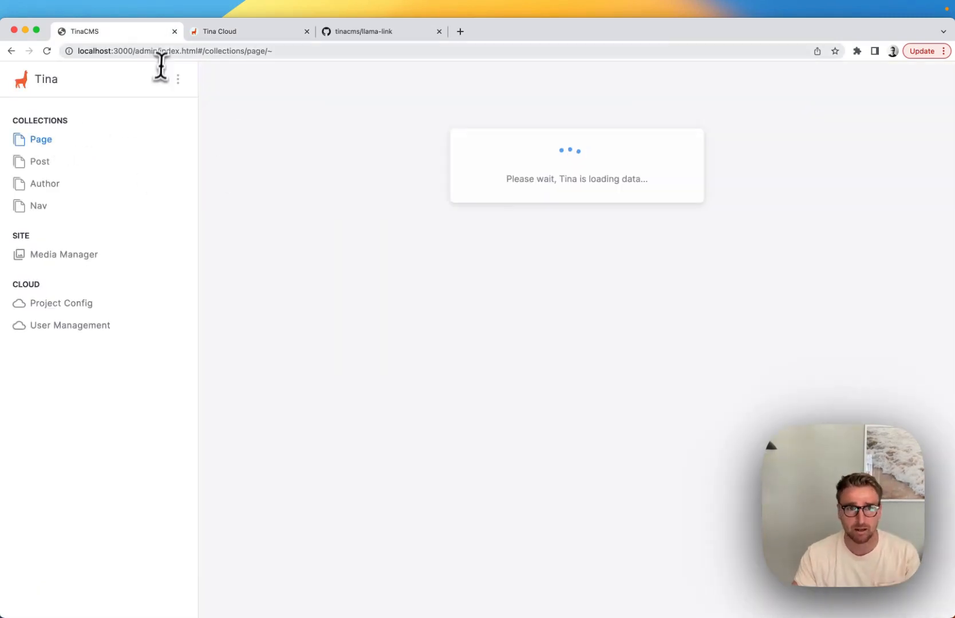
left_click(174, 51)
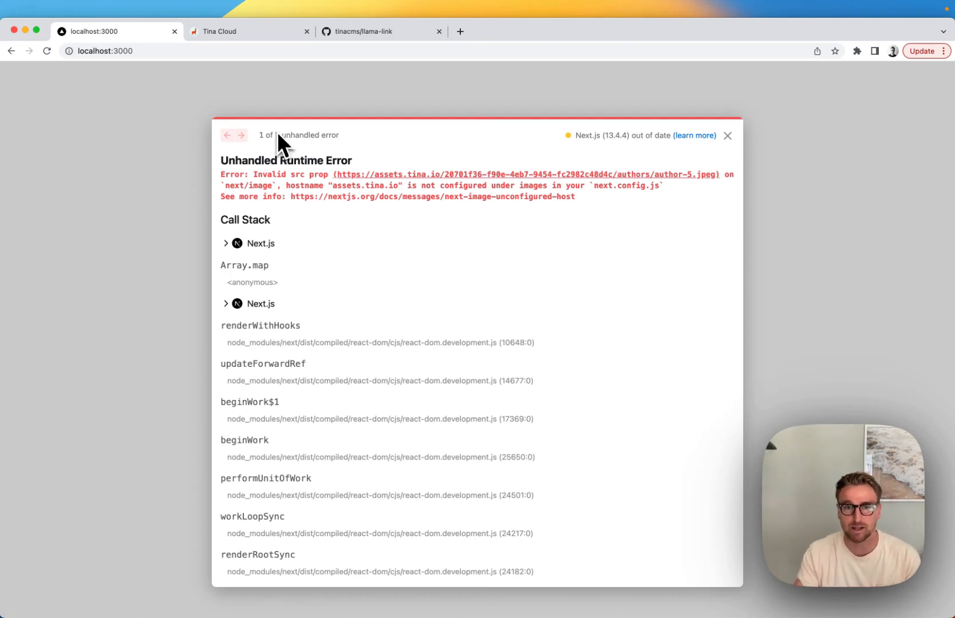
mouse_move(356, 192)
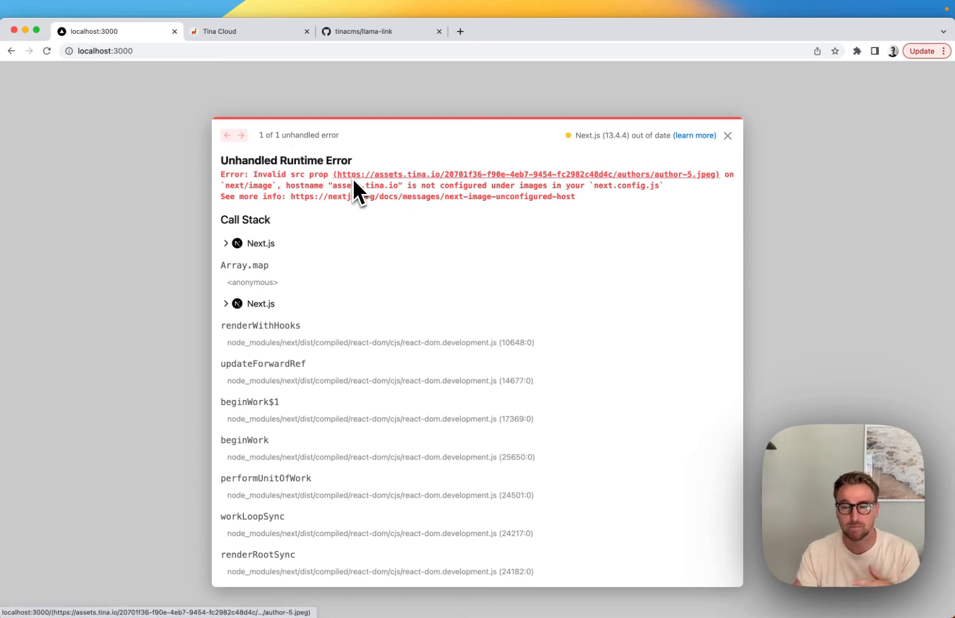
mouse_move(374, 195)
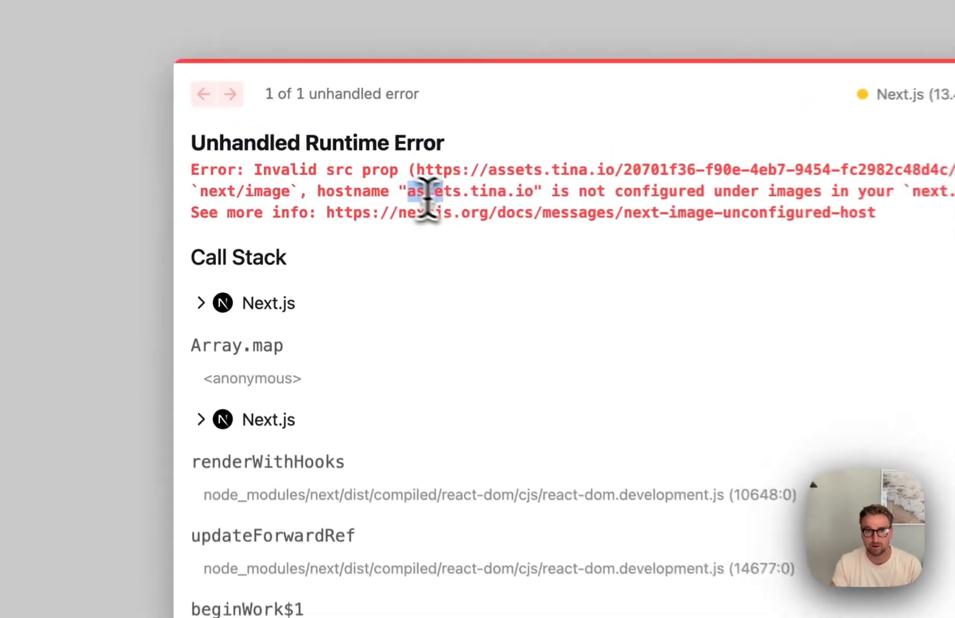
double_click(476, 191)
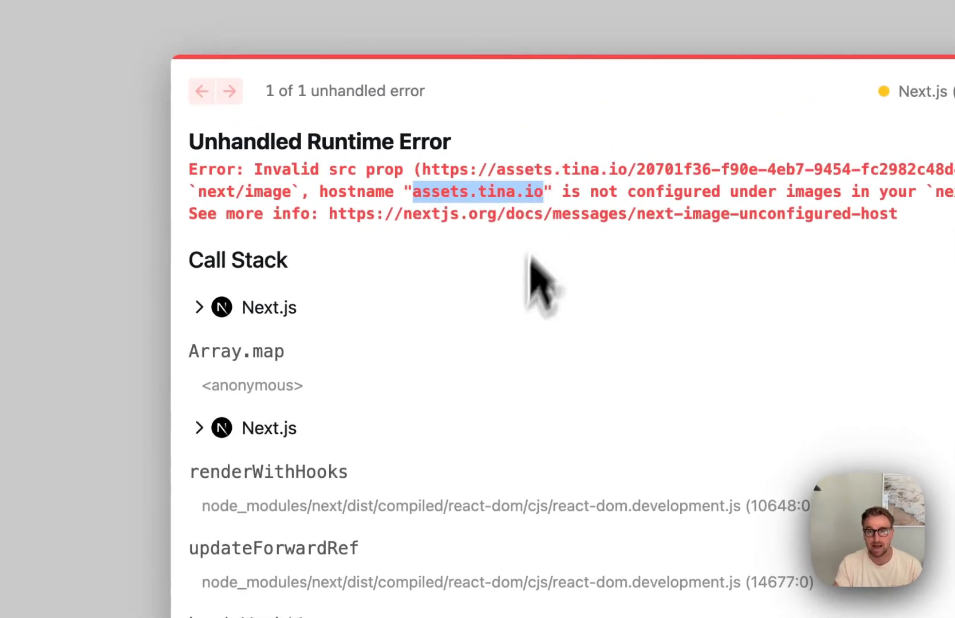
mouse_move(514, 445)
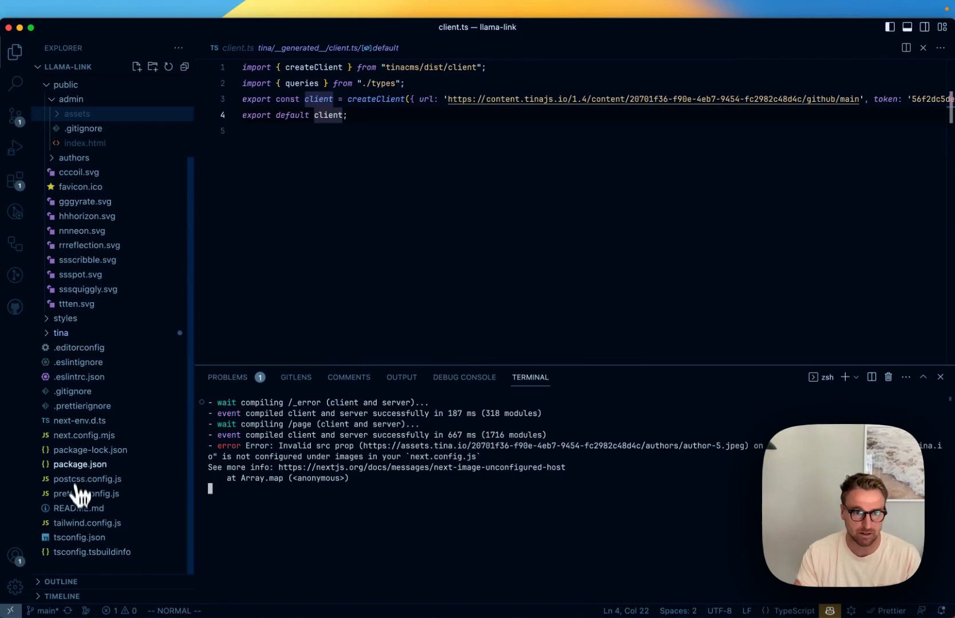
- Allow https images from assets.tina.io in next.config.mjs and reload the local home page
left_click(84, 438)
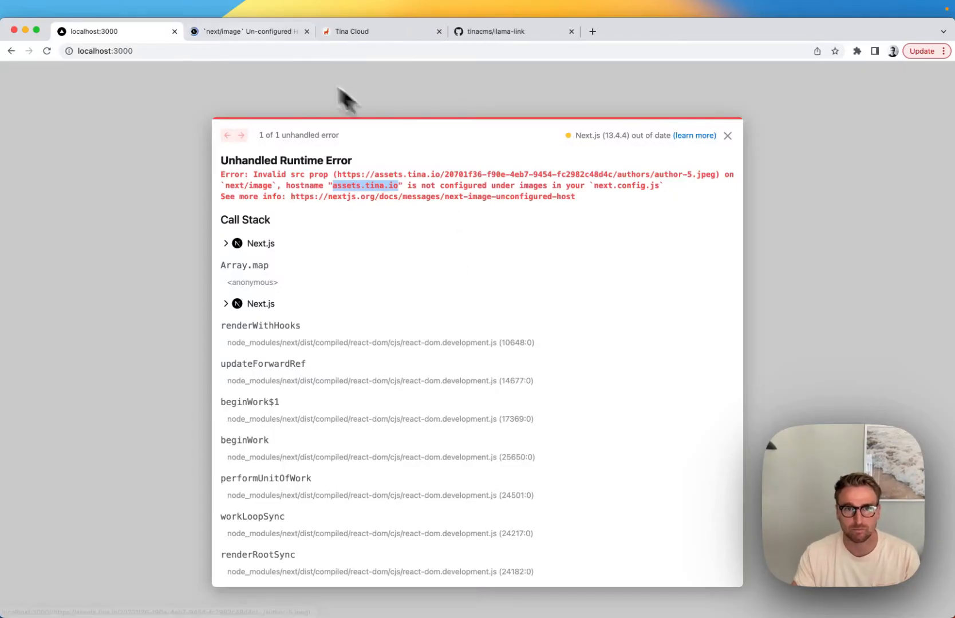
left_click(247, 30)
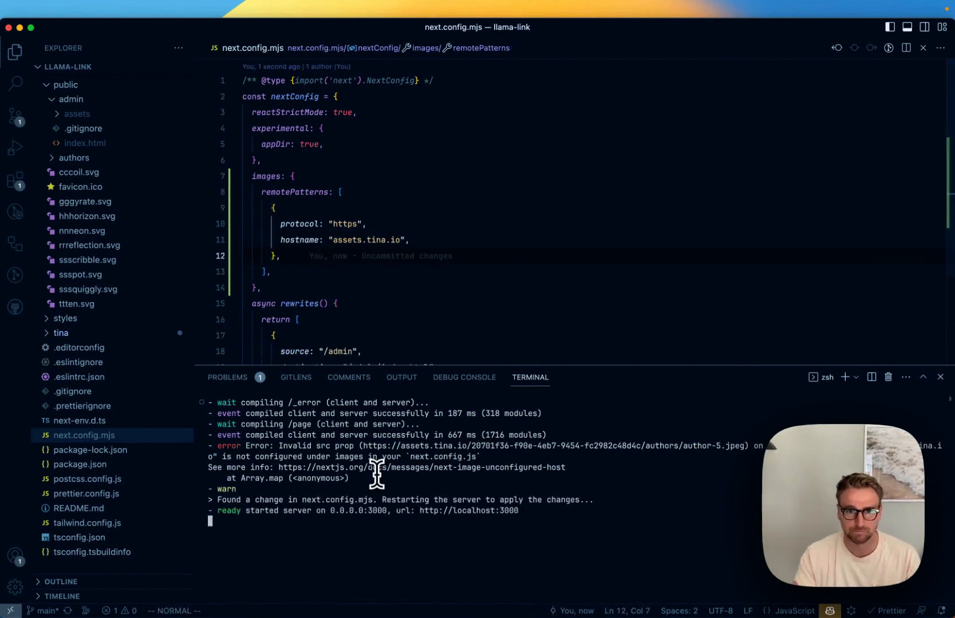
left_click(381, 31)
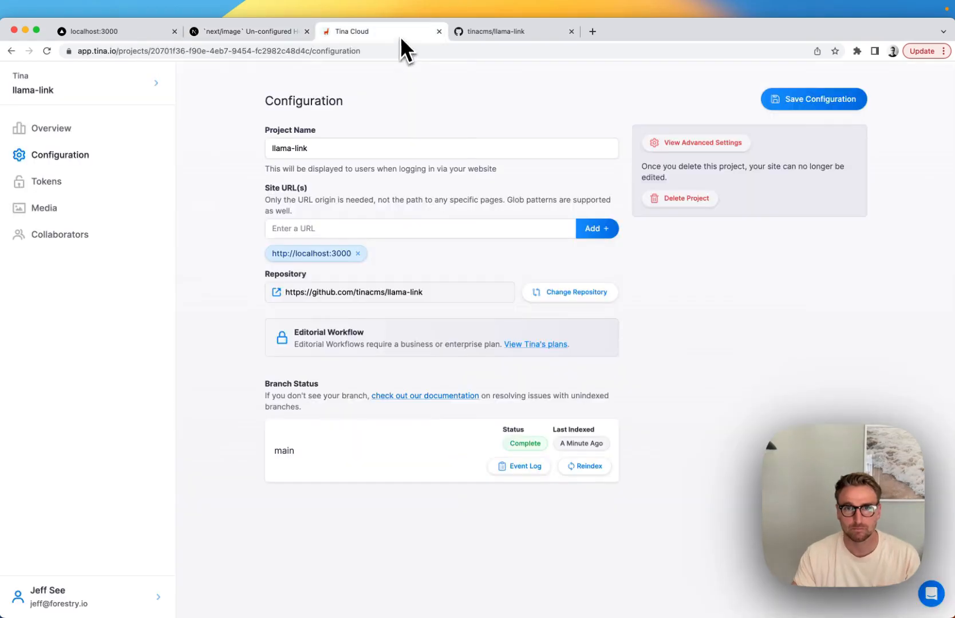
left_click(110, 31)
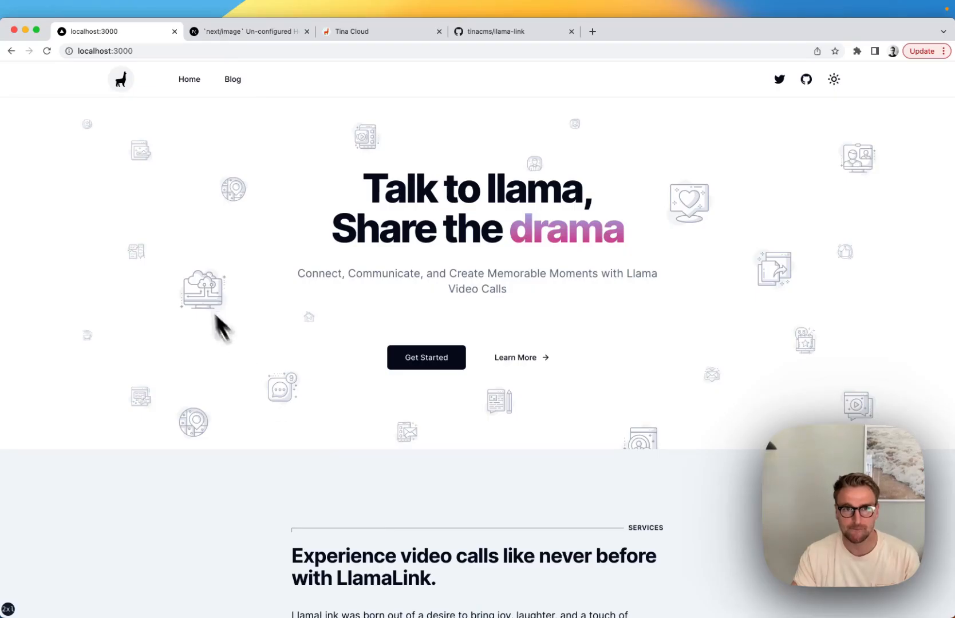
mouse_move(225, 222)
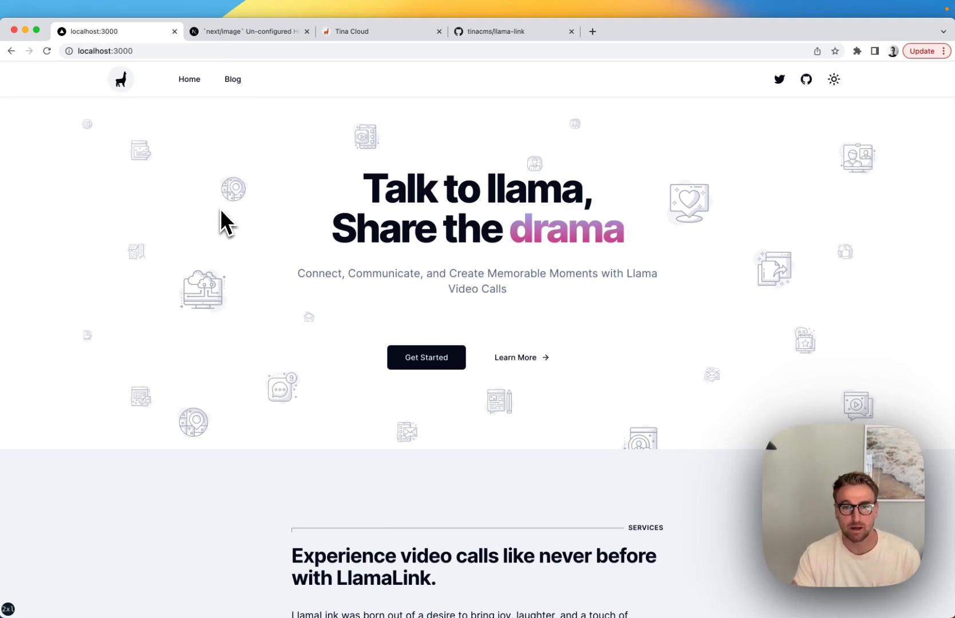
mouse_move(209, 147)
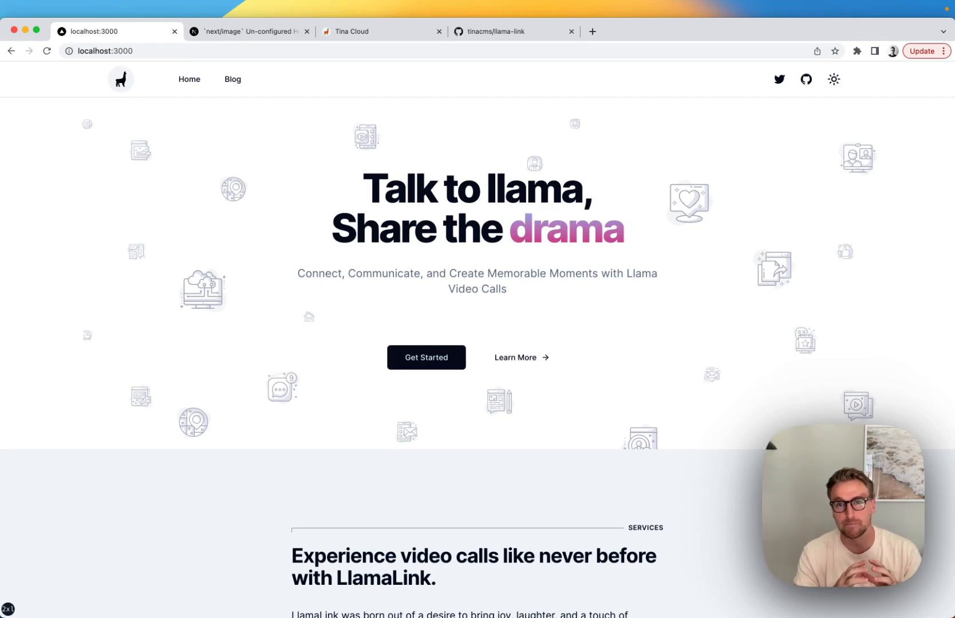
mouse_move(249, 131)
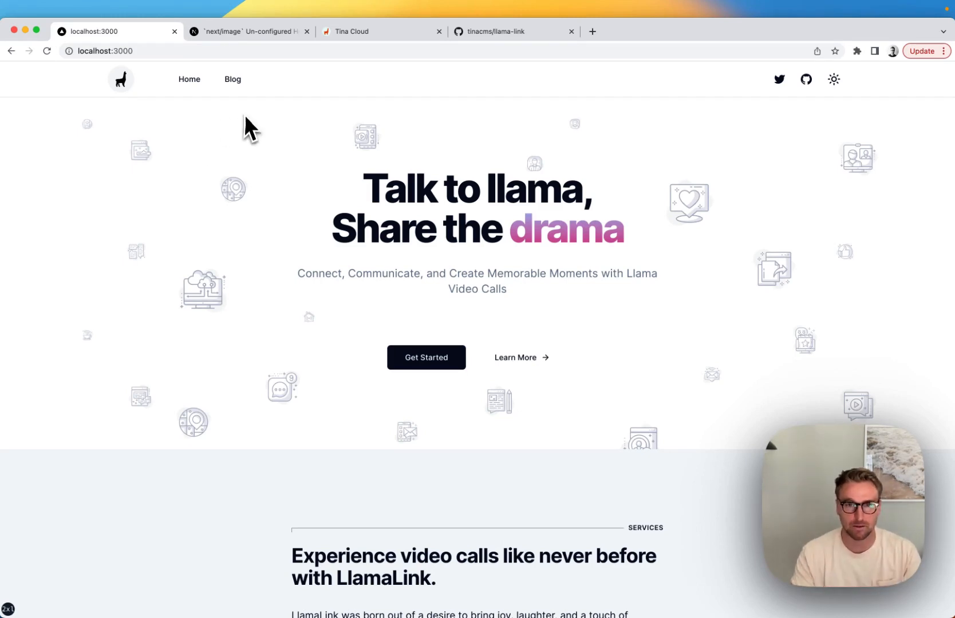
mouse_move(236, 139)
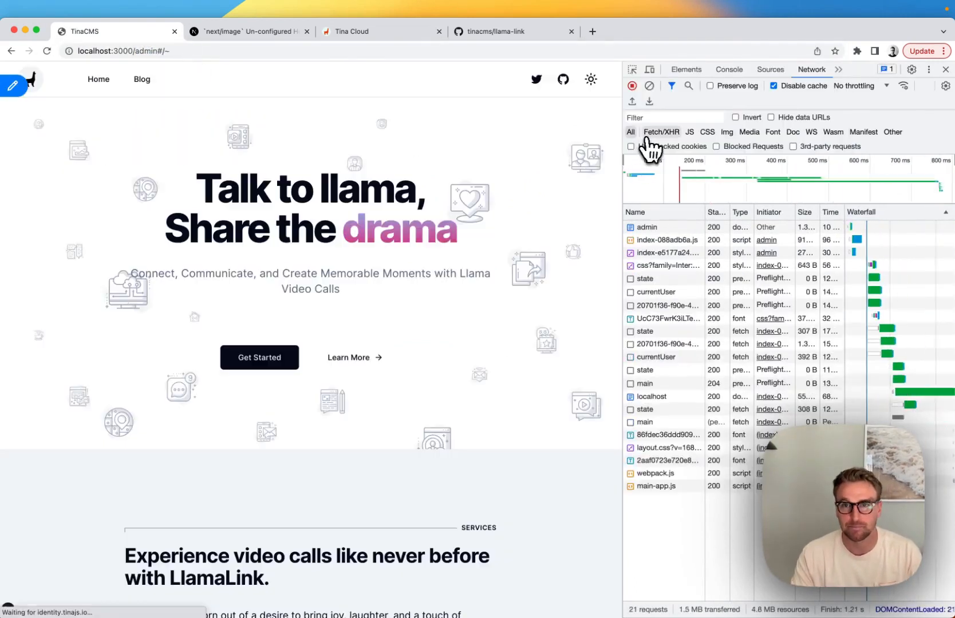
- Filter the network log to Fetch/XHR, read the main branch content request, and close DevTools
left_click(645, 278)
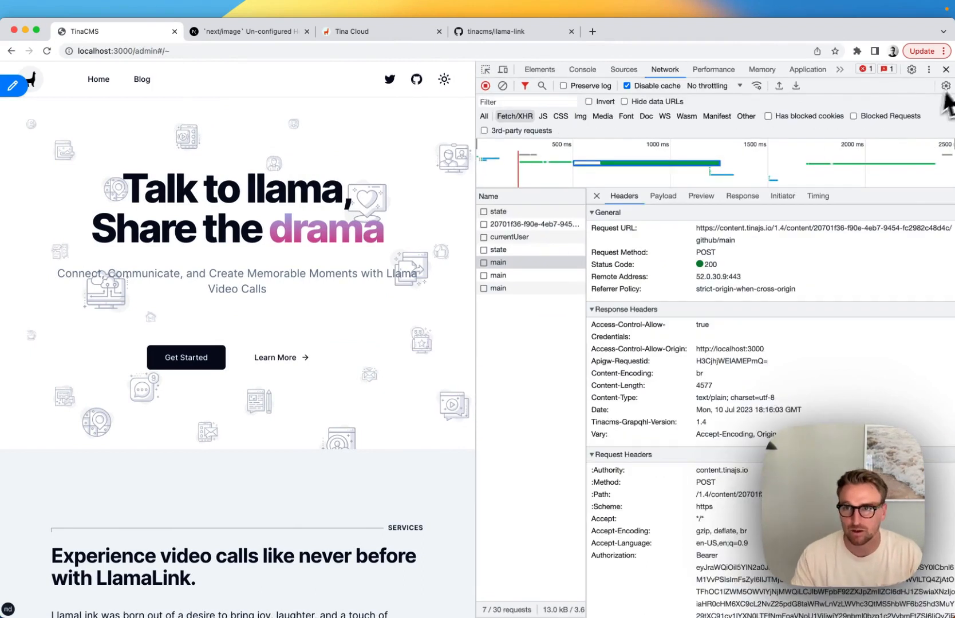
left_click(944, 69)
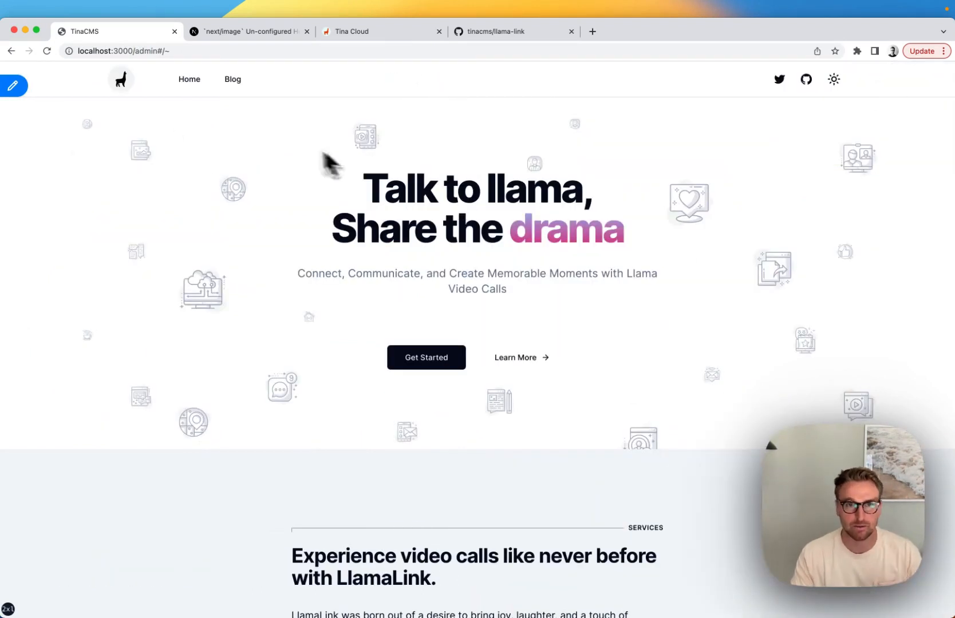
mouse_move(125, 101)
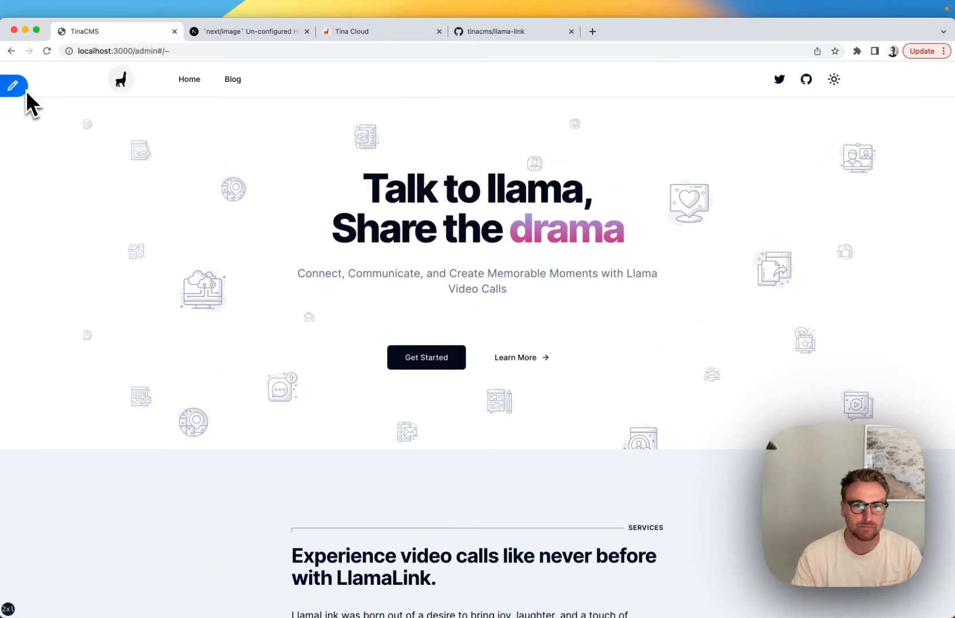
- Add a 'Test' line to the hero blocks.0.message field and save the page
left_click(14, 85)
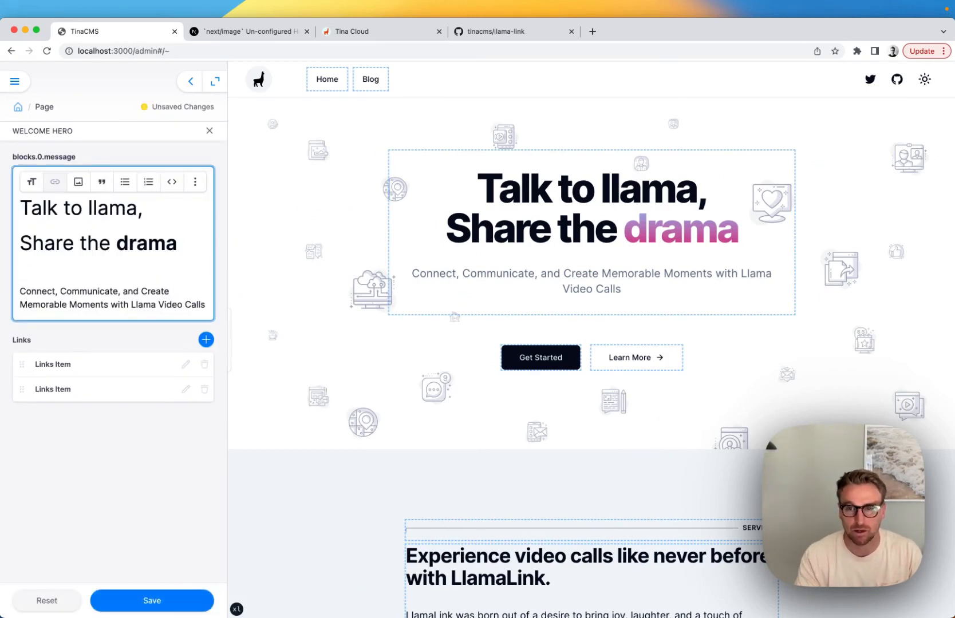
type("Test")
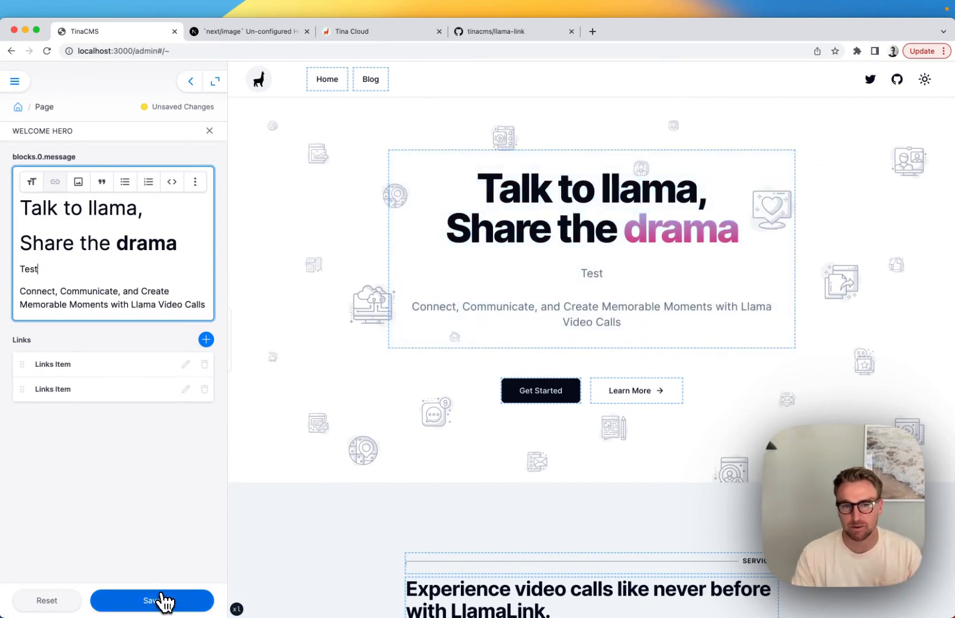
left_click(151, 601)
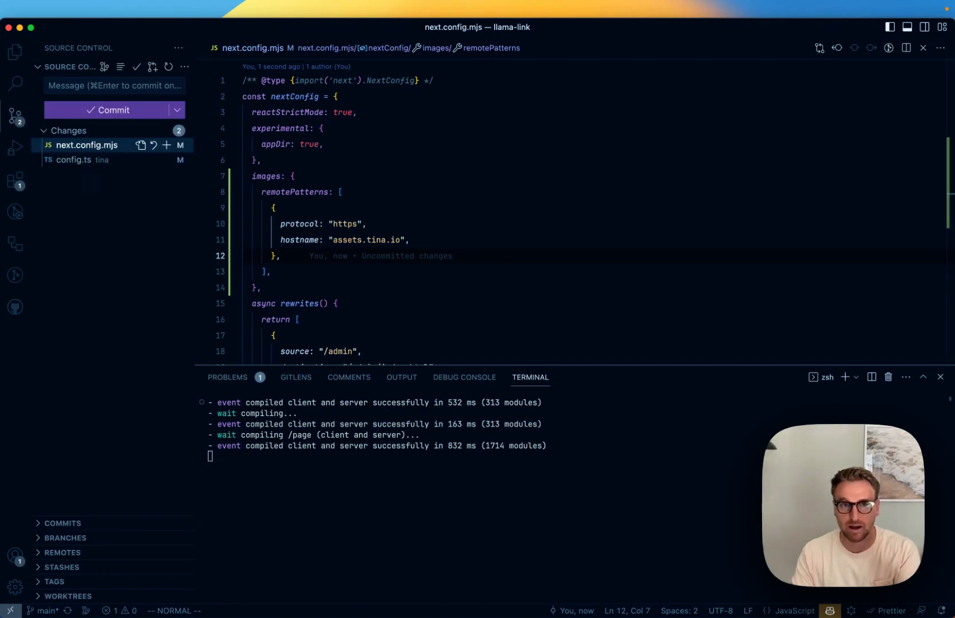
mouse_move(73, 159)
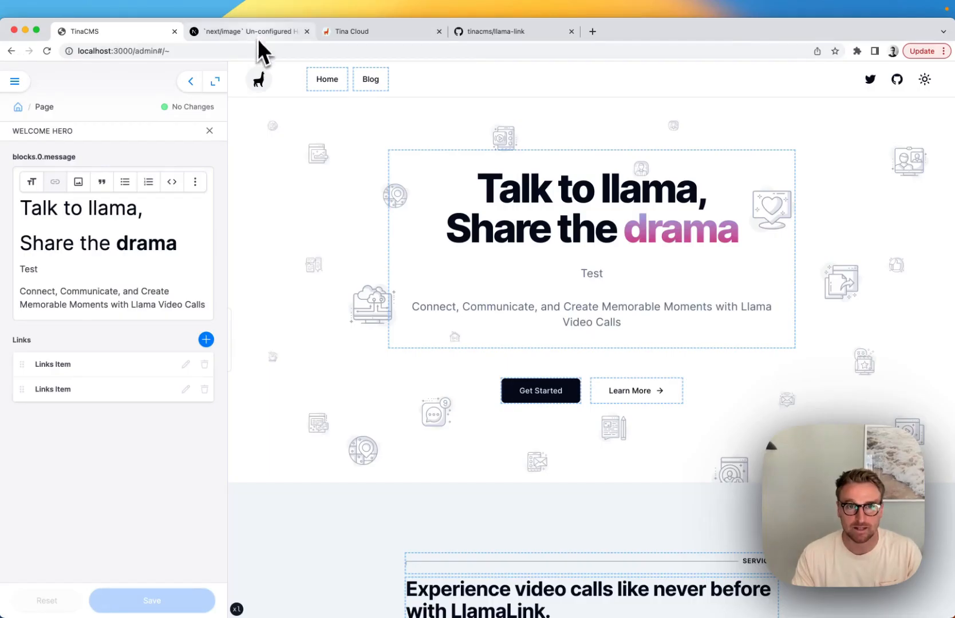
- View the bot's content-update commit on GitHub, then git pull, commit 'Setup' and push
left_click(492, 31)
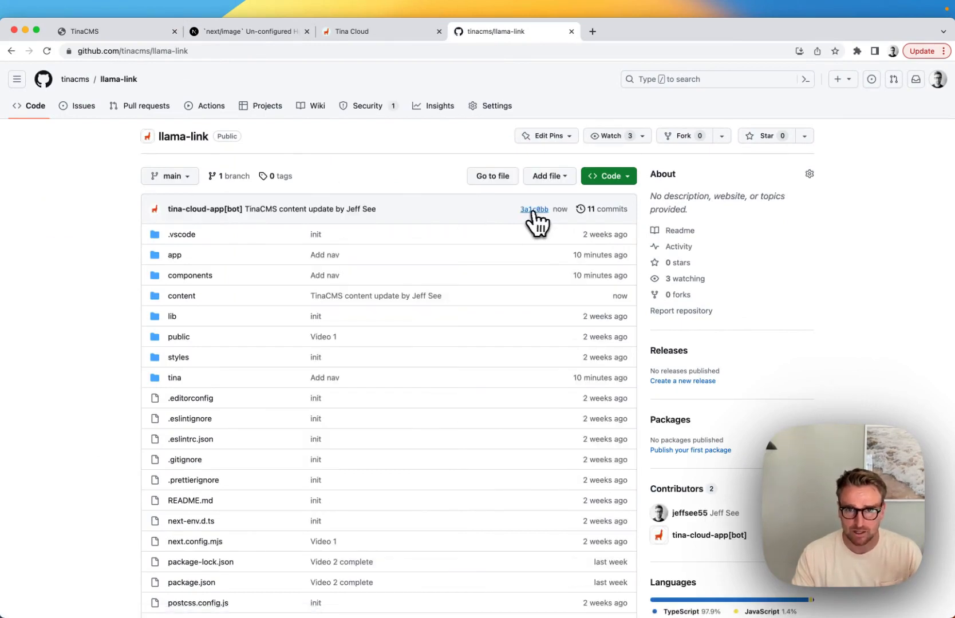
left_click(534, 208)
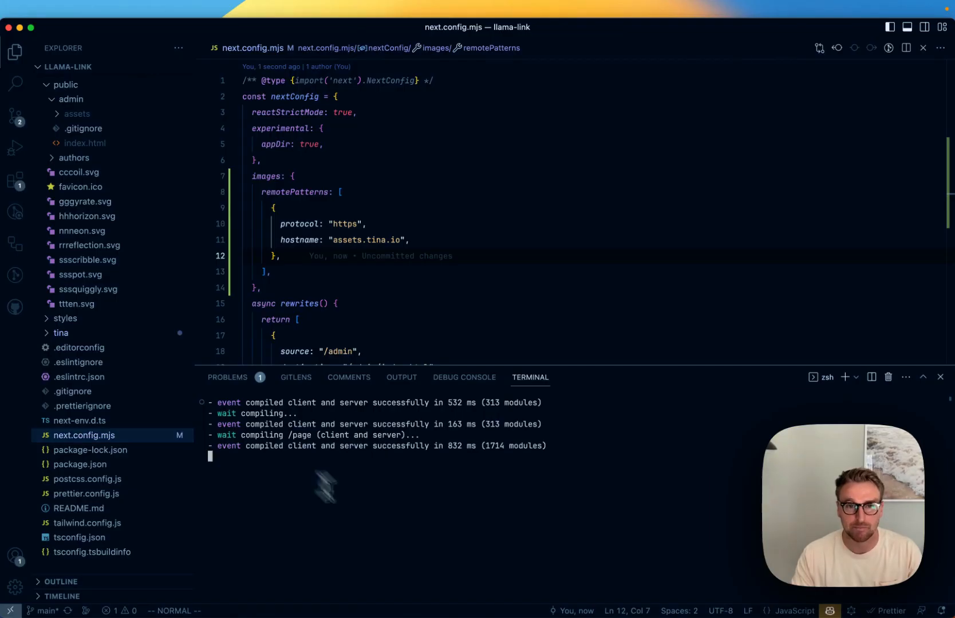
type("git pull")
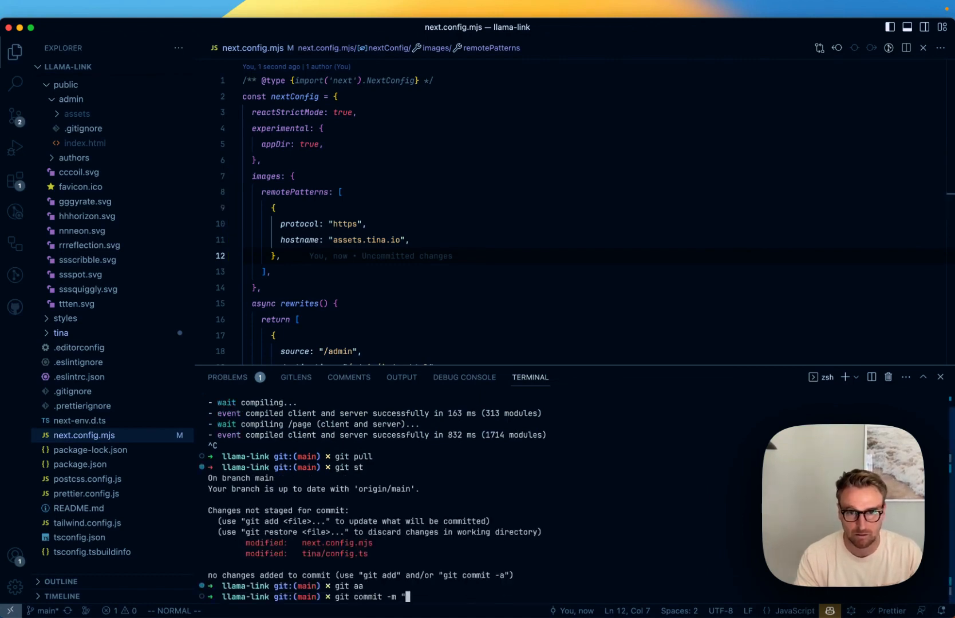
type("Setup")
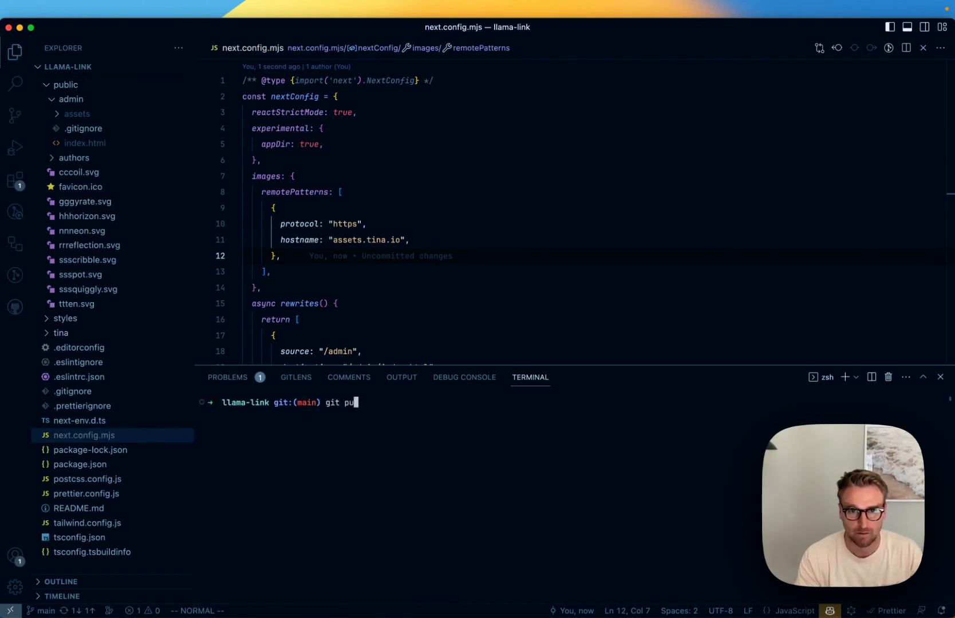
key("Enter")
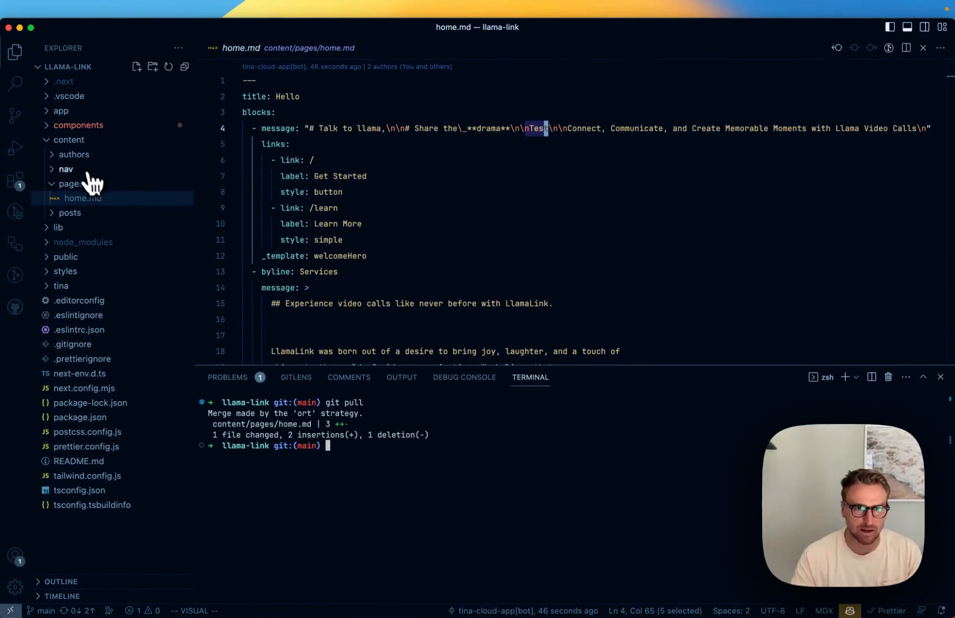
- Run next build to completion and view tina/__generated__/client.ts with its content API url
left_click(81, 183)
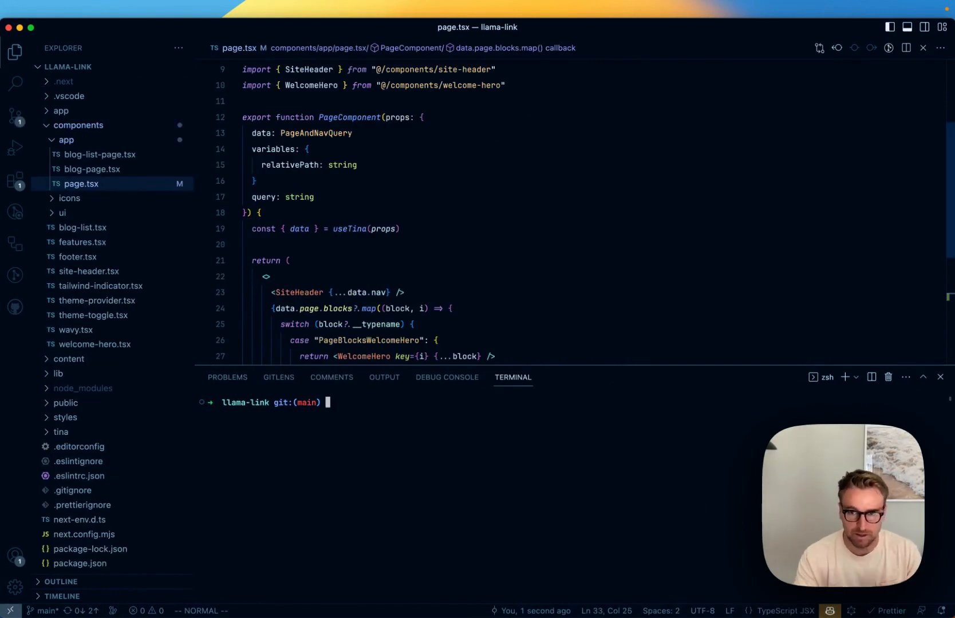
type("next build")
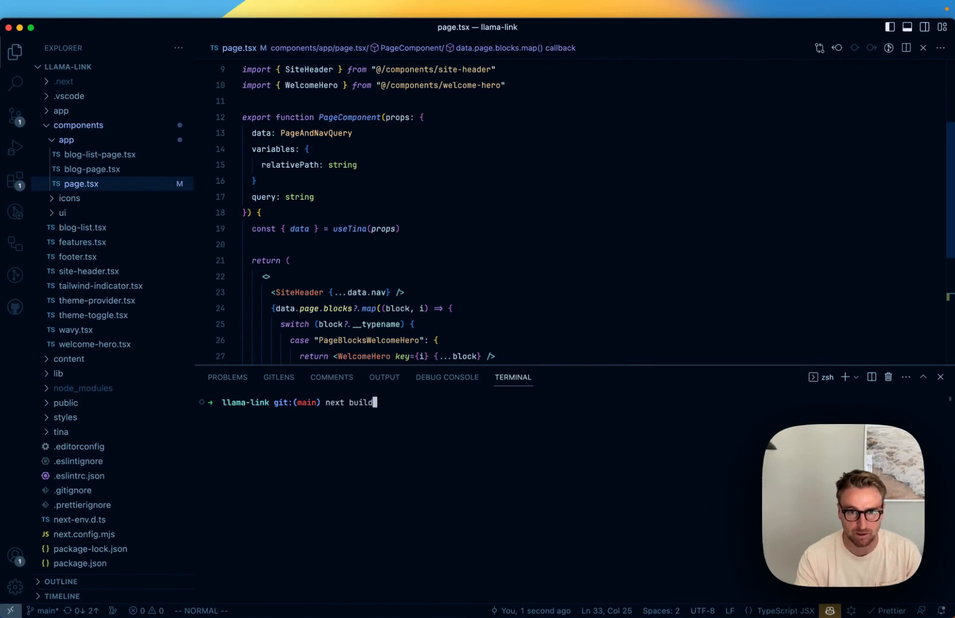
type("np")
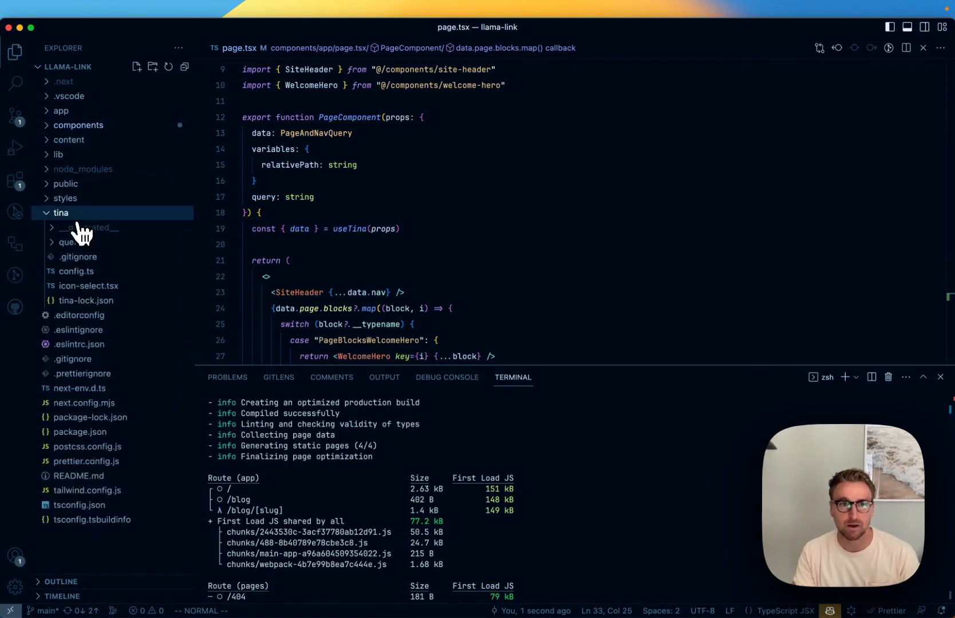
left_click(76, 271)
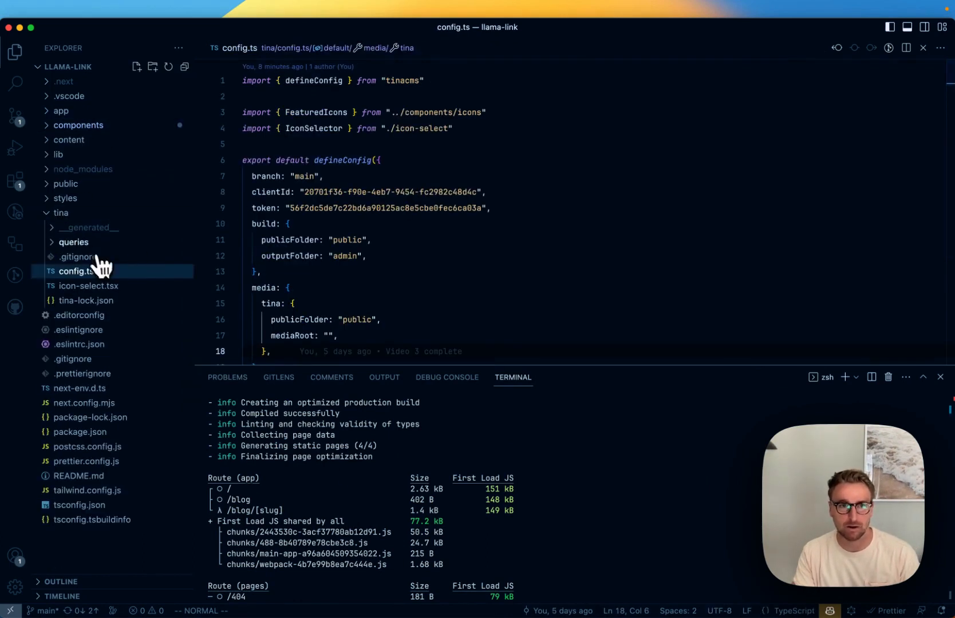
left_click(80, 285)
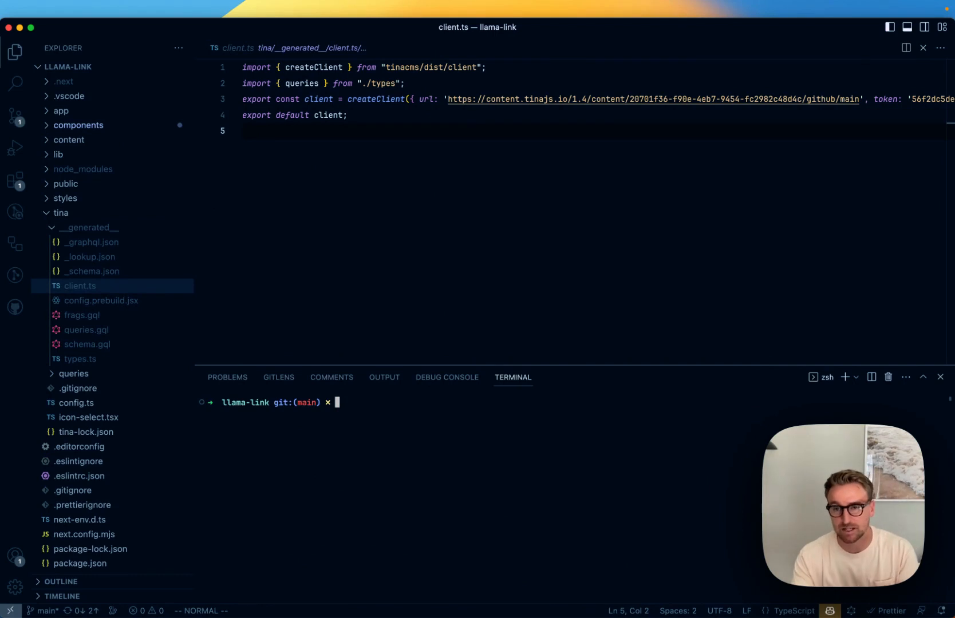
- Run npx tinacms dev -c "next build" so the Tina build precedes the site build
type("npx")
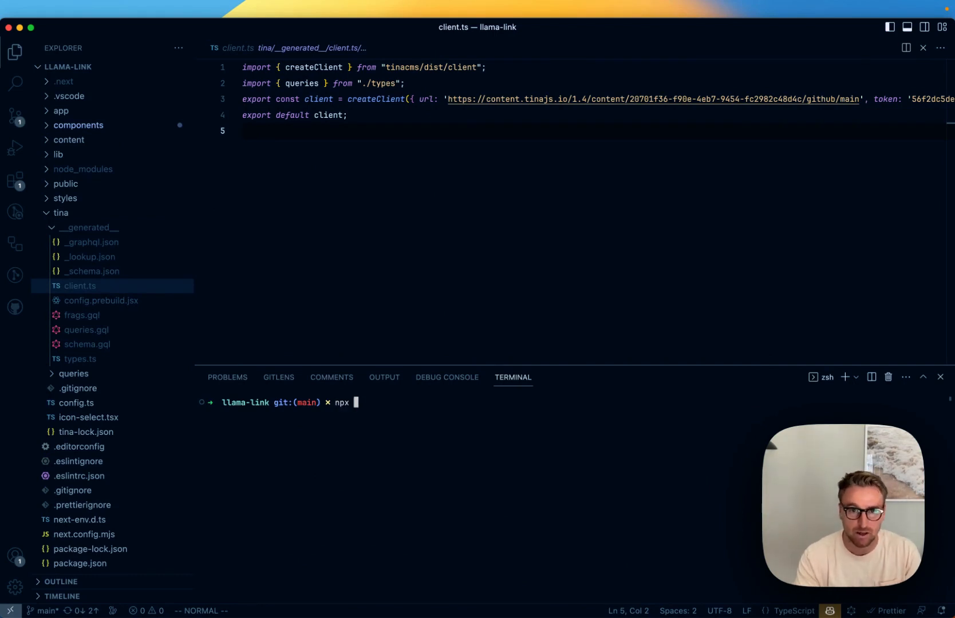
type("tinacms dev -c")
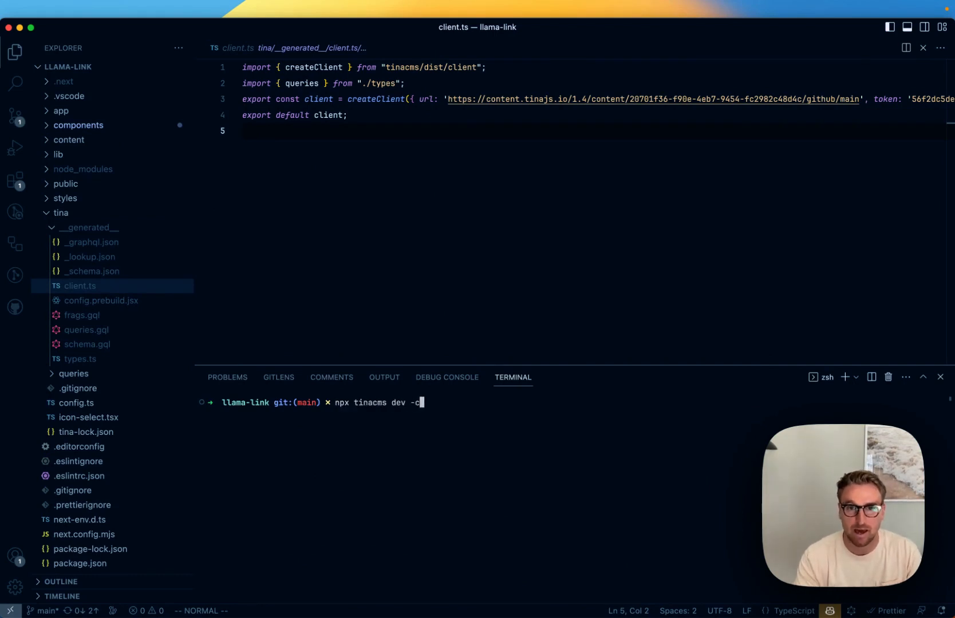
type("\"next buil")
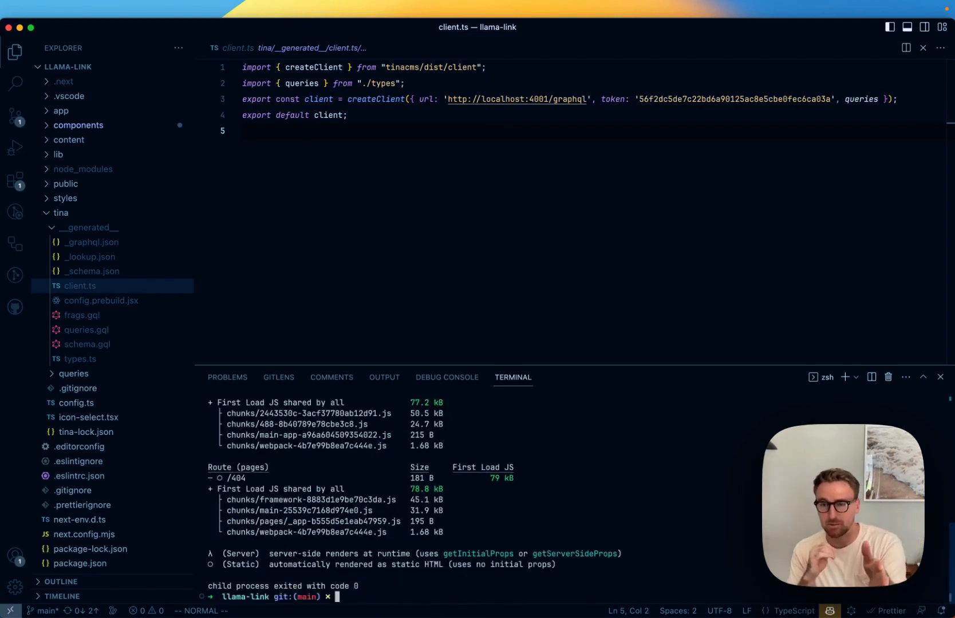
type("npx tinacms dev -c \"next build\"")
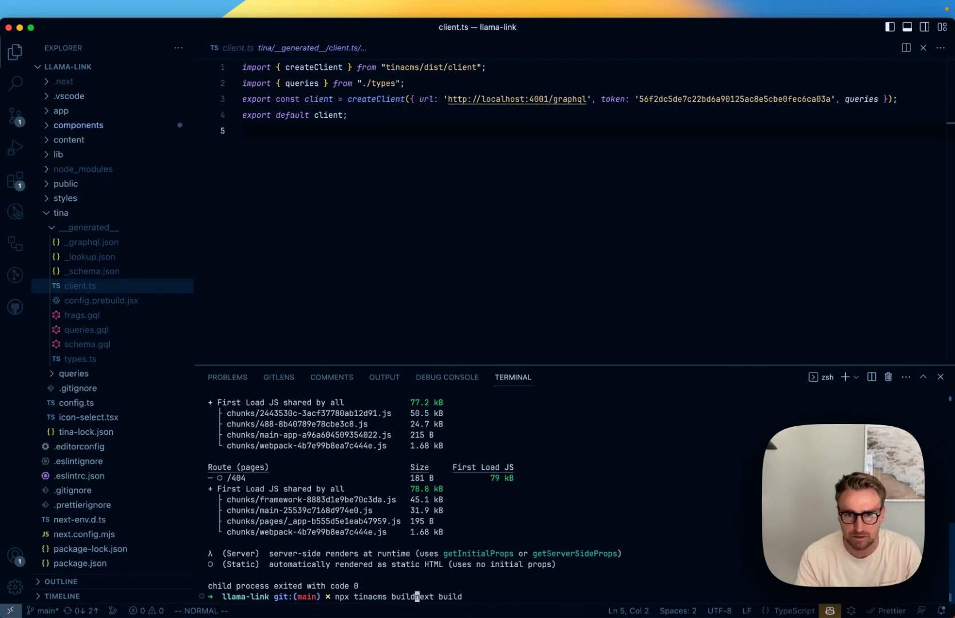
key("Return")
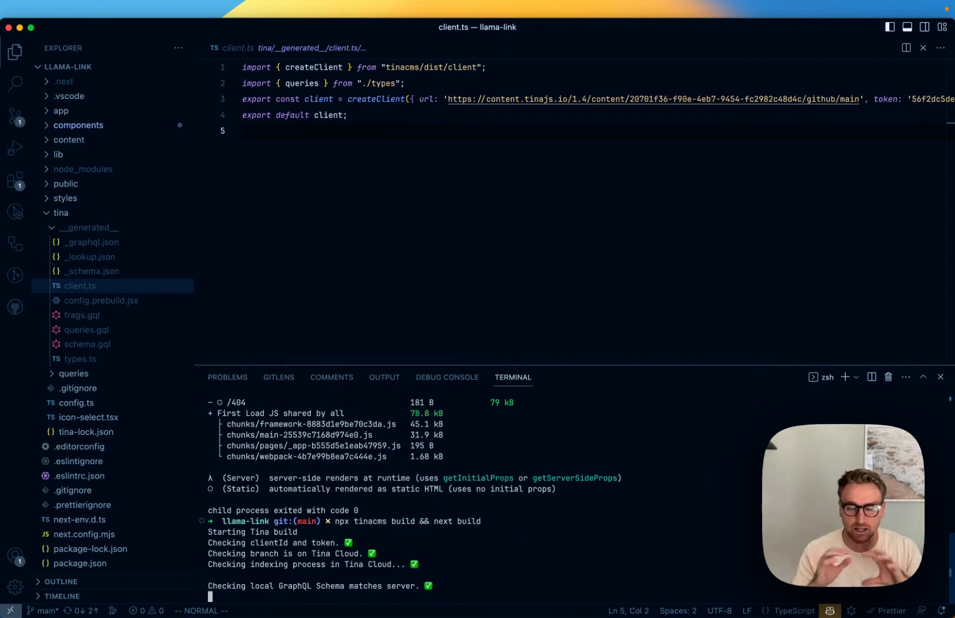
mouse_move(120, 230)
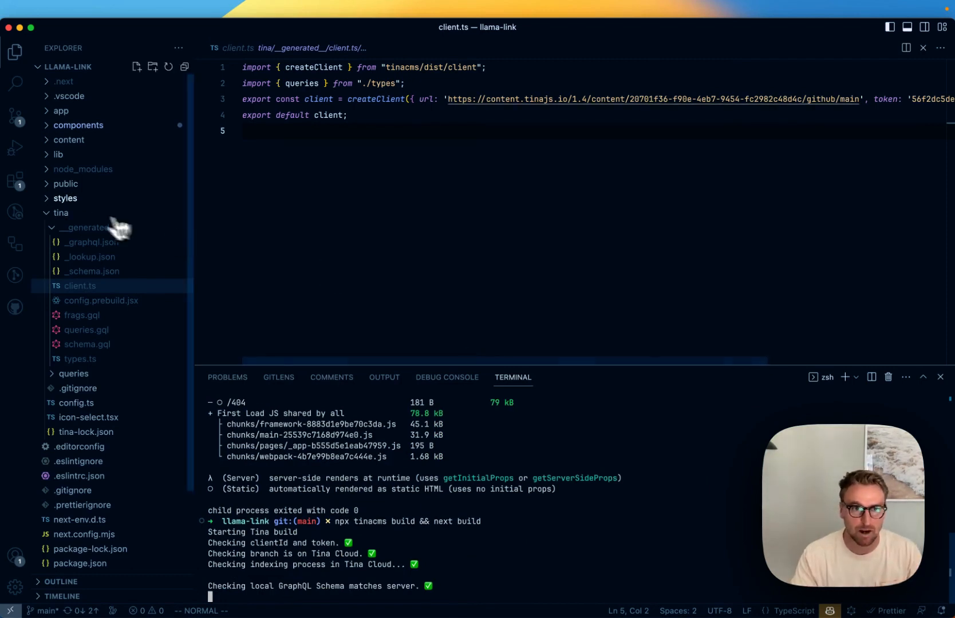
- Review pending source control changes and return to the tina folder in the Explorer
left_click(15, 116)
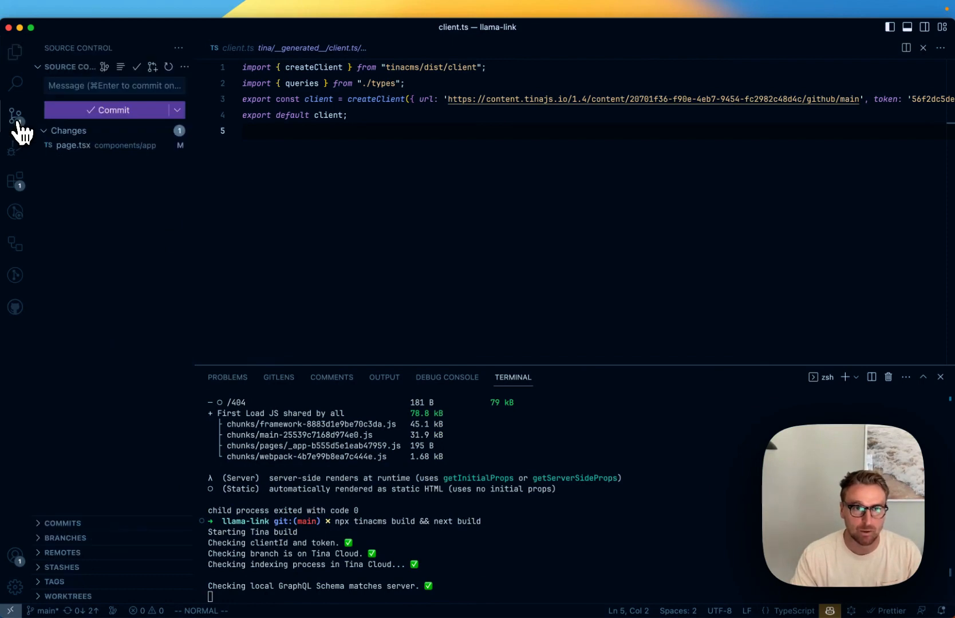
left_click(15, 51)
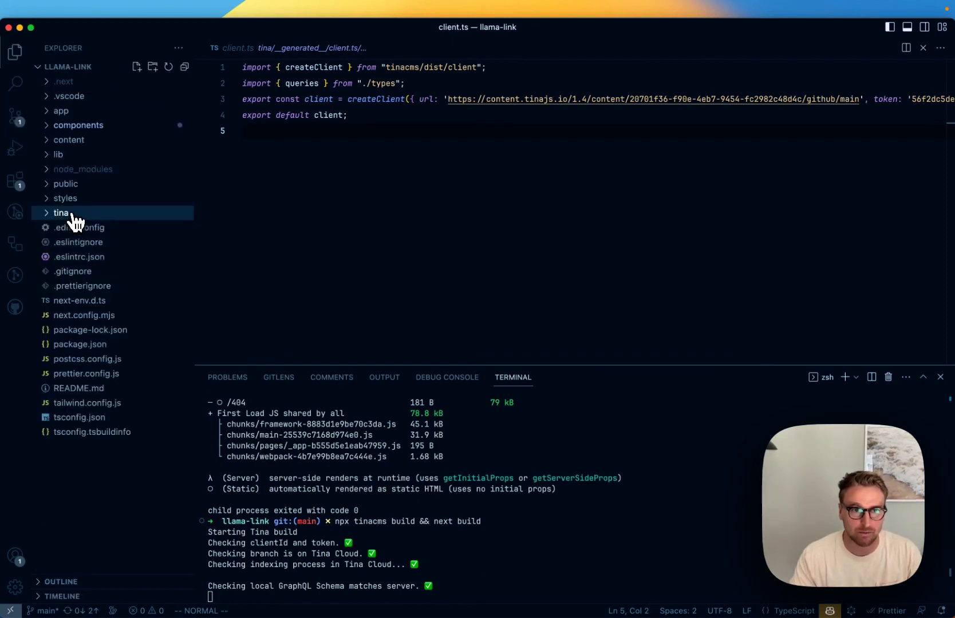
left_click(76, 272)
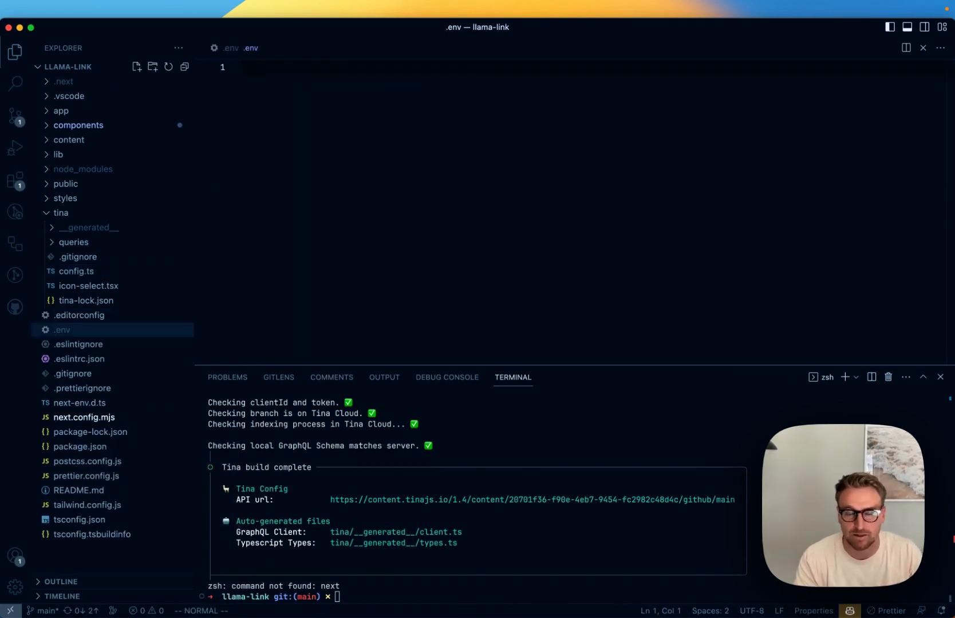
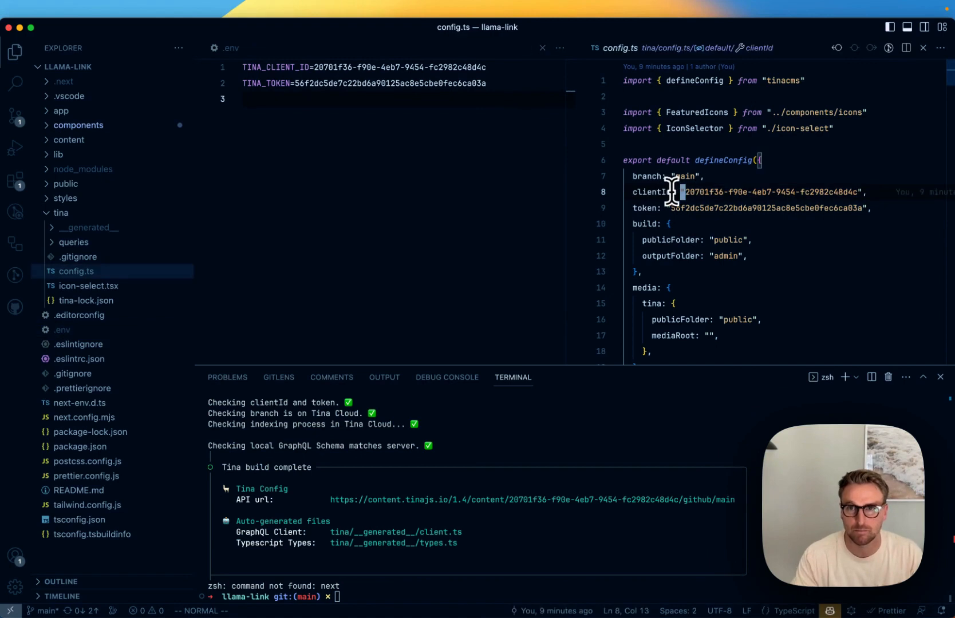
- Make config.ts read clientId and token from process.env.TINA_CLIENT_ID and TINA_TOKEN with '' fallbacks
type("process.env.,")
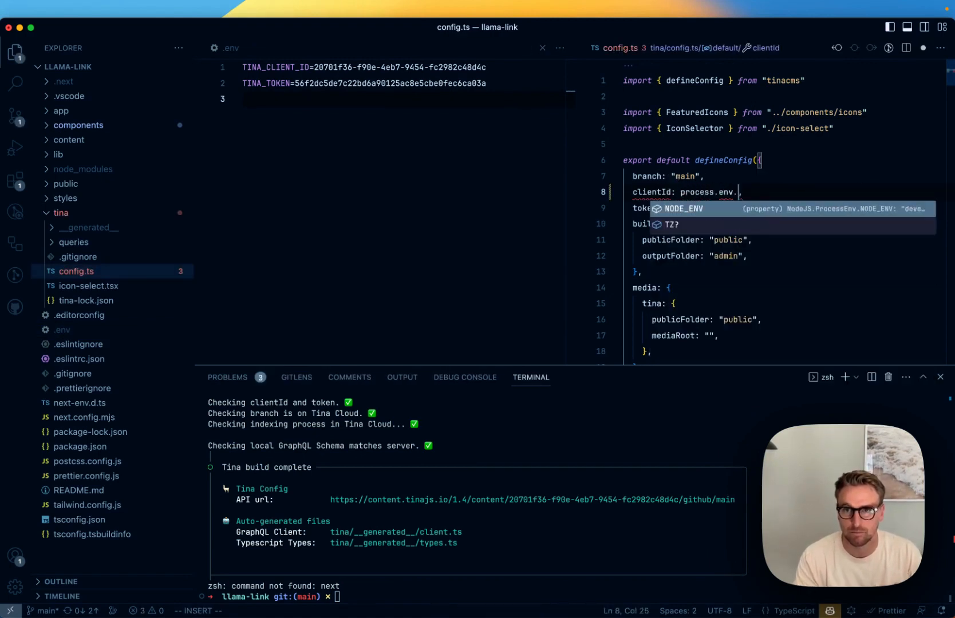
type("TINA_CLIENT_ID")
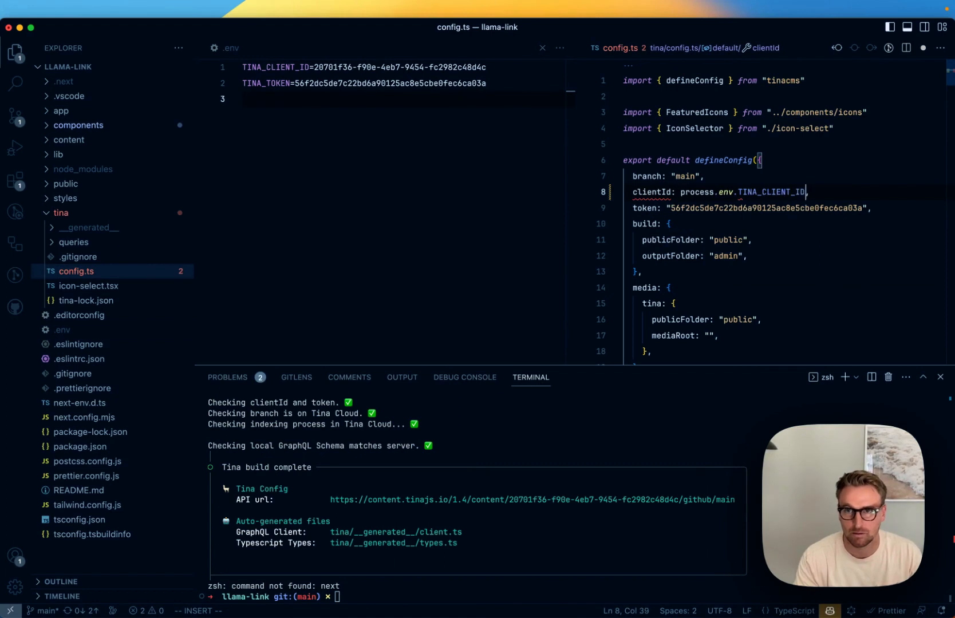
type("|| ''")
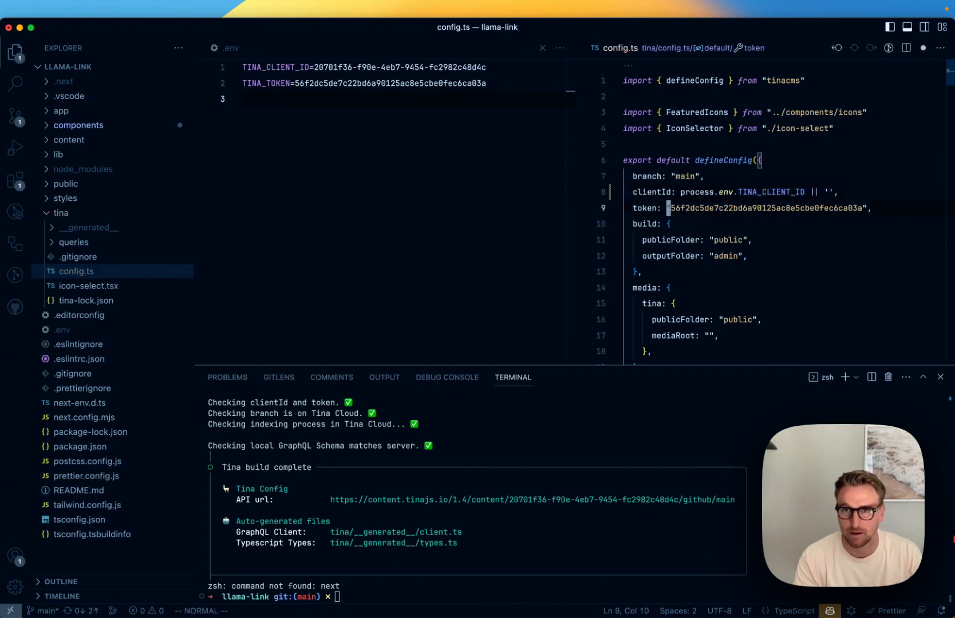
type("rocess.env.TI,")
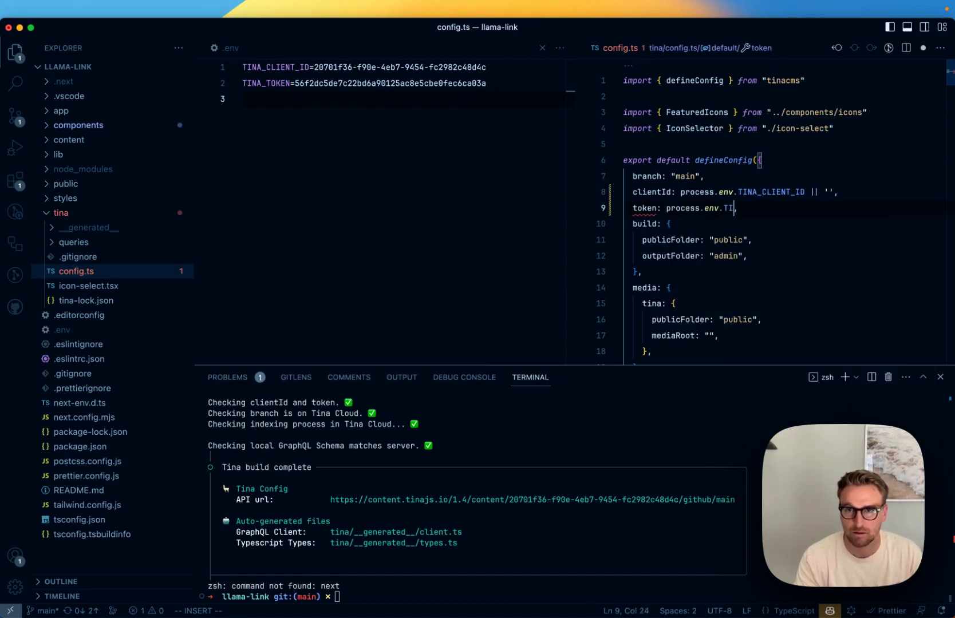
type("NA_TOKEN || \"")
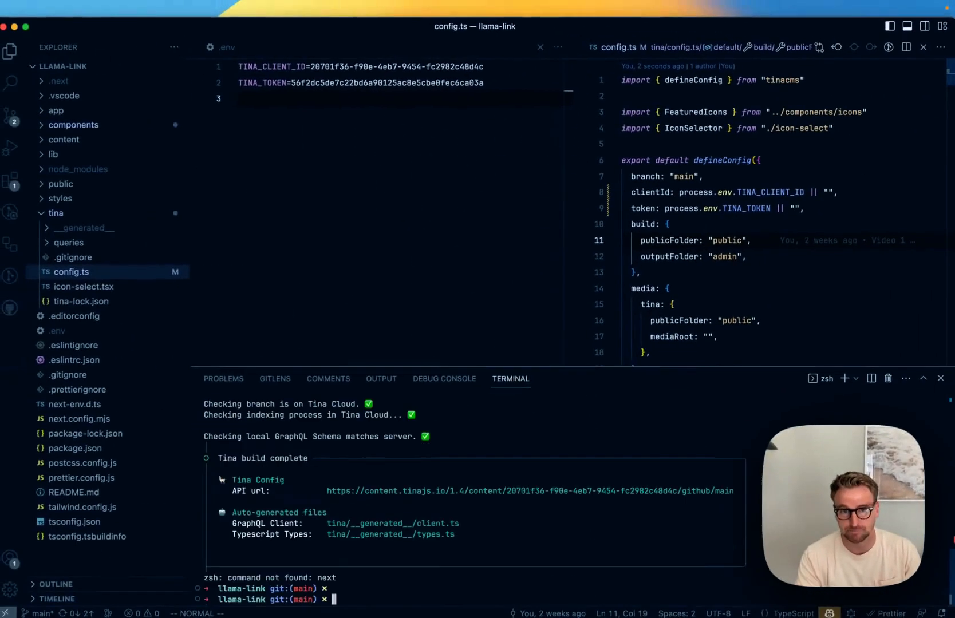
- Stage and commit the changes as 'Use env vars for credentials'
type("npm")
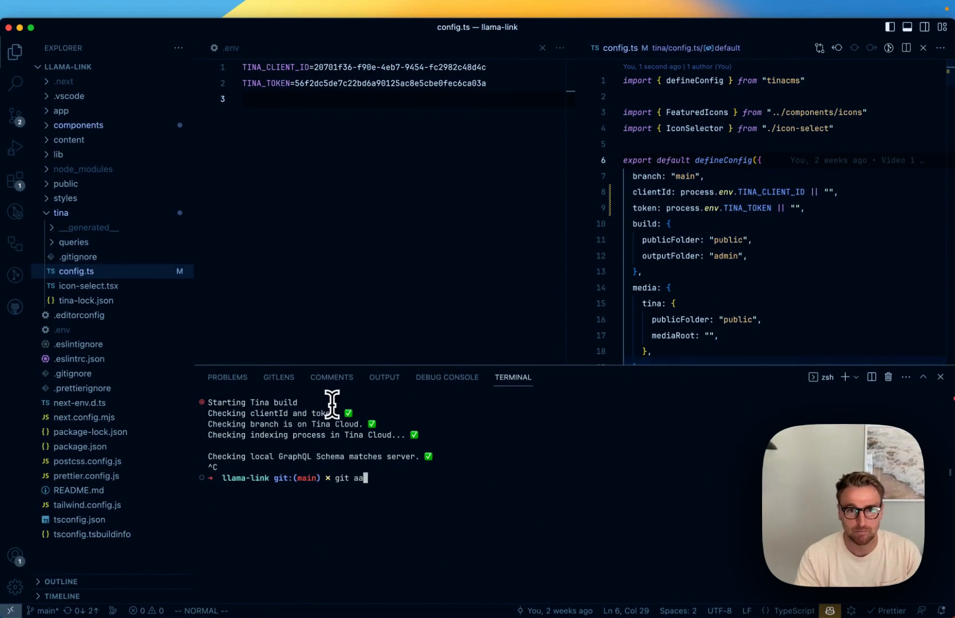
type("git commit")
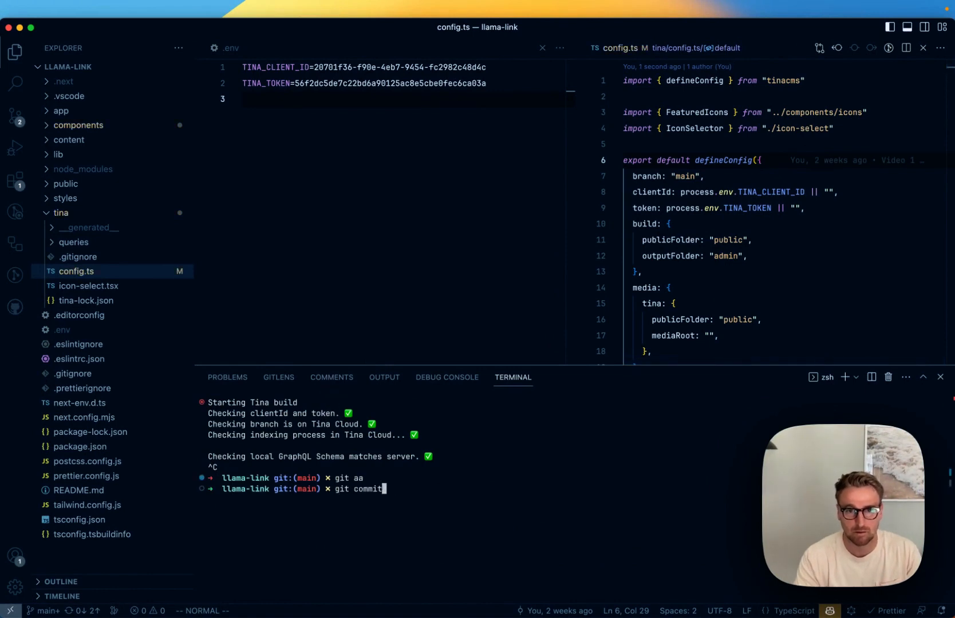
type("-m \"Use env")
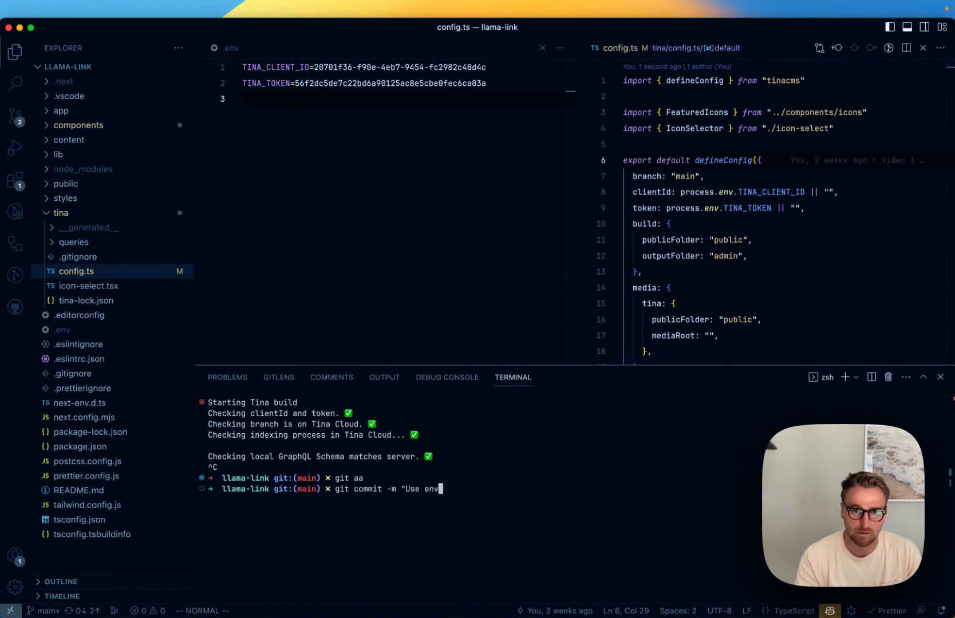
type("vars for credent")
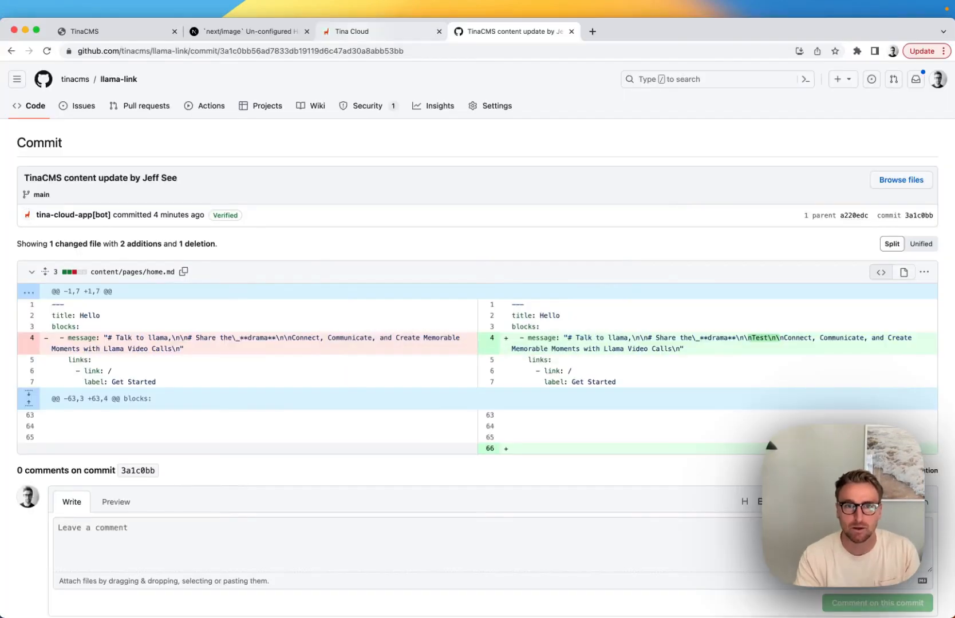
- Search Vercel's system environment variables docs and find the git branch variable on the page
type("vercel system")
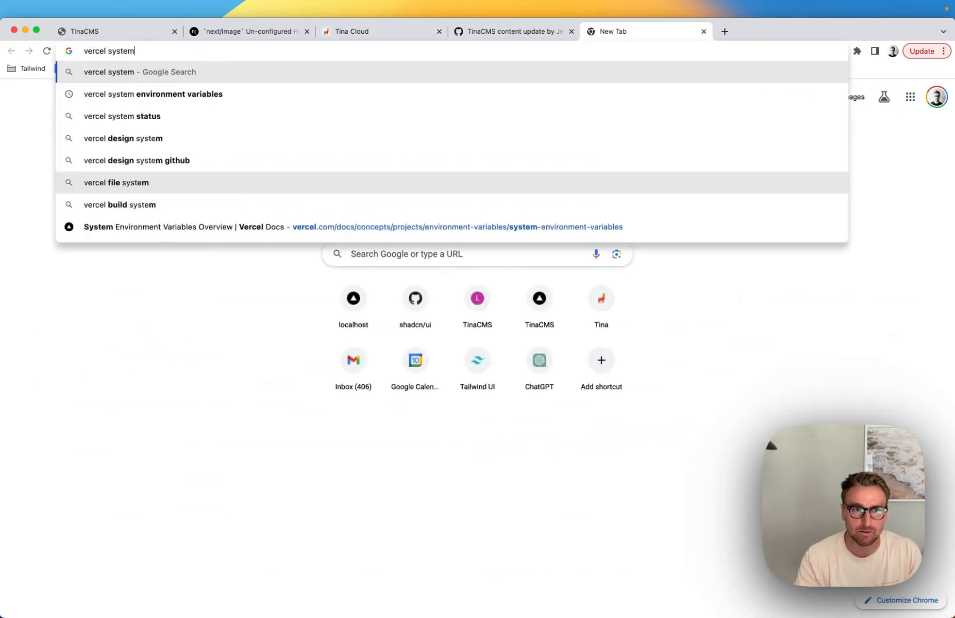
left_click(154, 94)
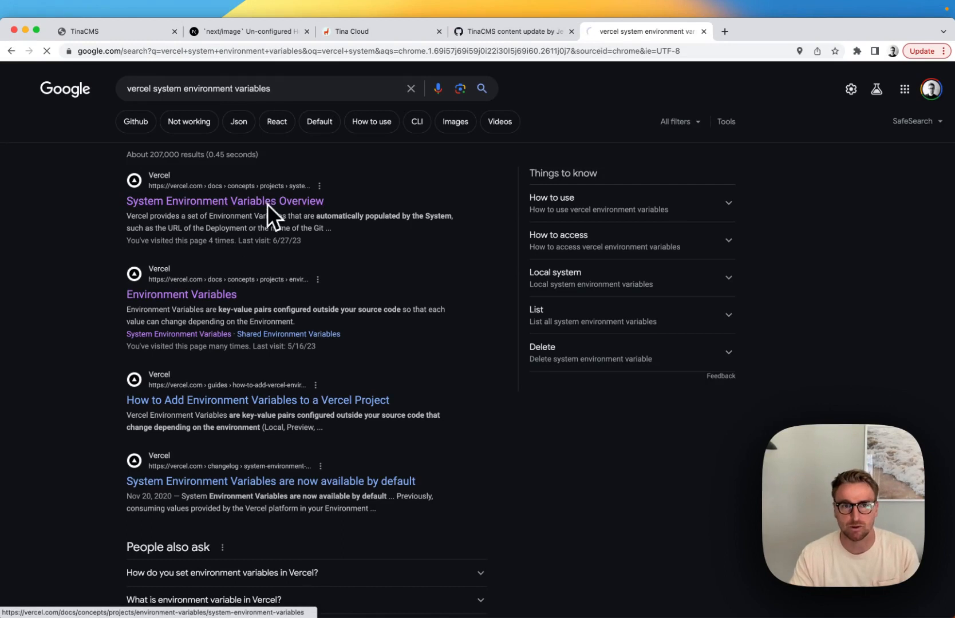
left_click(224, 200)
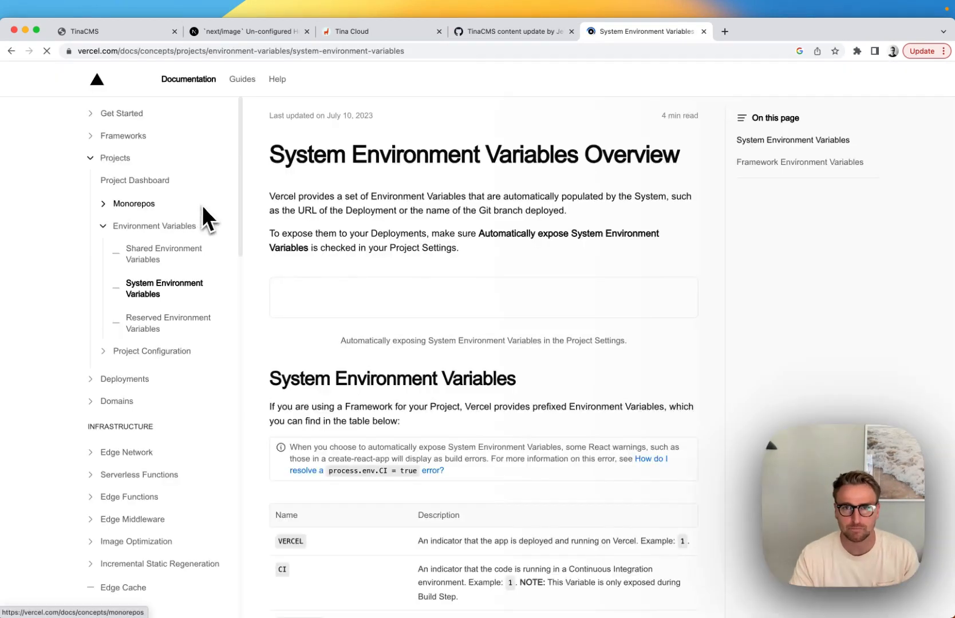
type("branch")
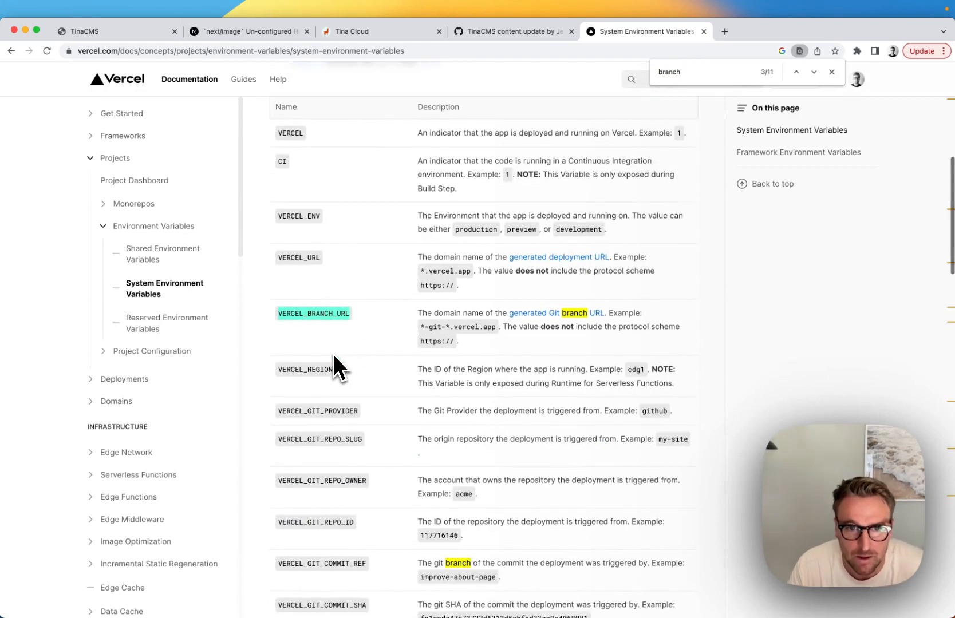
scroll("down", 3)
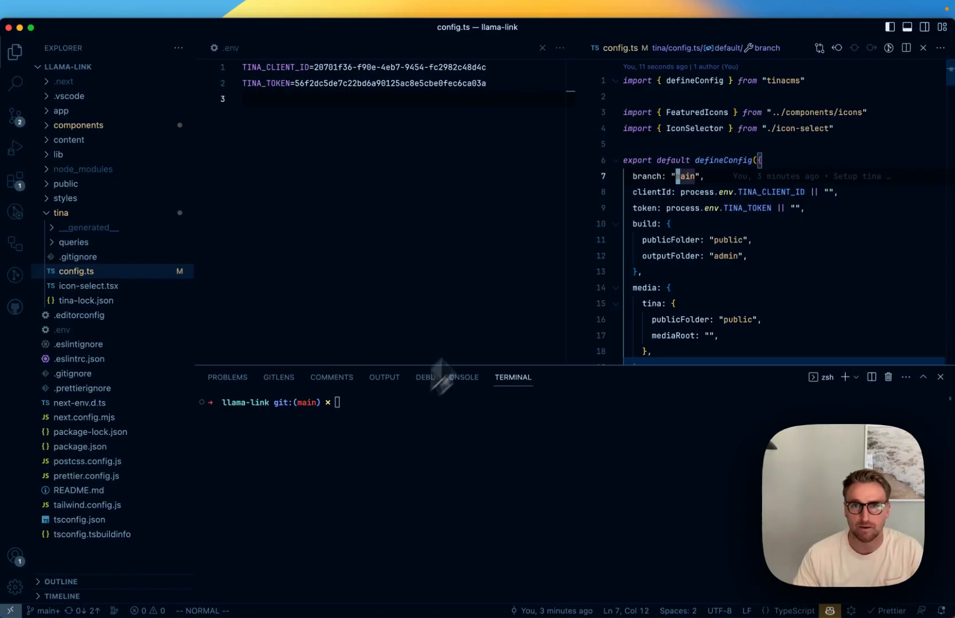
- Add VERCEL_GIT_COMMIT_REF=main to .env for the config branch and stage the change with git
type("VERCEL_GIT_COMMIT_REF=main")
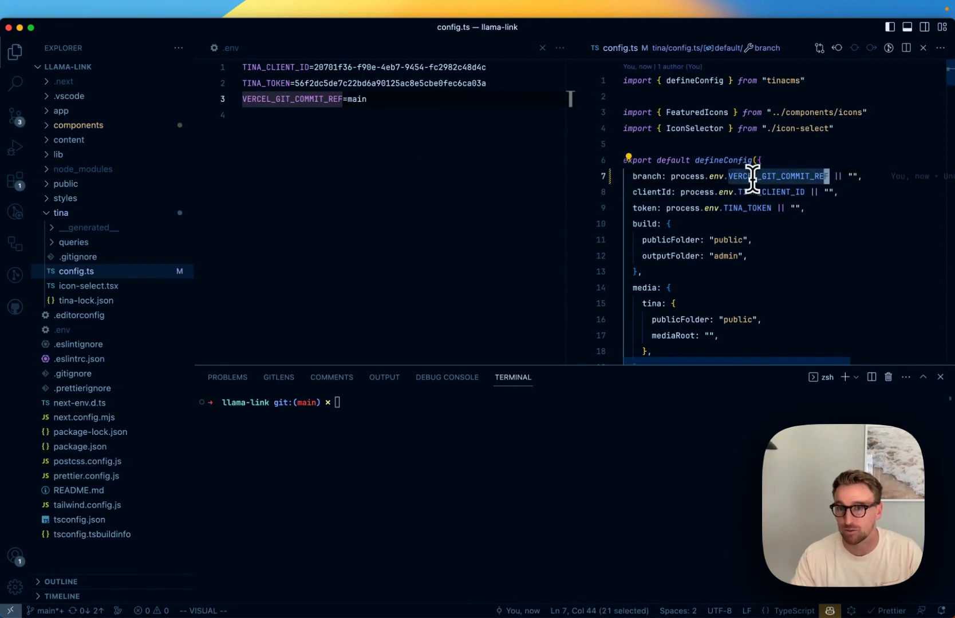
type("git st")
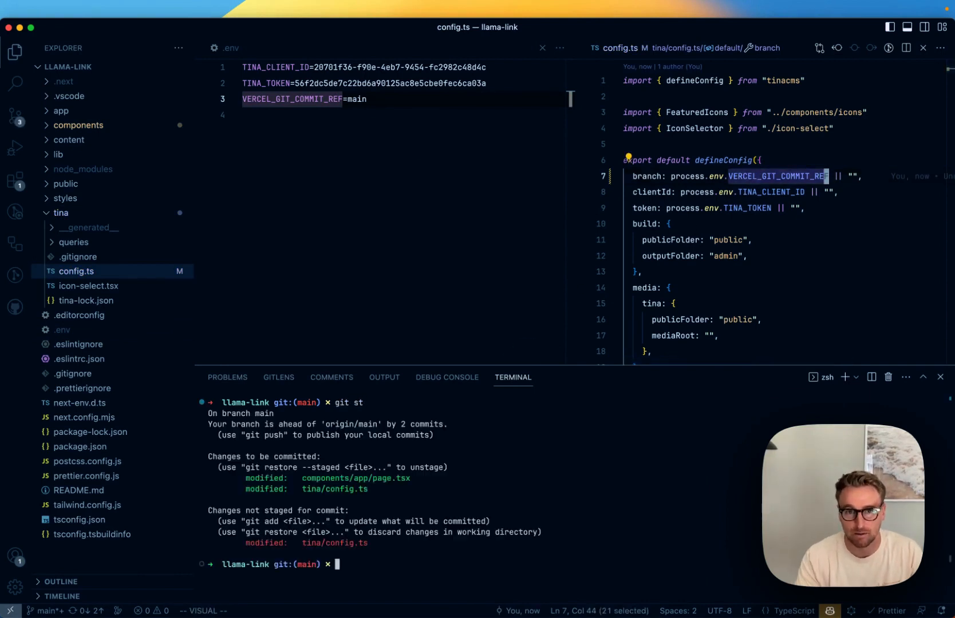
type("gi")
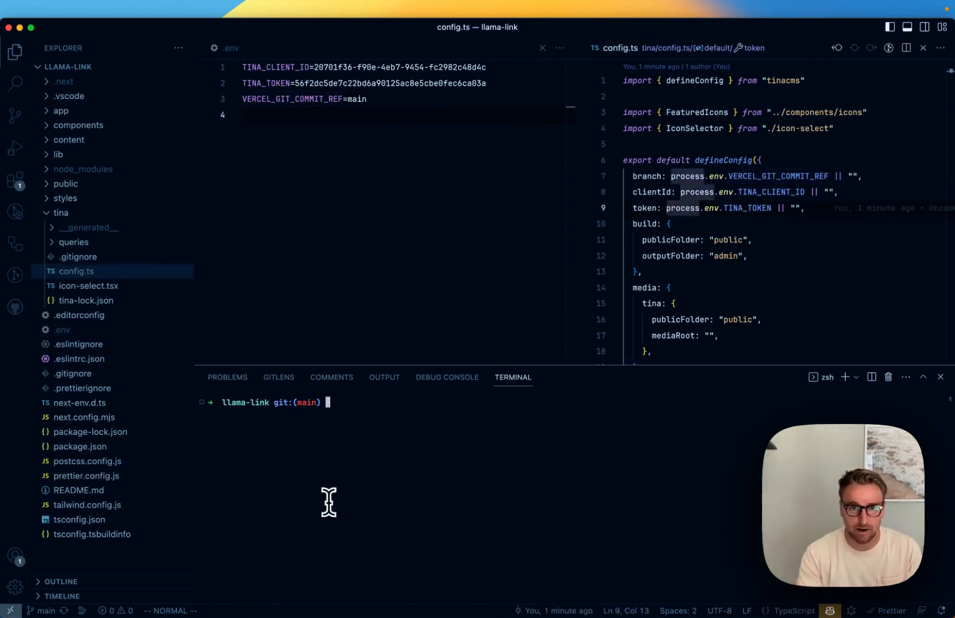
mouse_move(341, 456)
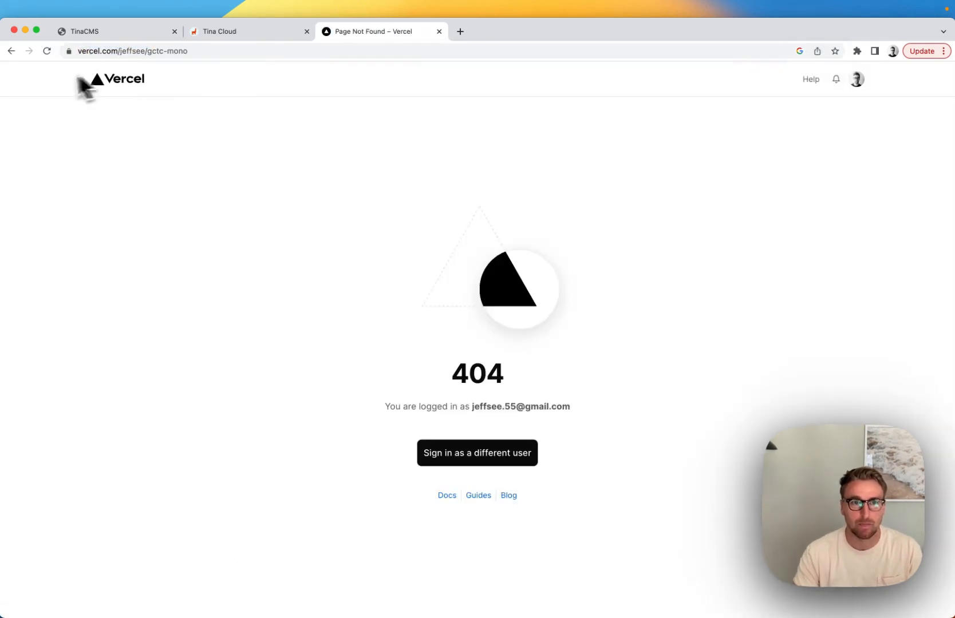
- Start a new Vercel project importing llama-link and reveal its Environment Variables section
left_click(112, 79)
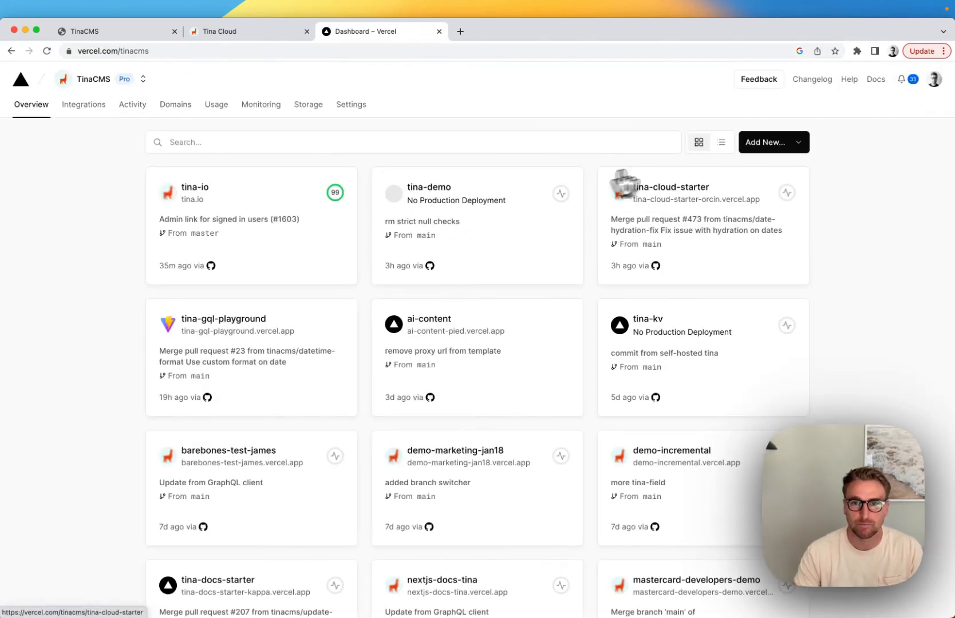
left_click(769, 142)
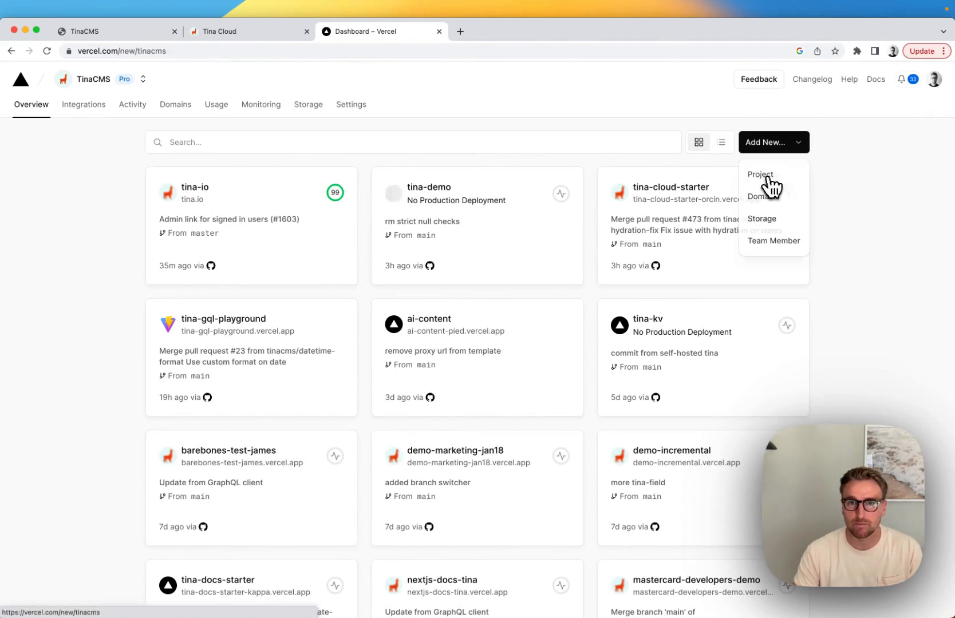
left_click(760, 175)
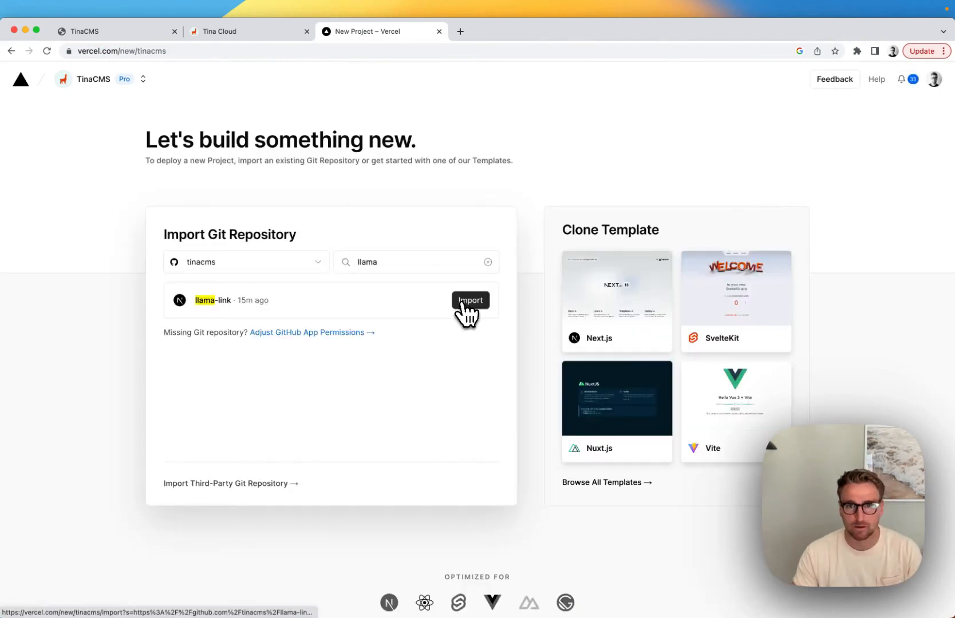
left_click(469, 300)
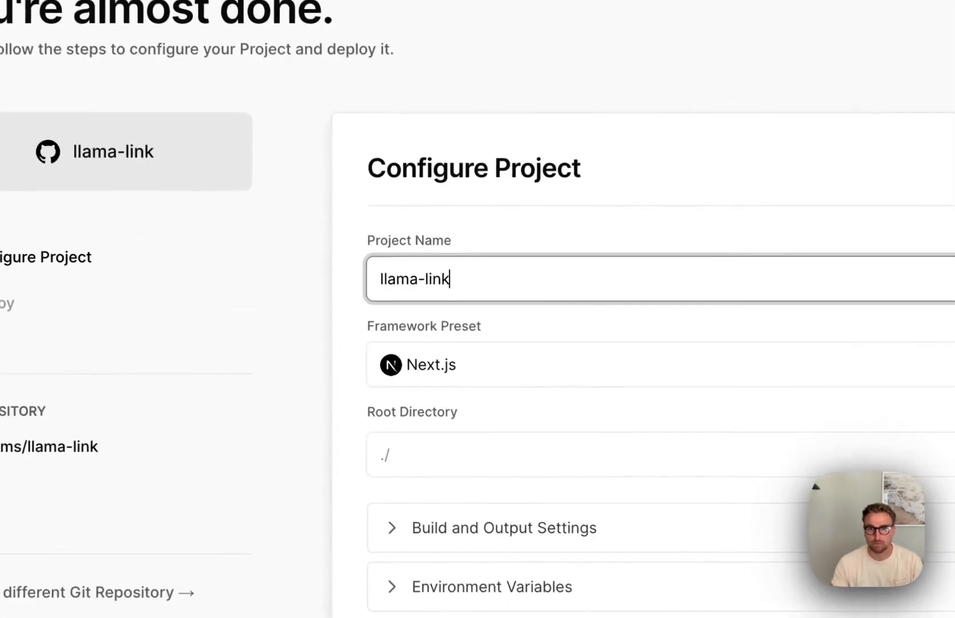
mouse_move(482, 308)
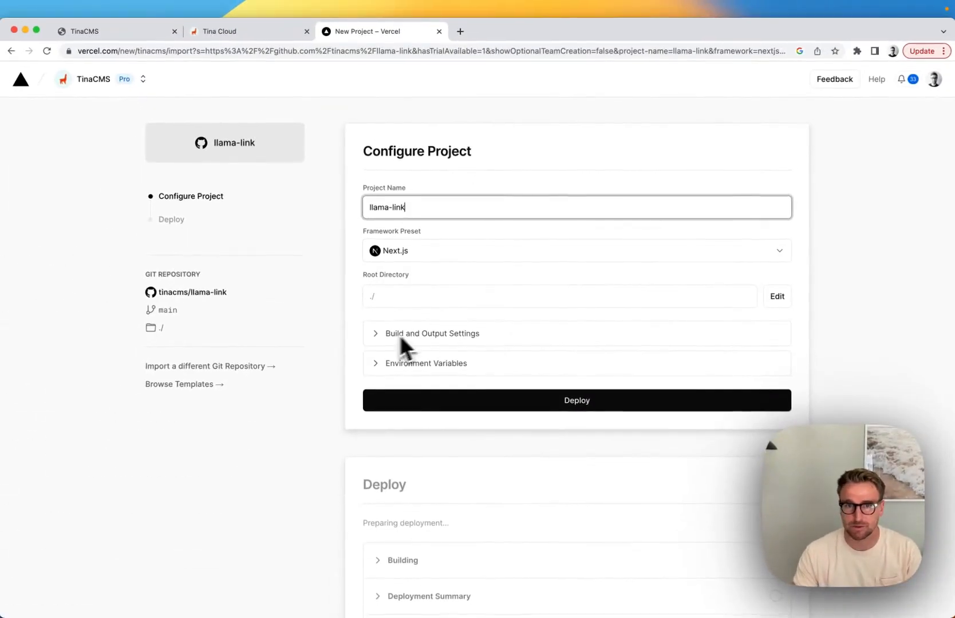
left_click(425, 363)
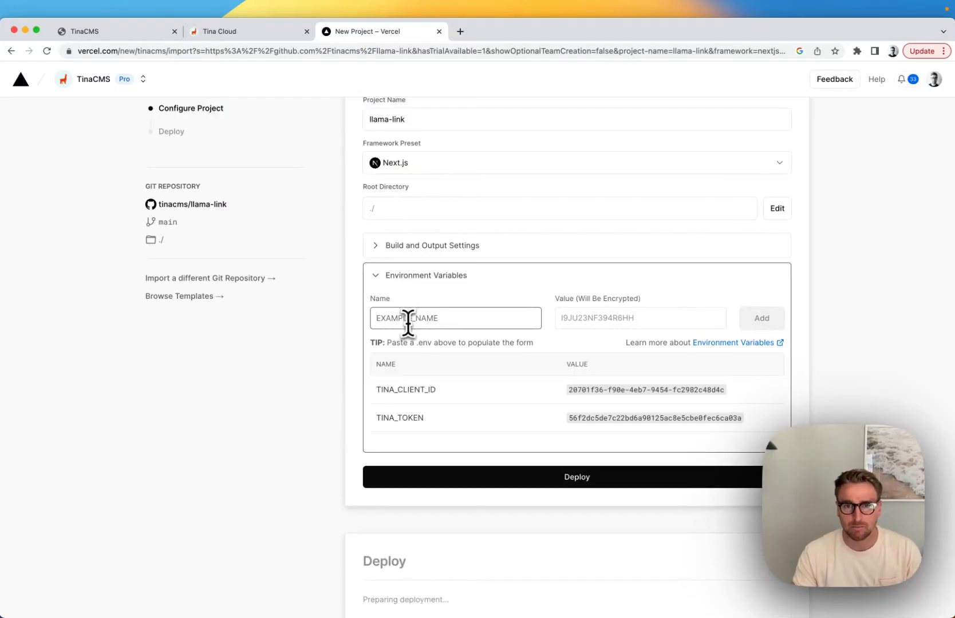
mouse_move(536, 472)
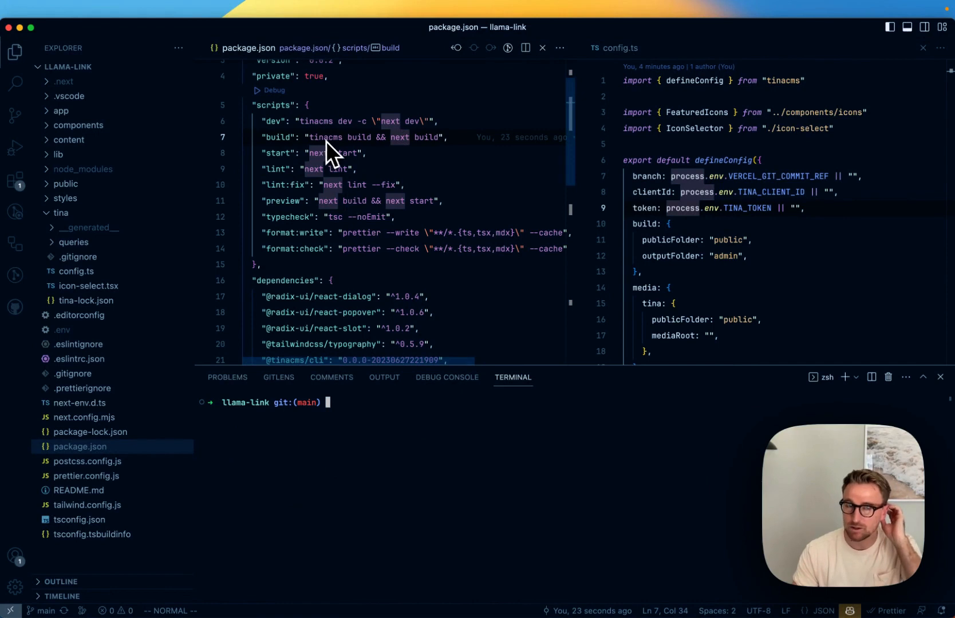
- View tina/__generated__/client.ts to check the content URL it was built with
left_click(91, 227)
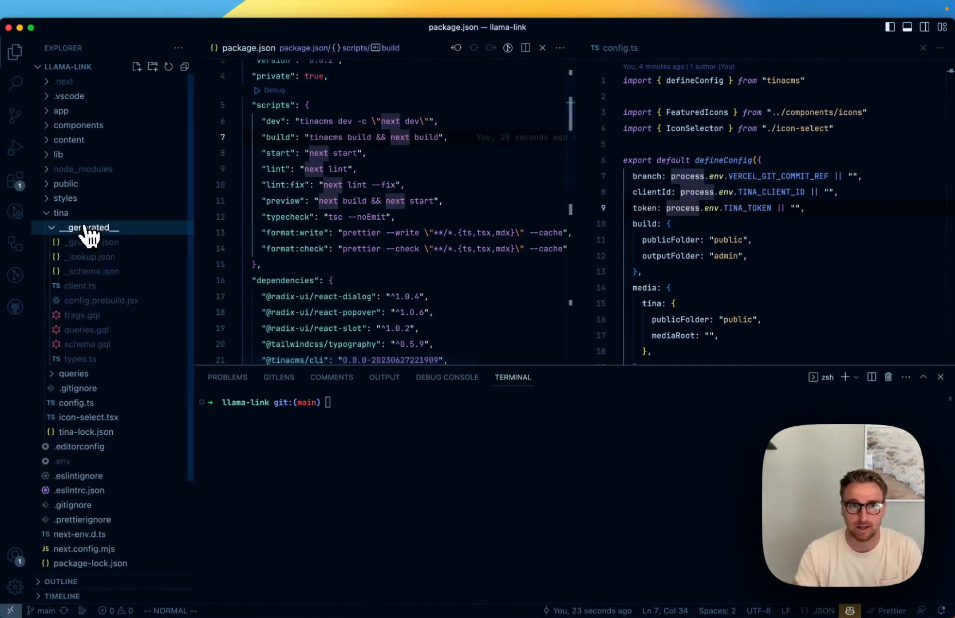
mouse_move(90, 304)
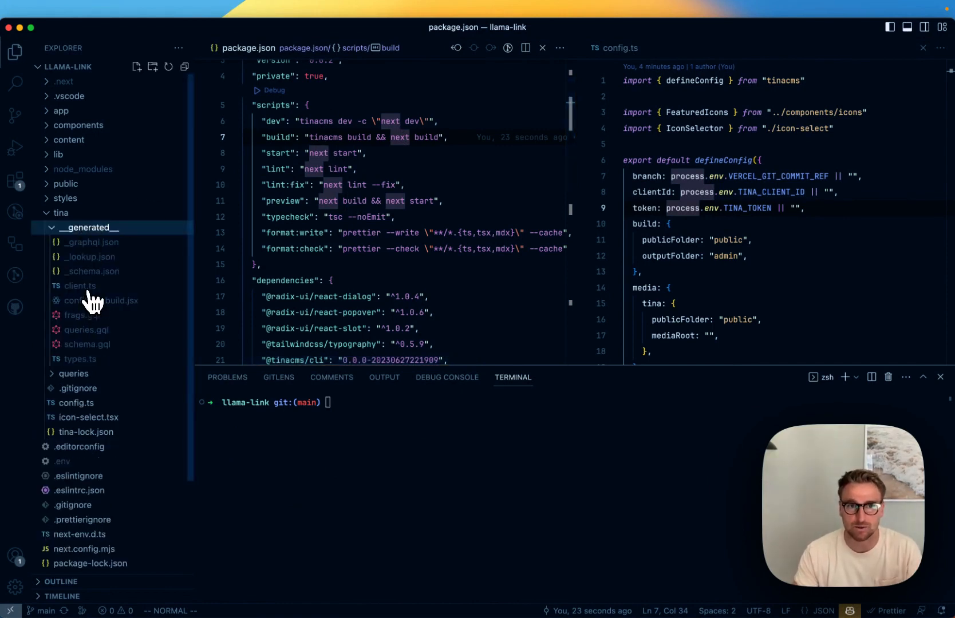
left_click(81, 286)
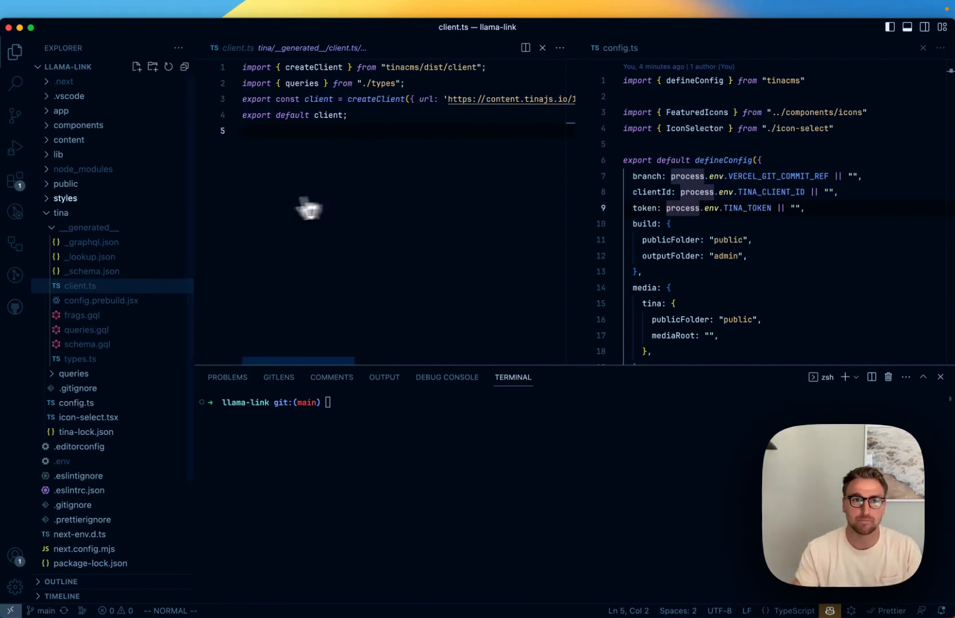
left_click(60, 213)
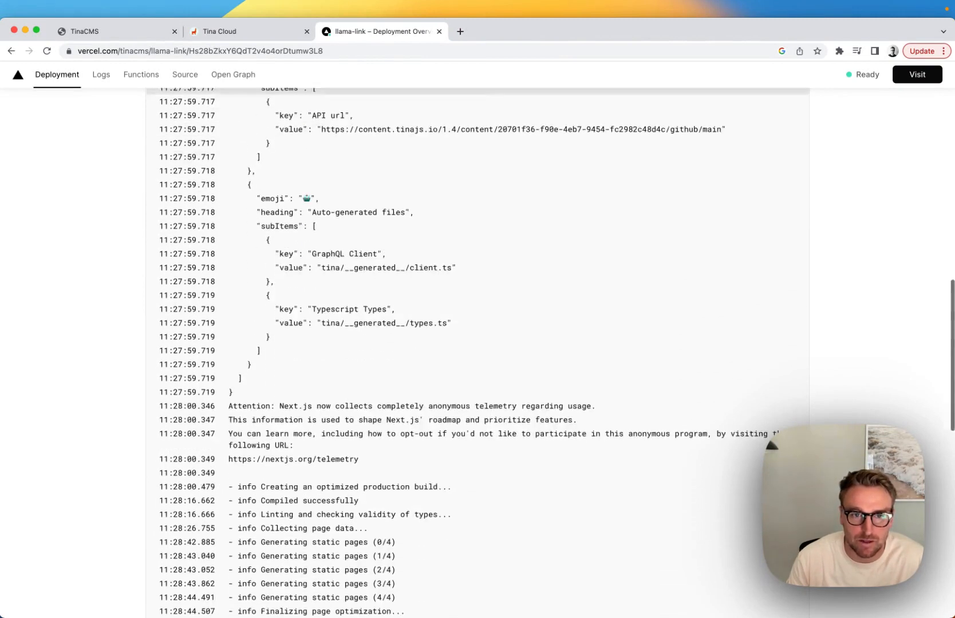
- Review the finished build logs of the llama-link production deployment
scroll("down", 3)
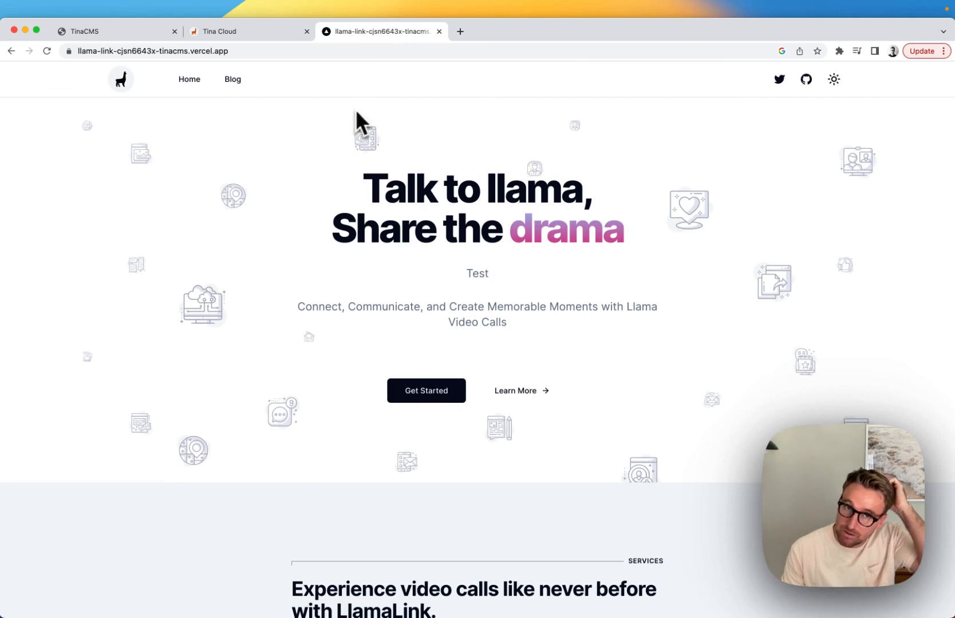
mouse_move(477, 270)
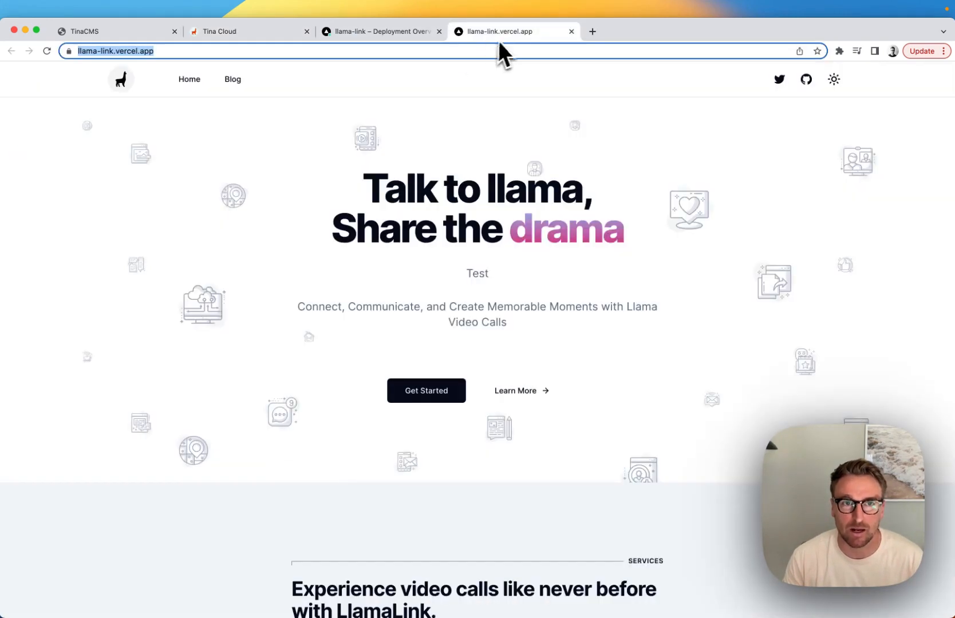
left_click(250, 30)
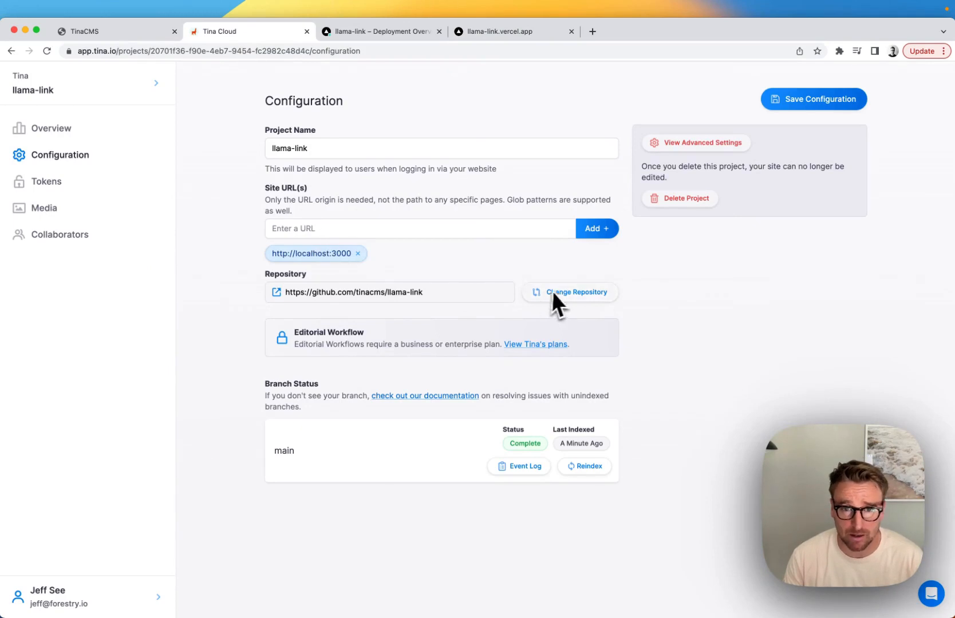
type("https://llama-link.vercel.app/")
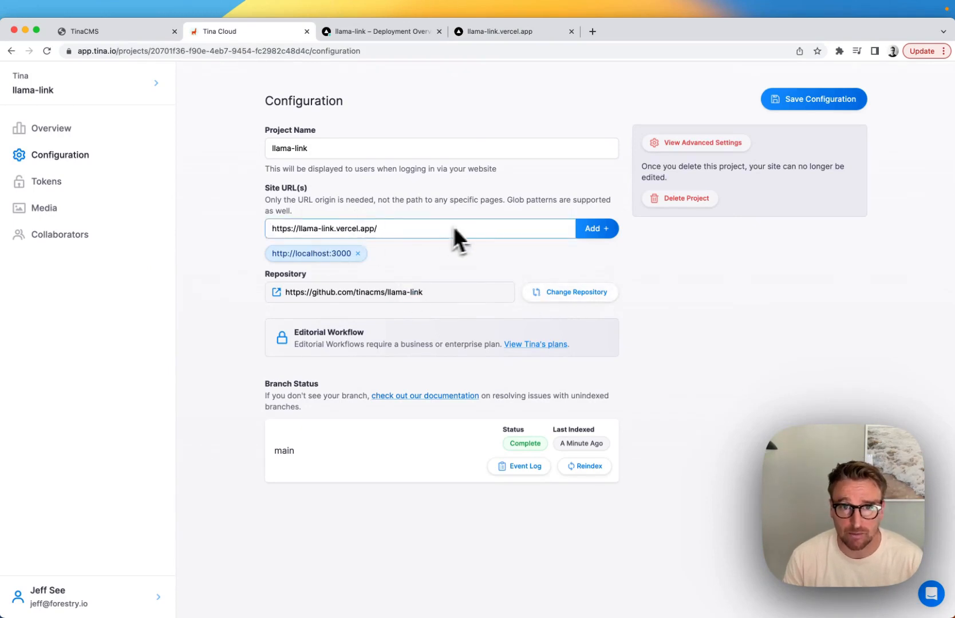
left_click(596, 229)
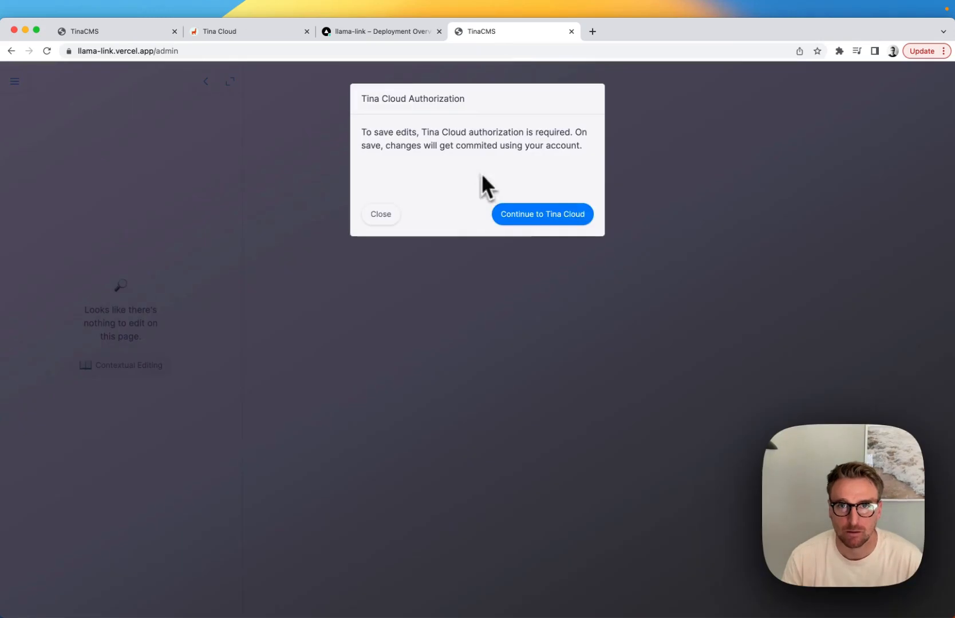
- Authorize with Tina Cloud, append '!' to the Welcome Hero heading and save
left_click(542, 214)
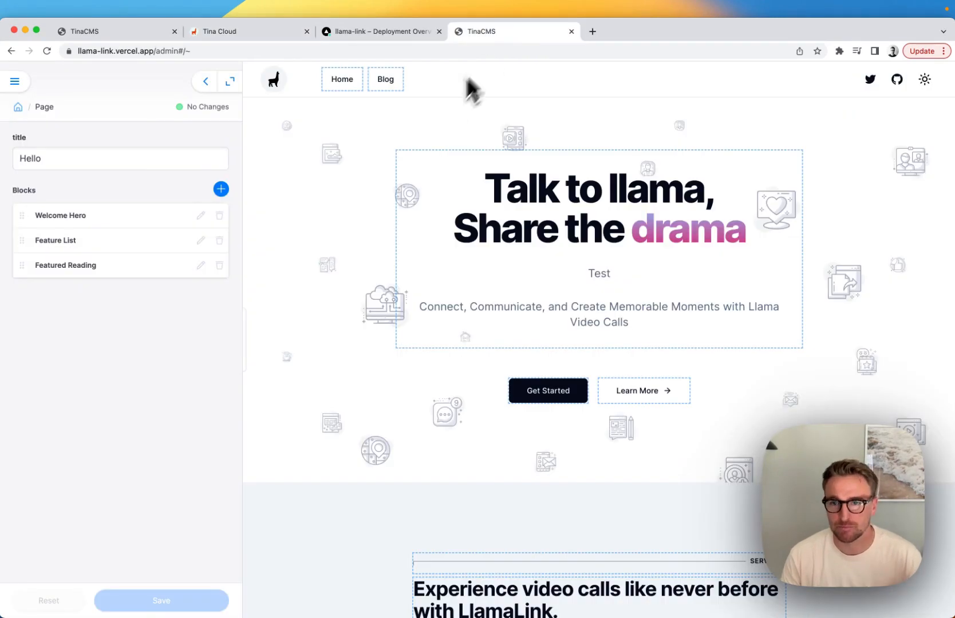
mouse_move(193, 180)
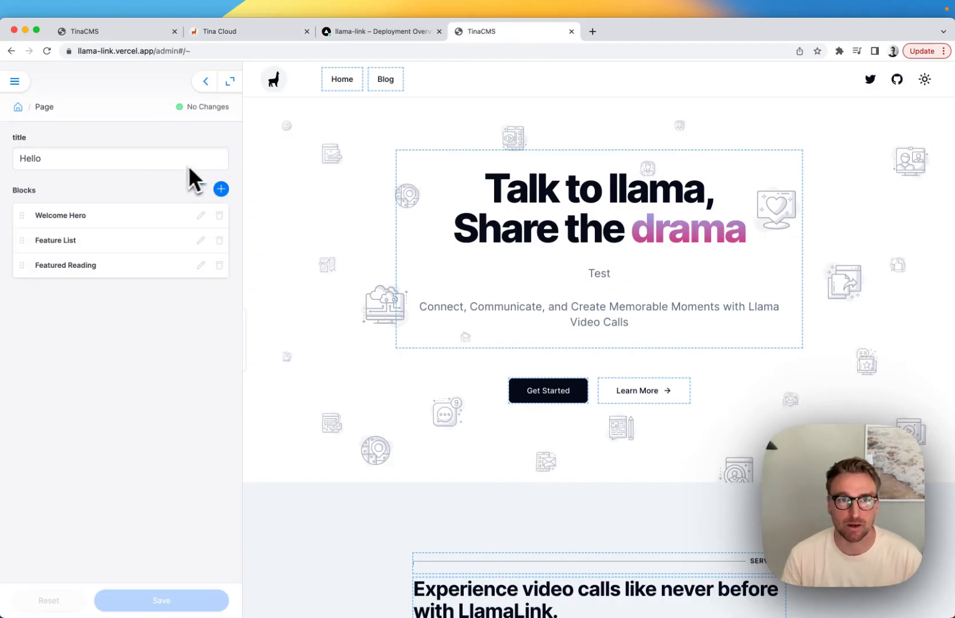
left_click(60, 216)
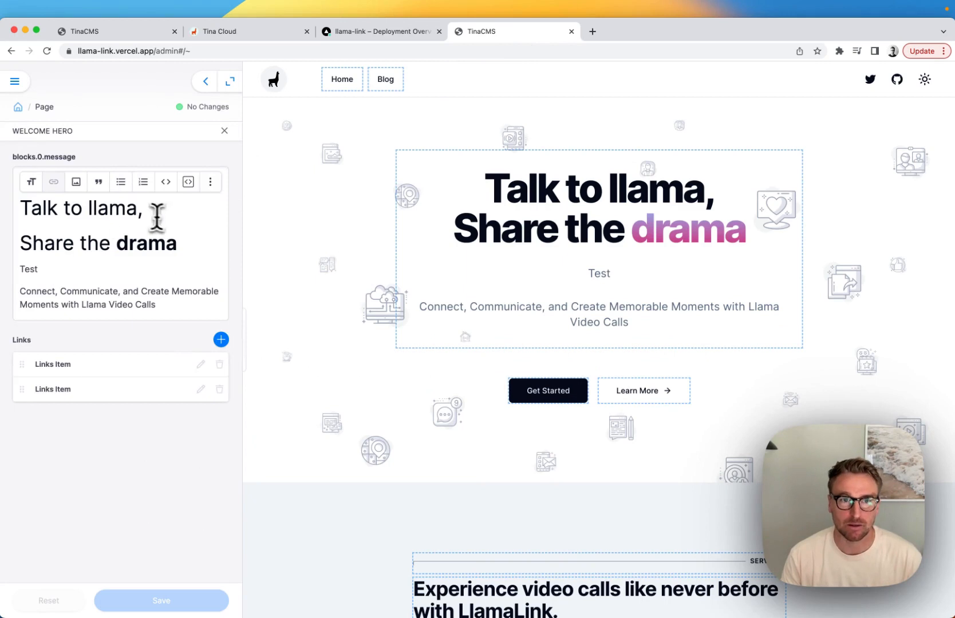
type("!")
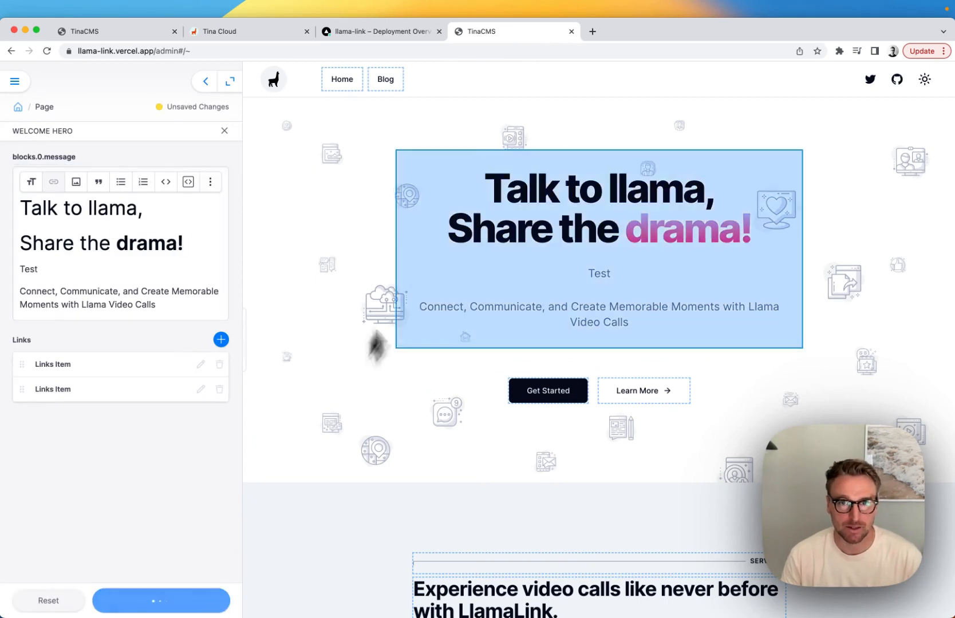
left_click(161, 601)
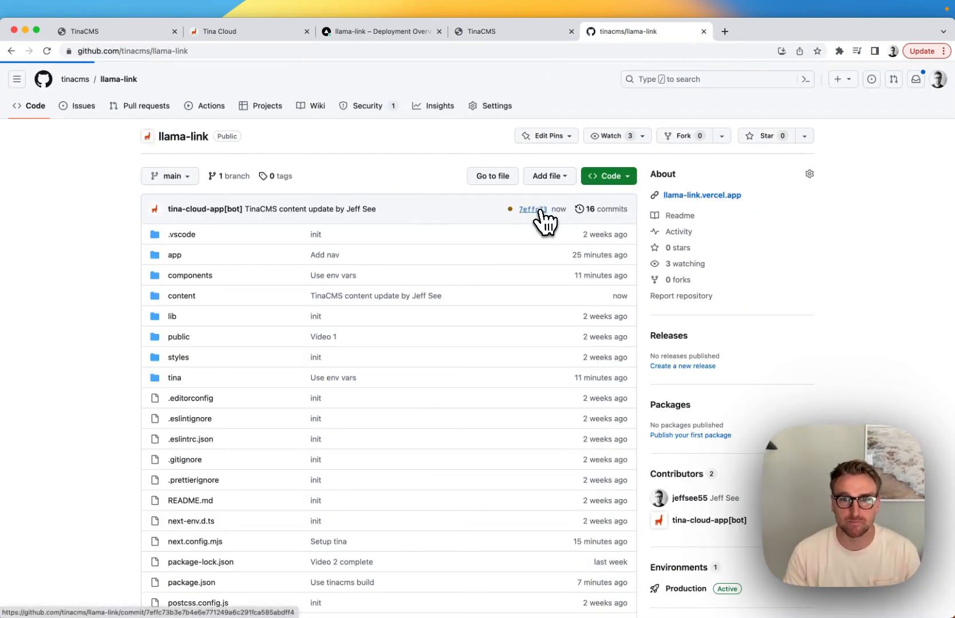
- View the bot commit's home.md diff showing 'drama!', then return to the Vercel deployment
left_click(532, 209)
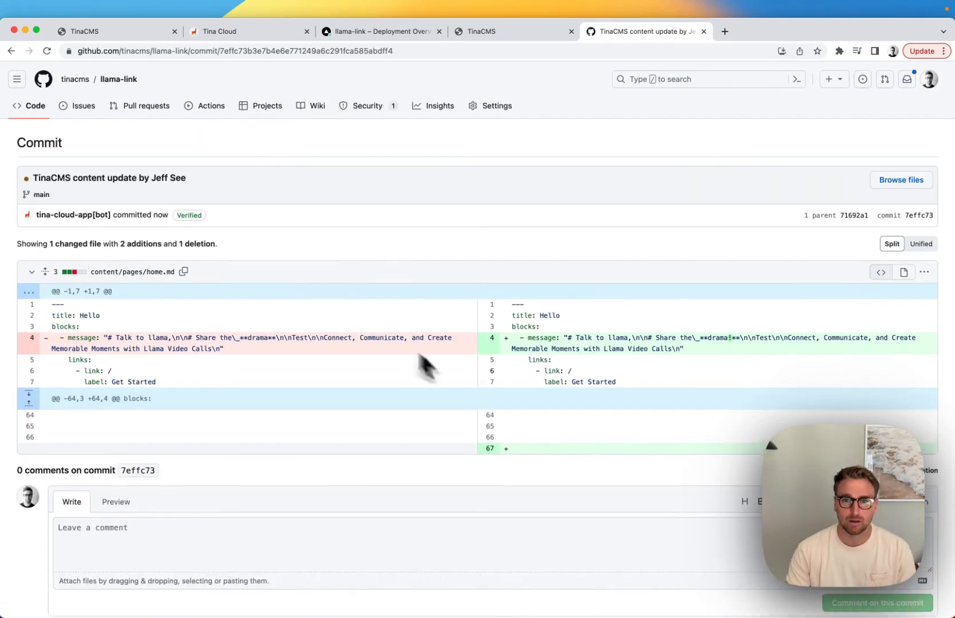
mouse_move(645, 188)
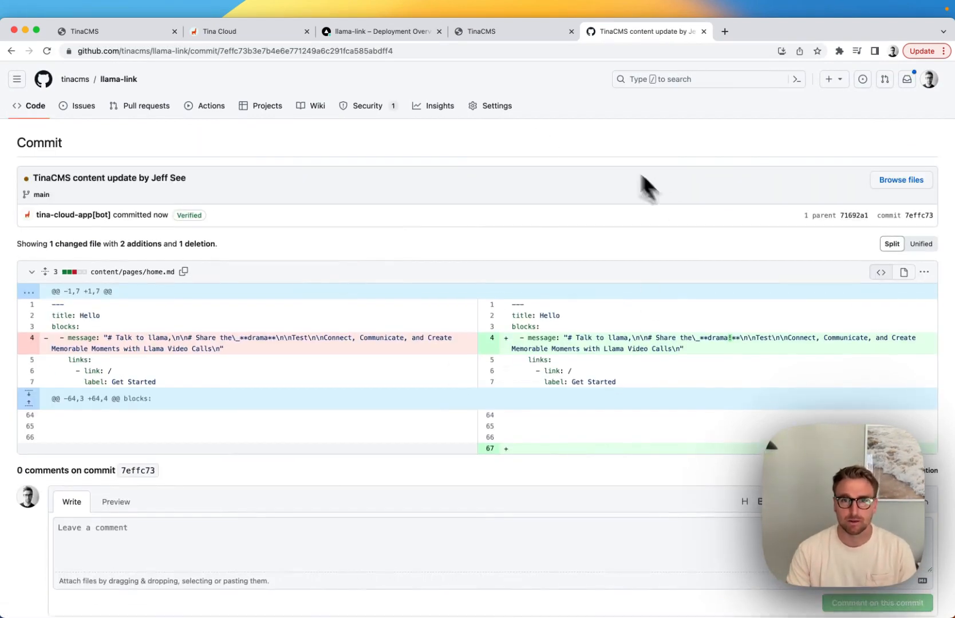
left_click(377, 31)
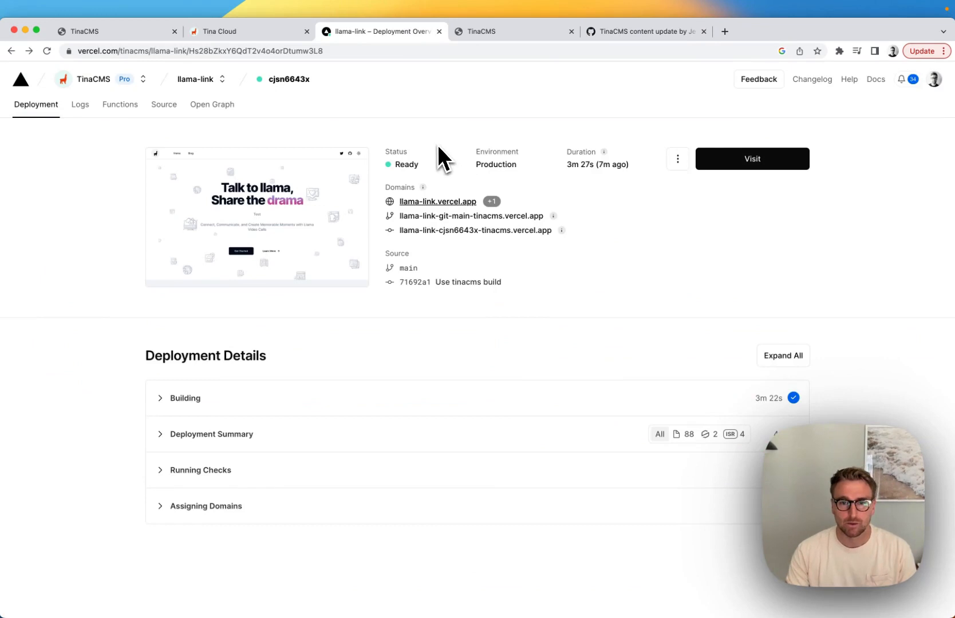
mouse_move(365, 130)
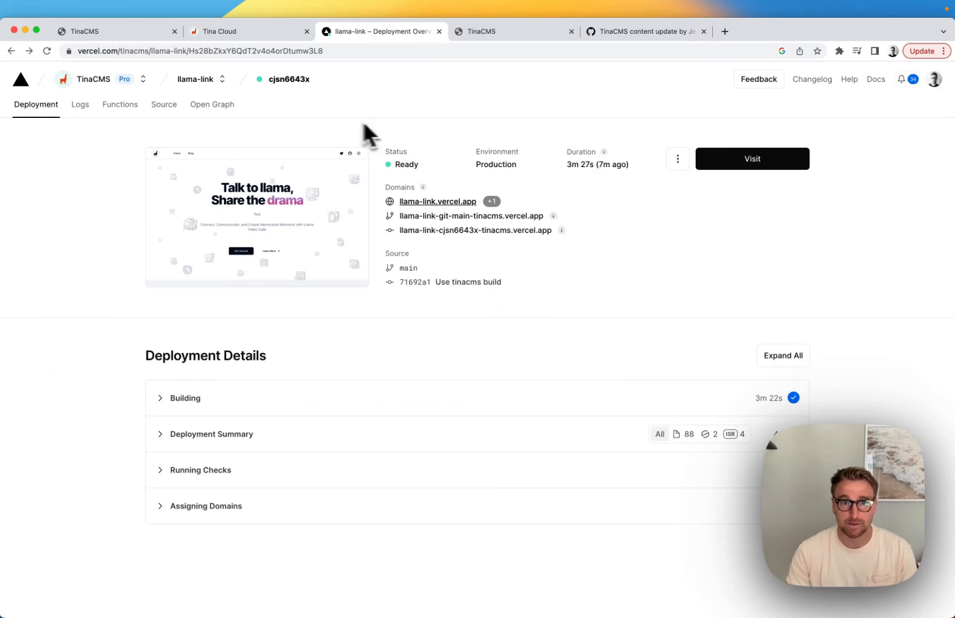
mouse_move(464, 190)
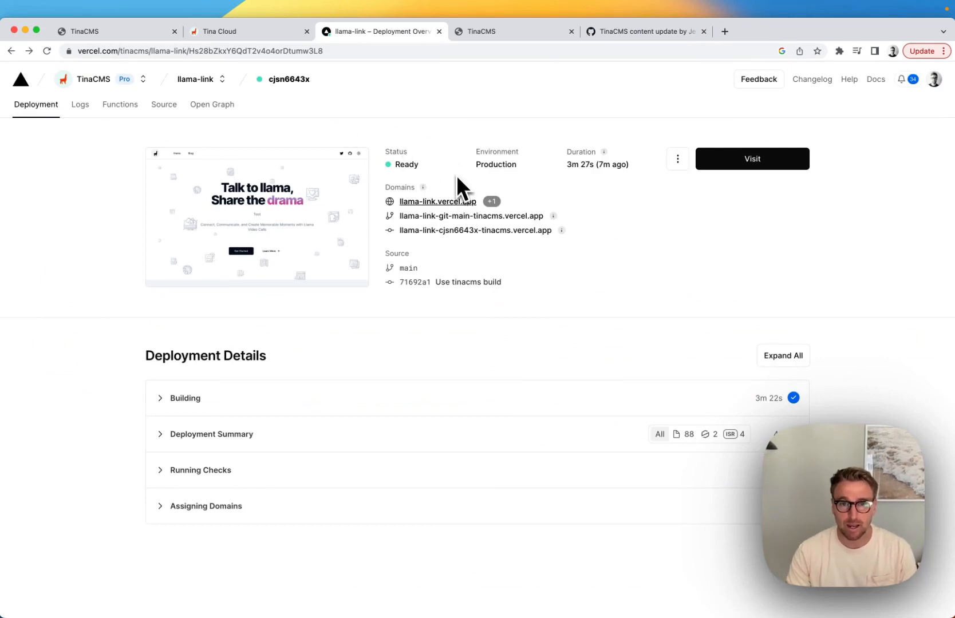
mouse_move(510, 68)
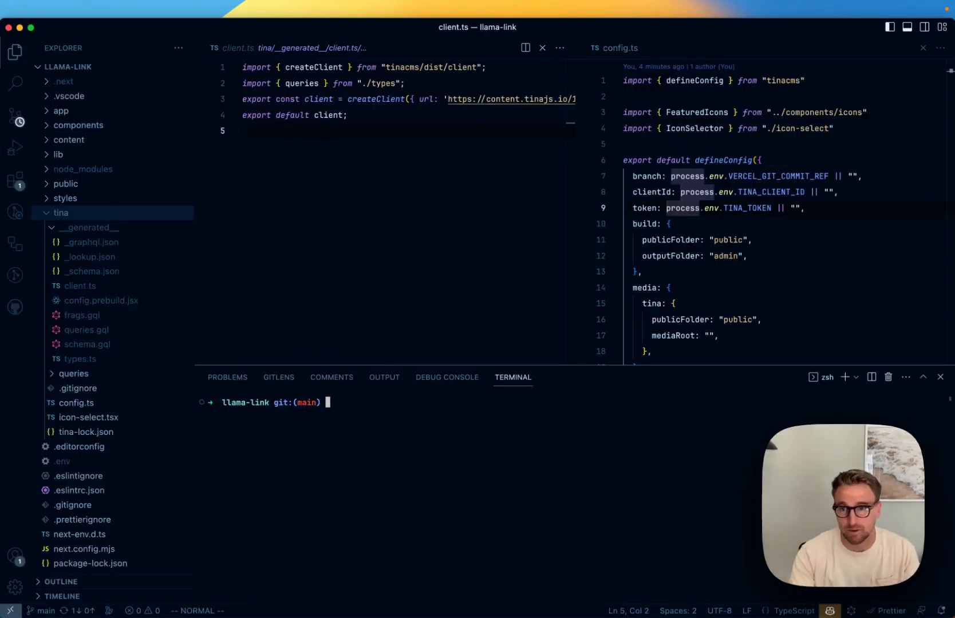
- Create the feature-1 branch with git cob and push it to GitHub
type("git cob")
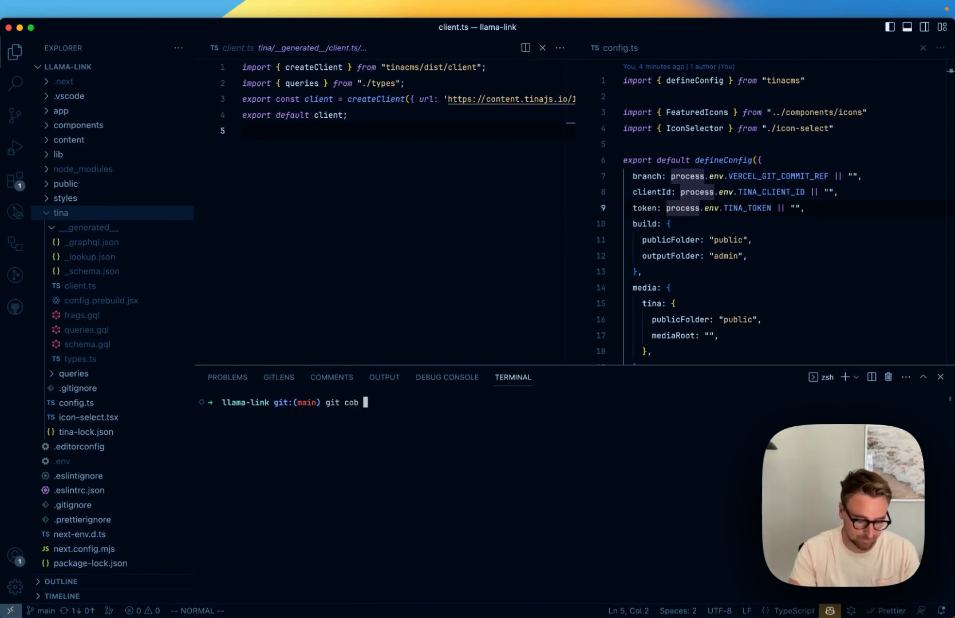
type("feature-1")
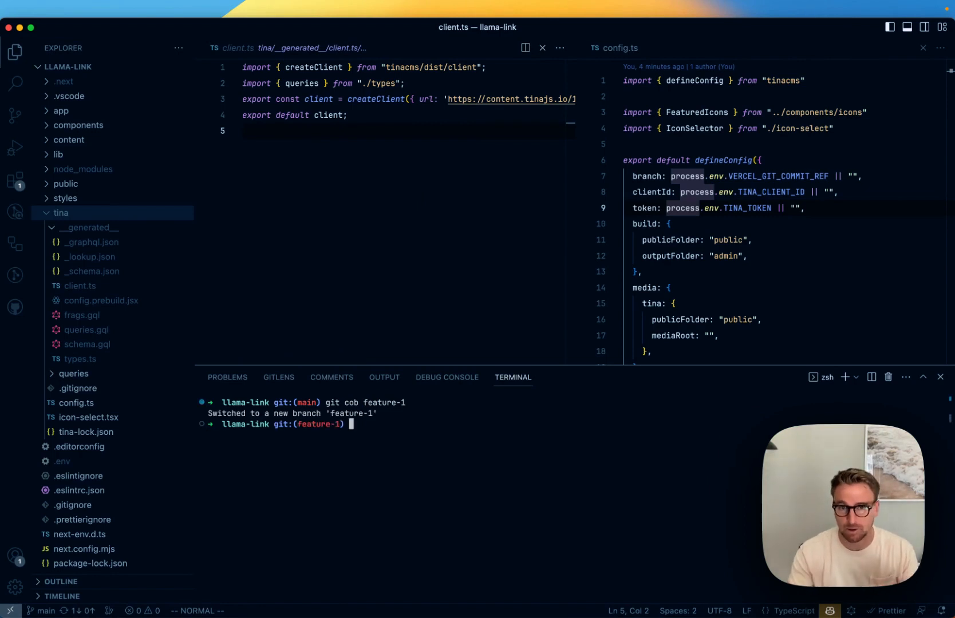
type("git p")
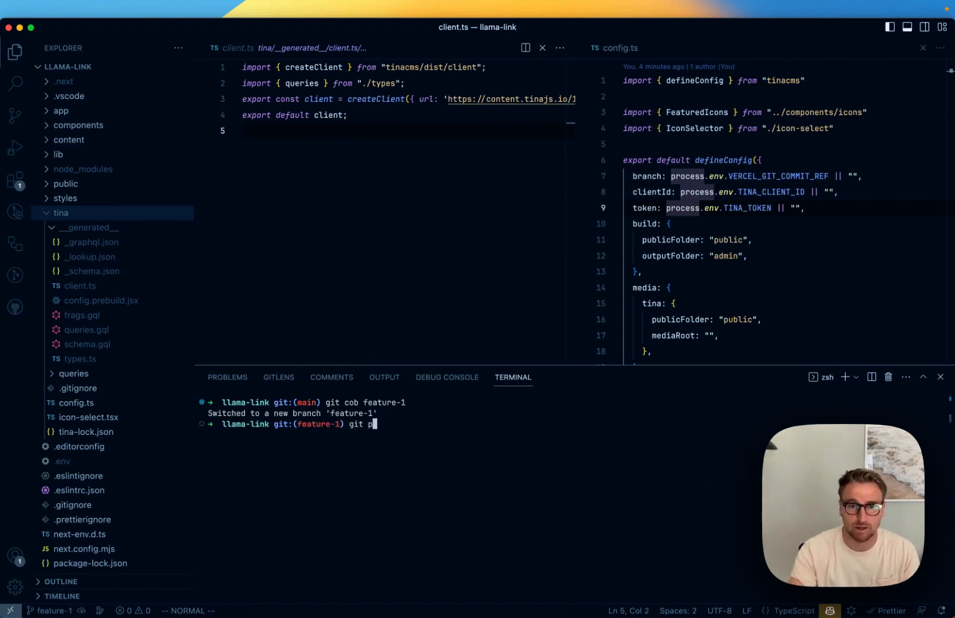
type("ush")
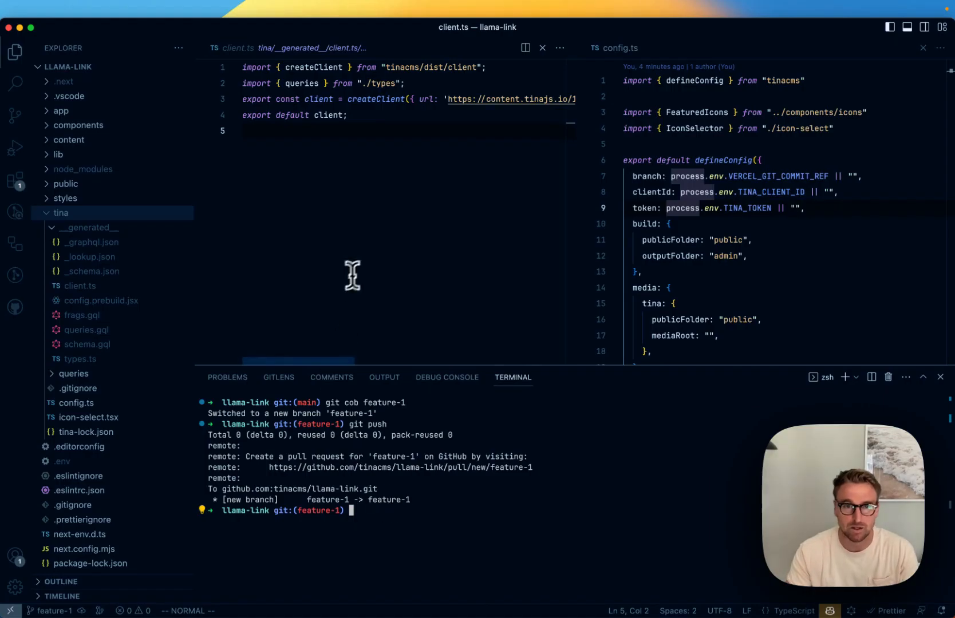
mouse_move(304, 444)
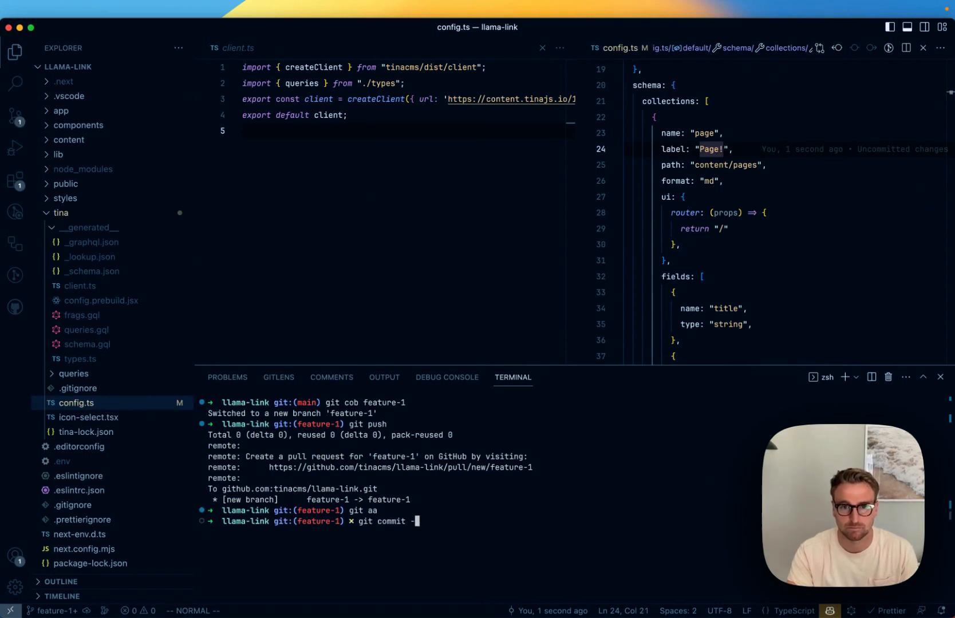
- Commit the config.ts label edit with an 'Update' message
type("\"Updagte")
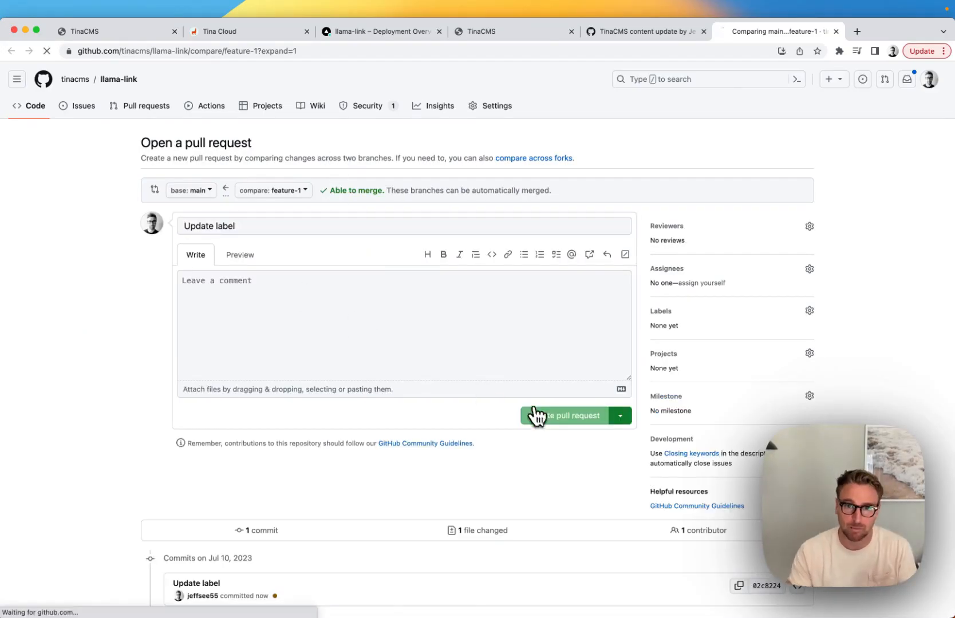
- Create pull request 'Update label' from feature-1 into main and view its Vercel checks
left_click(563, 415)
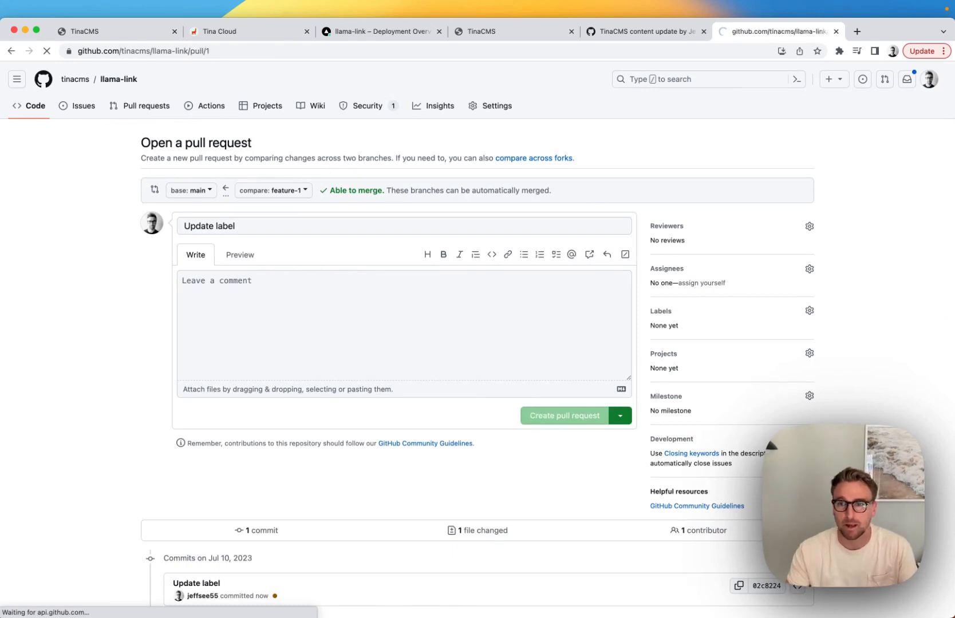
left_click(564, 415)
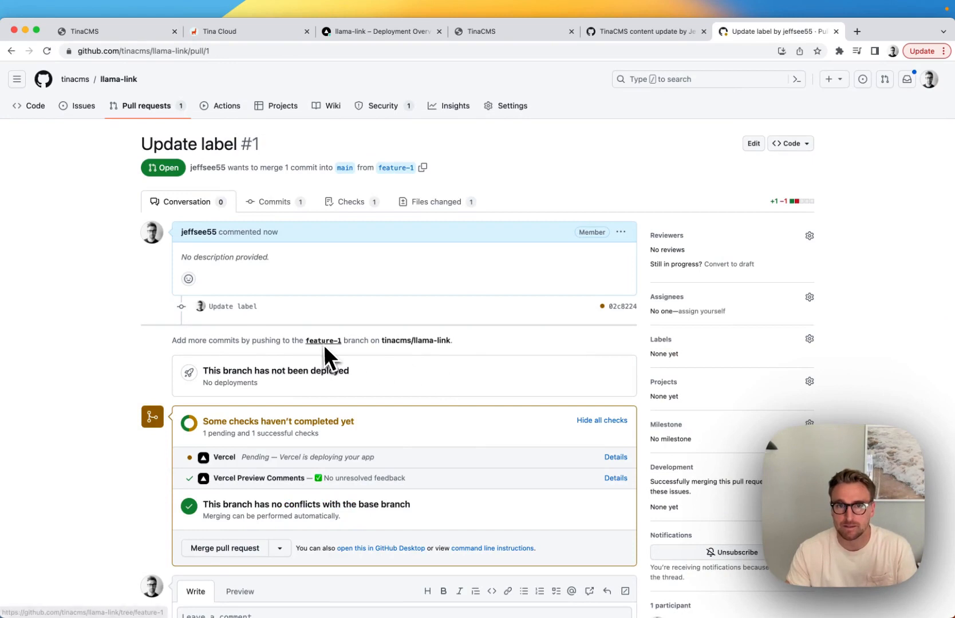
scroll("down", 3)
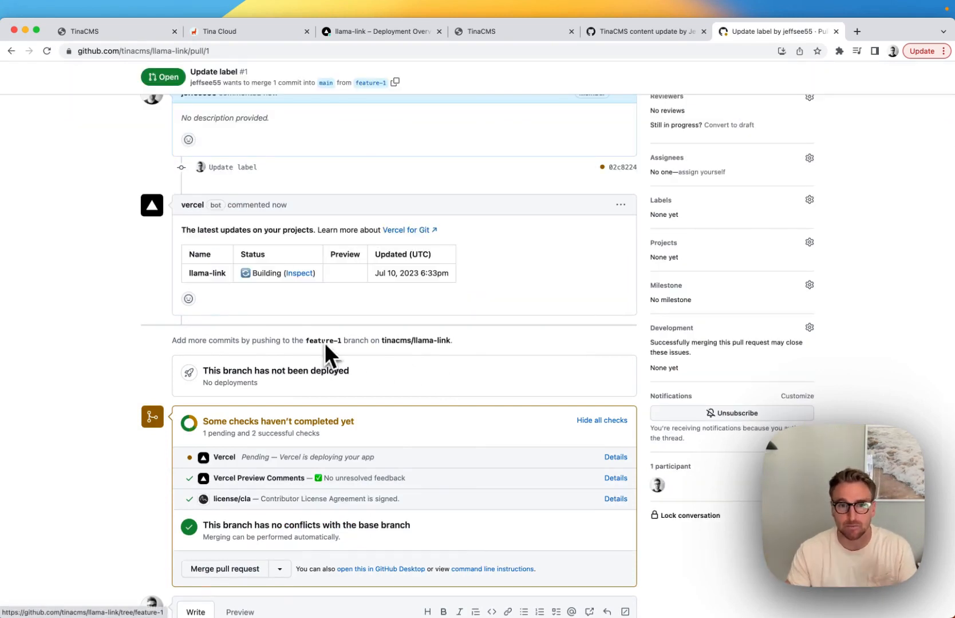
- Show the llama-link configuration with feature-1 and main branches indexed complete
left_click(249, 30)
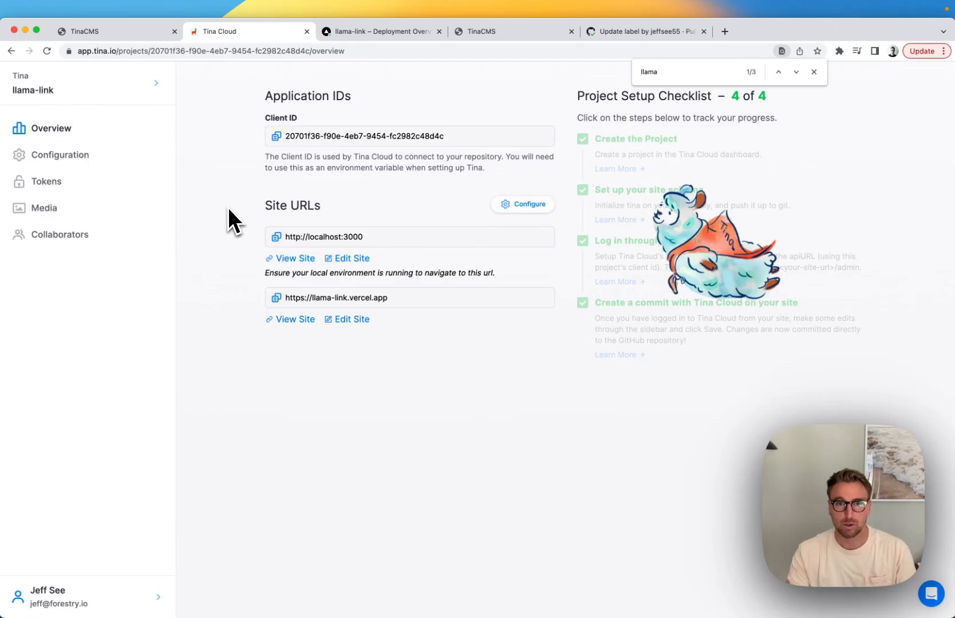
left_click(60, 155)
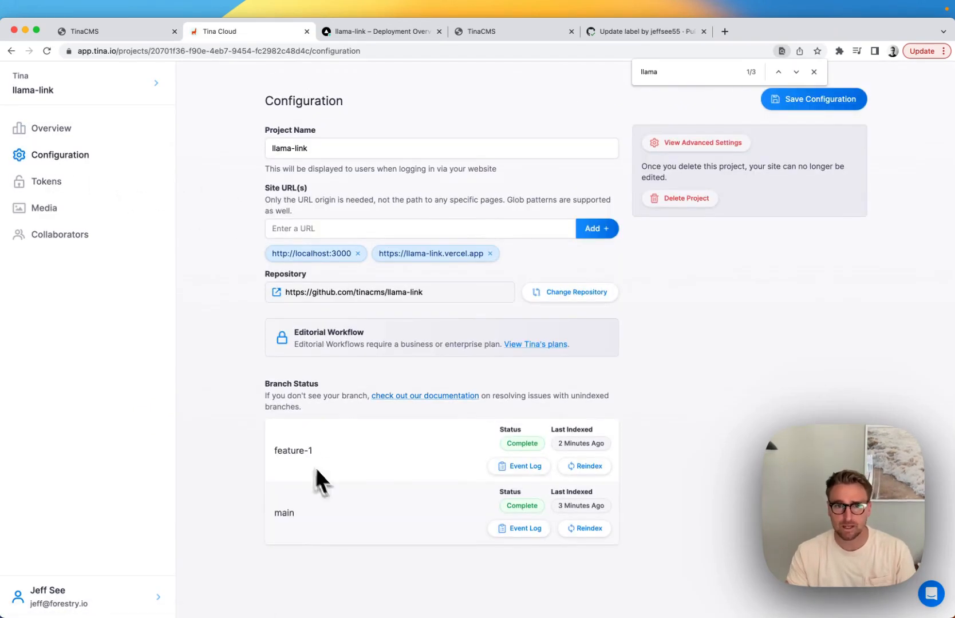
mouse_move(305, 470)
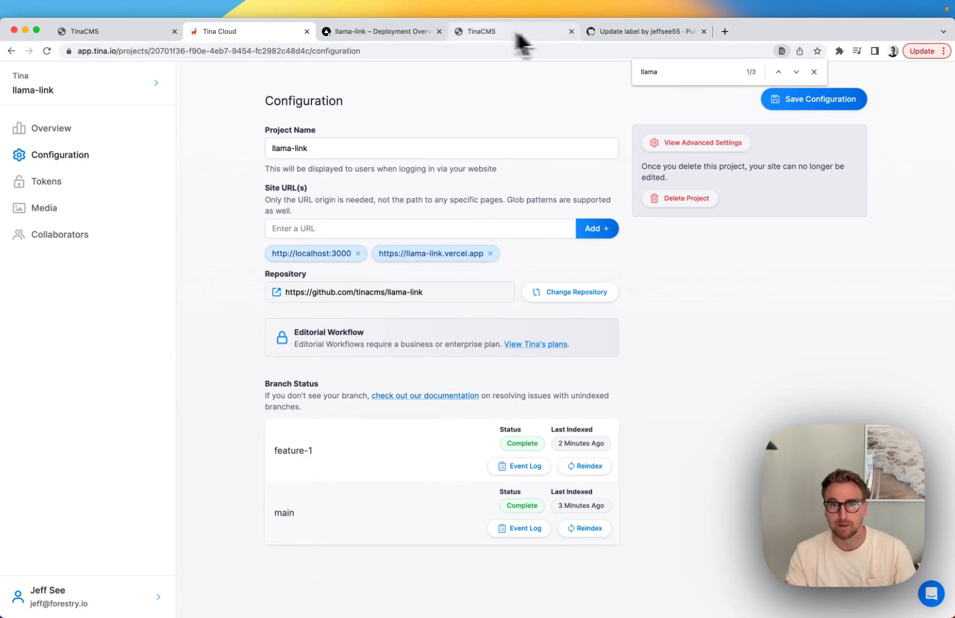
- Visit the Ready feature-1 preview deployment and go to its /admin page
left_click(380, 31)
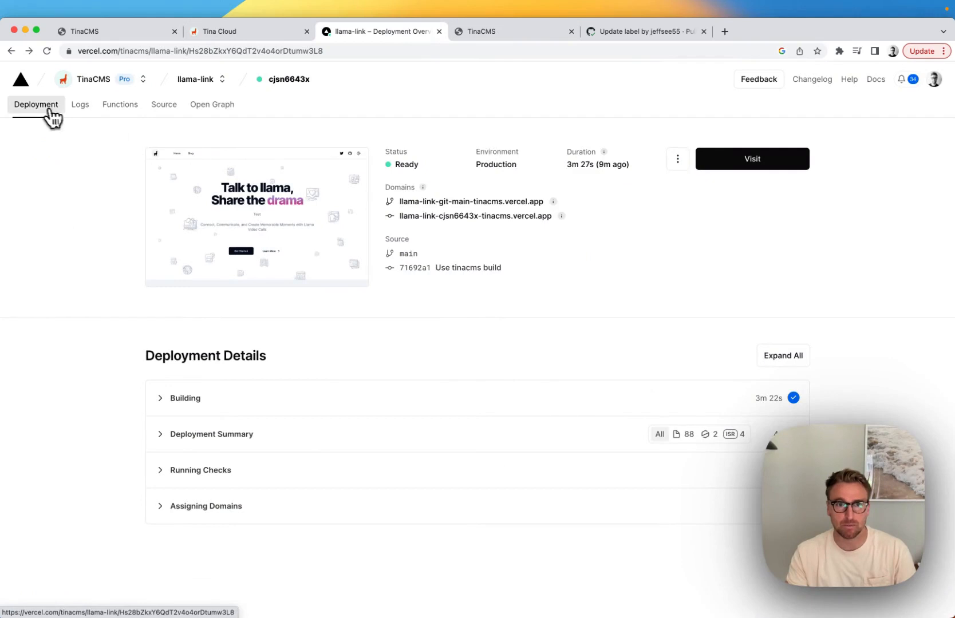
mouse_move(120, 104)
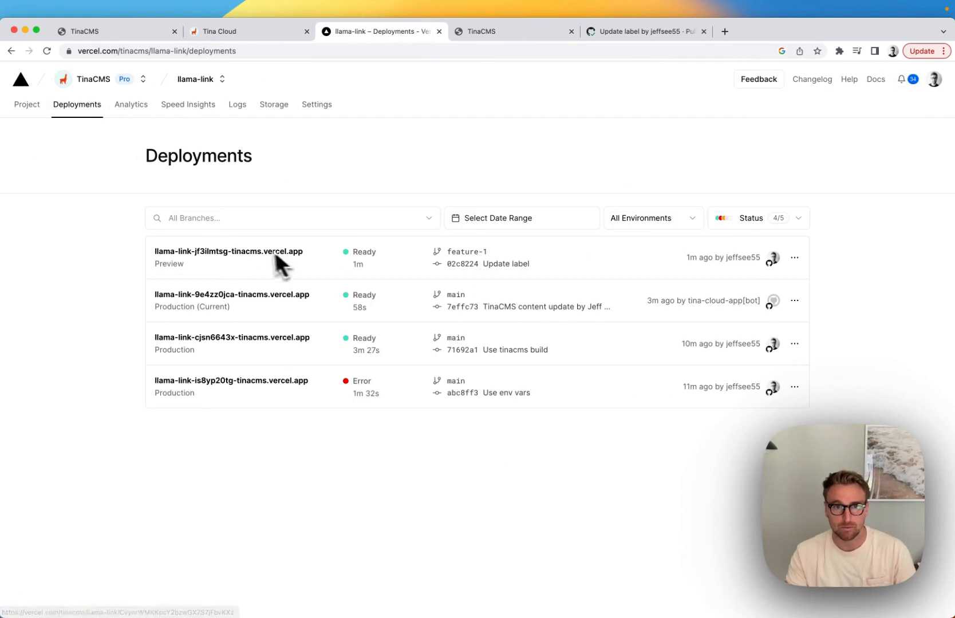
mouse_move(466, 251)
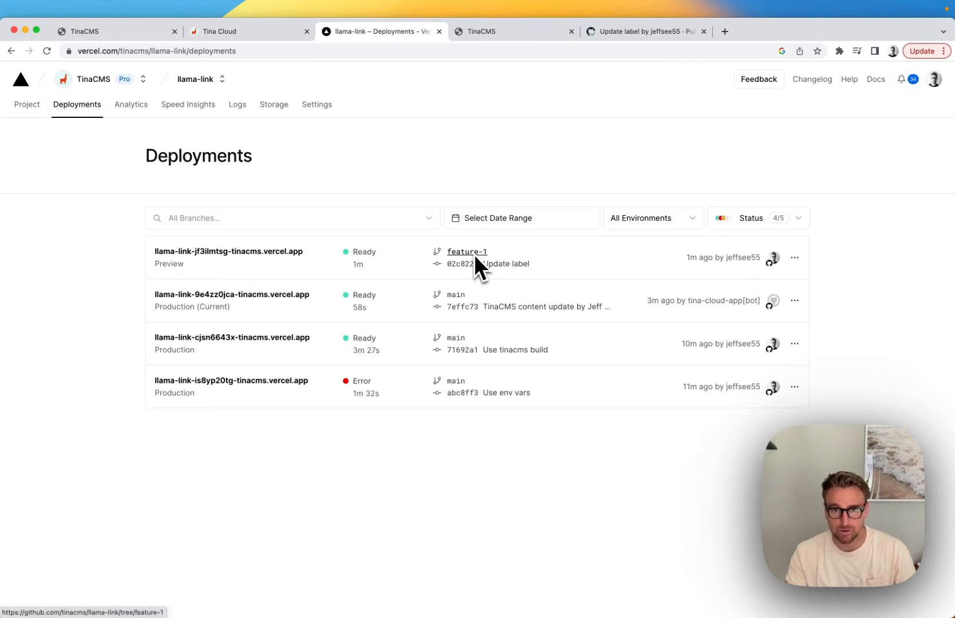
mouse_move(255, 268)
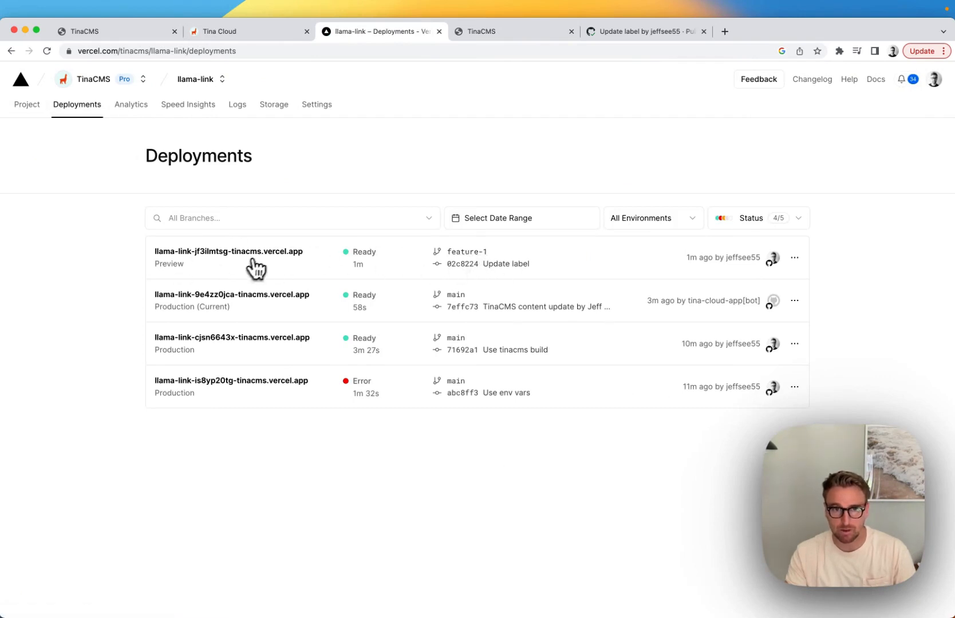
left_click(228, 250)
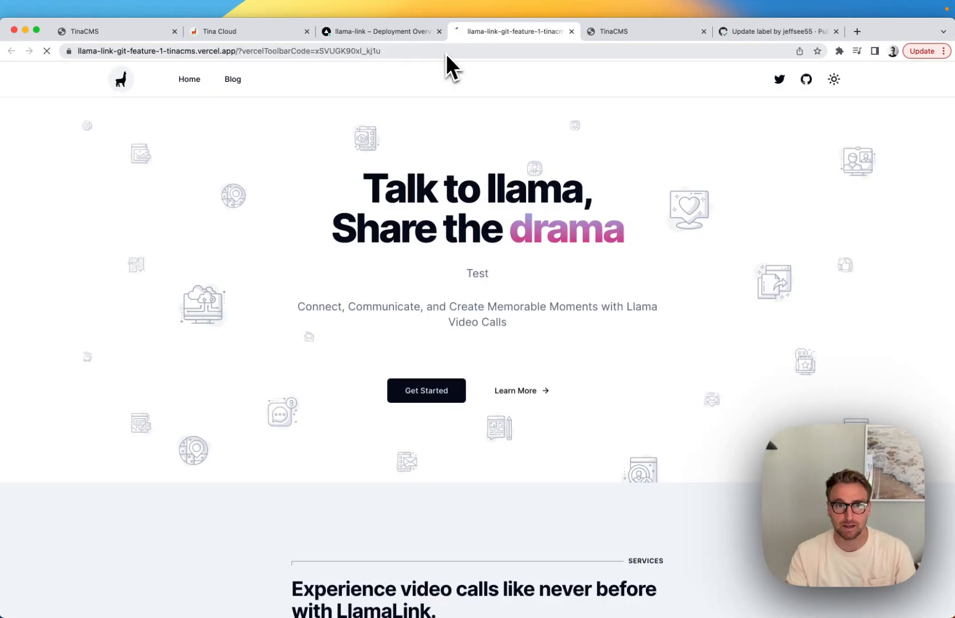
left_click(156, 52)
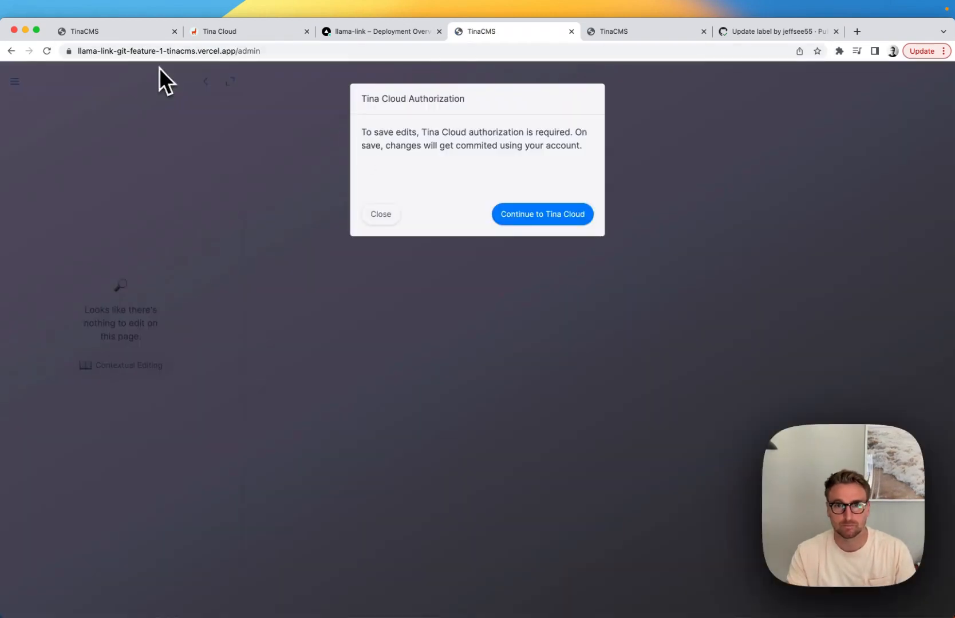
left_click(542, 214)
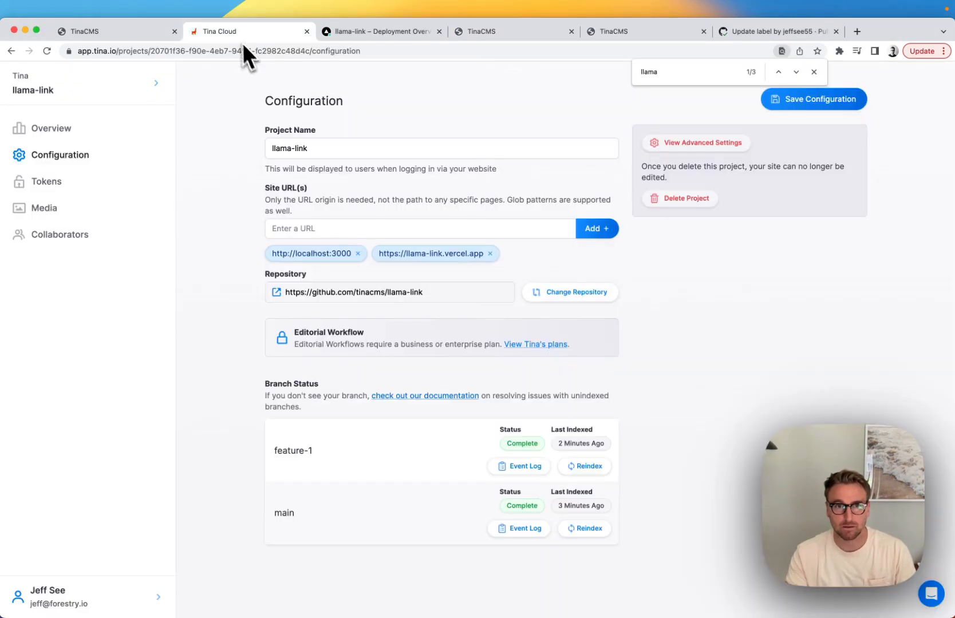
type("https://llama-link-git-feature-1-tinacms.vercel.app")
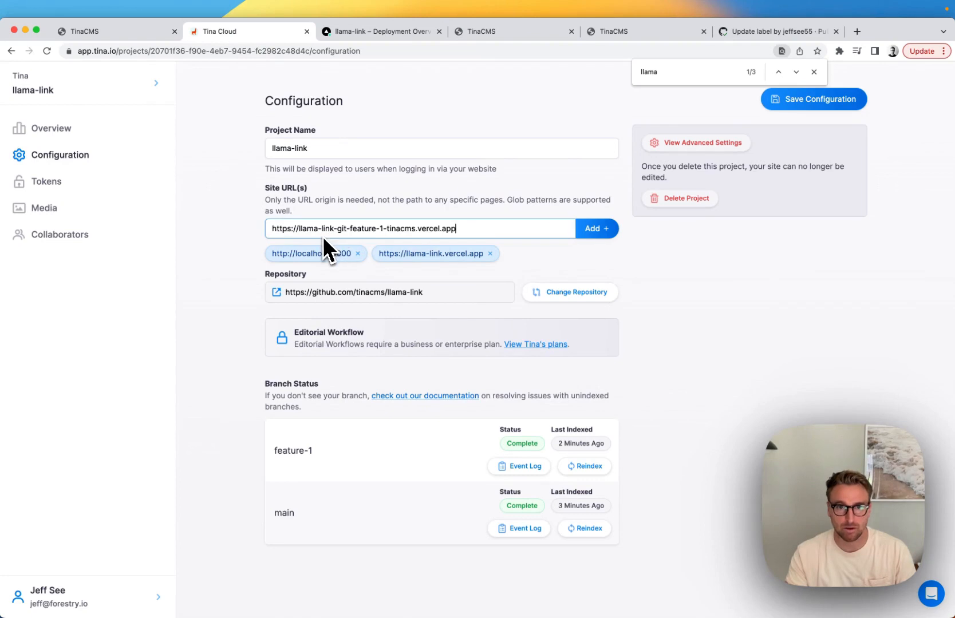
type("starter")
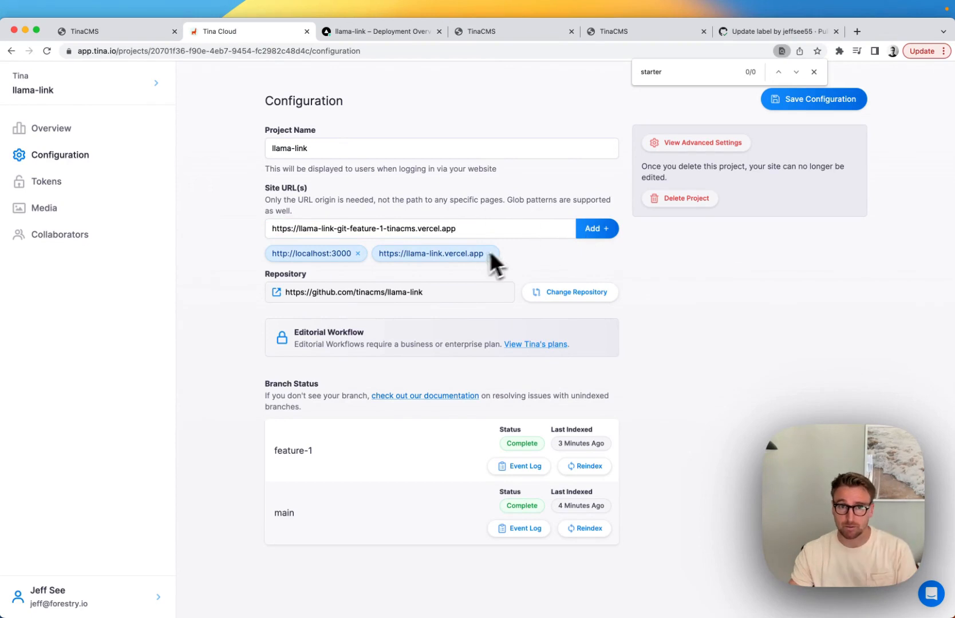
left_click(596, 229)
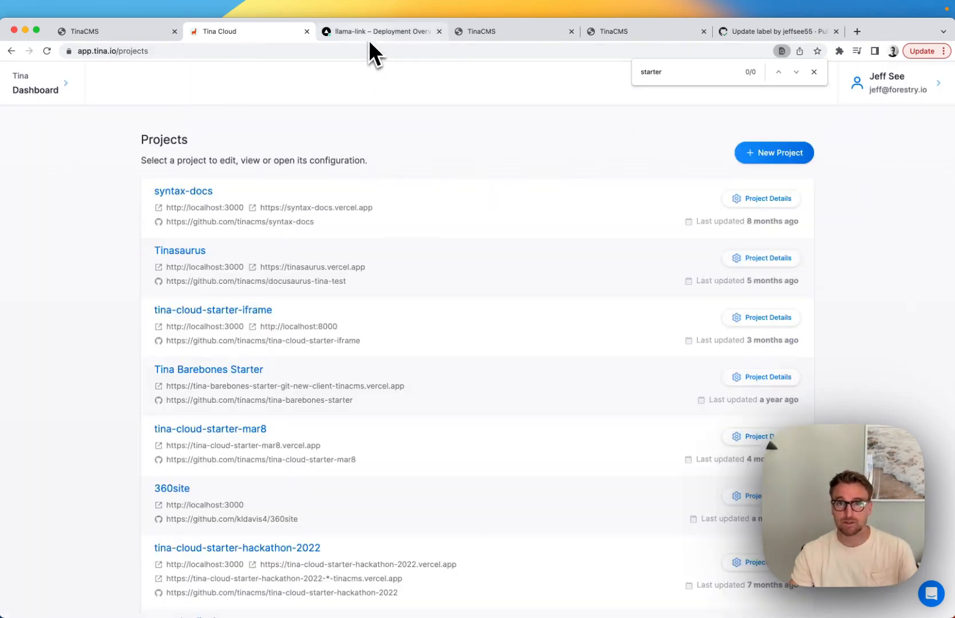
- Authorize the feature-1 admin, make the hero heading end 'drama!!!!' and save
left_click(513, 31)
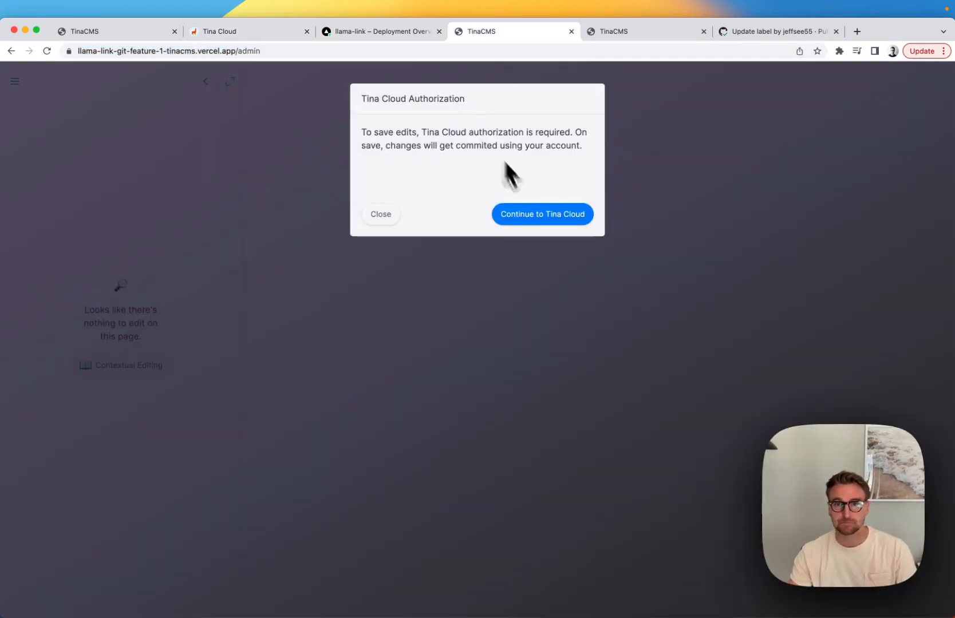
left_click(541, 214)
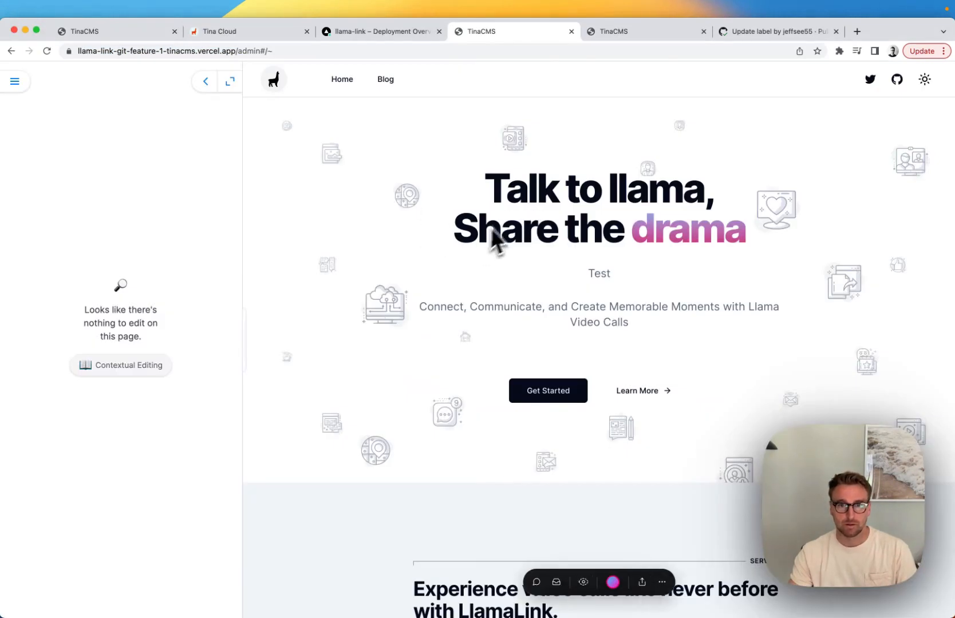
mouse_move(479, 235)
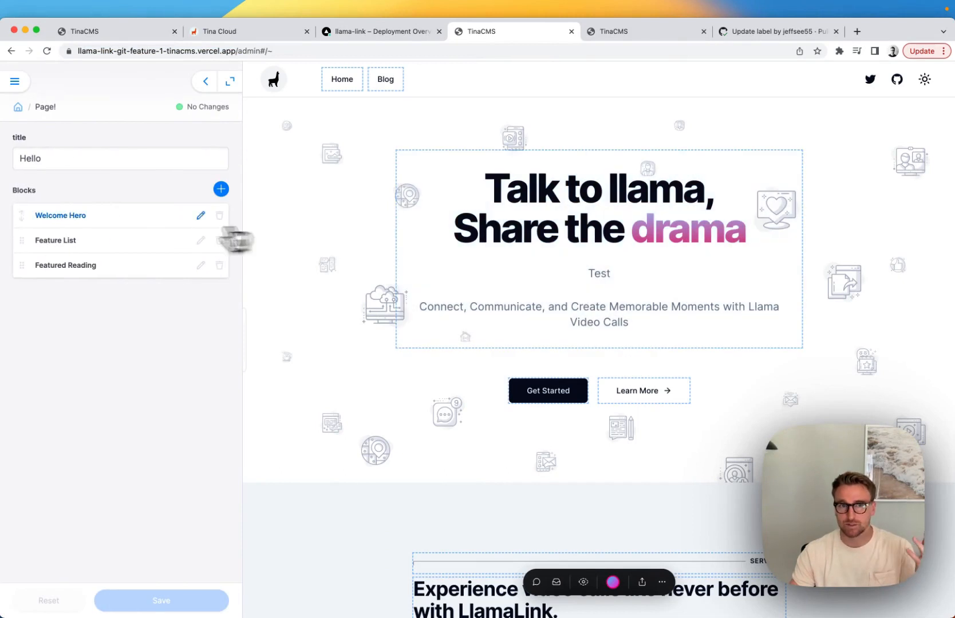
type("!!!!")
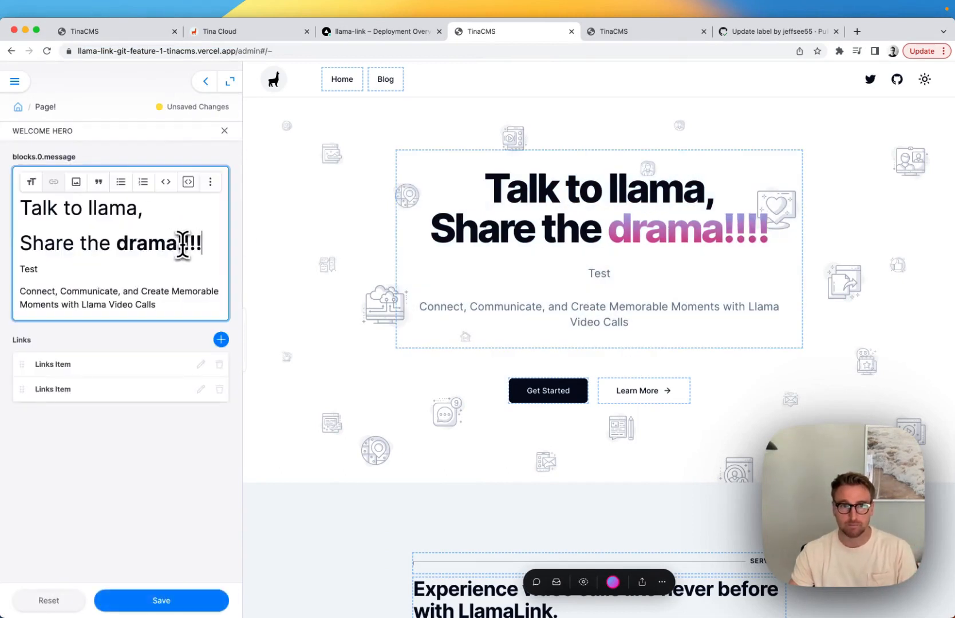
left_click(160, 601)
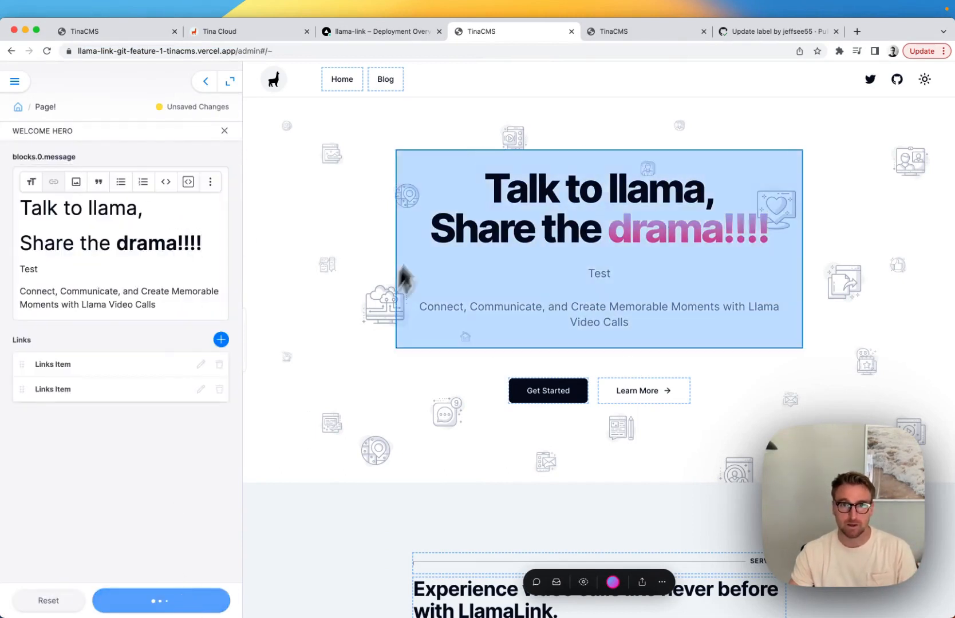
left_click(161, 601)
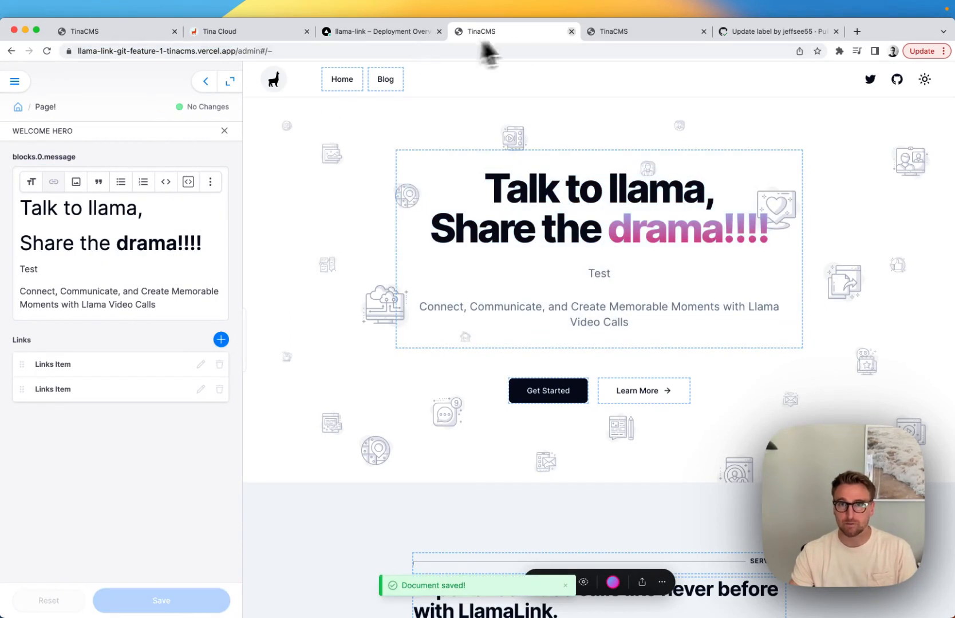